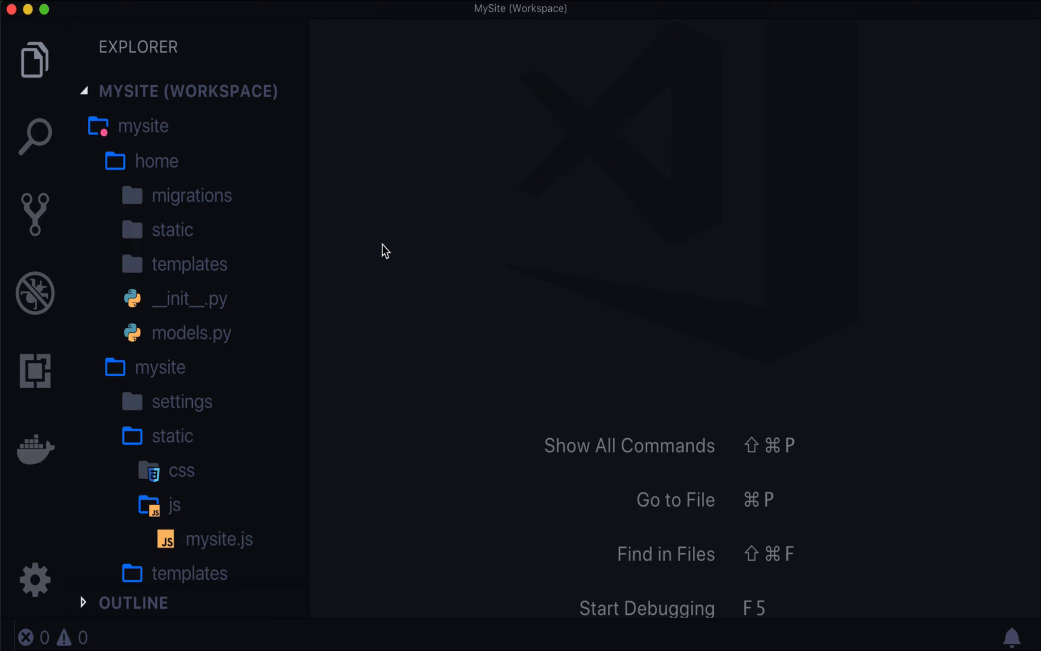
mouse_move(358, 213)
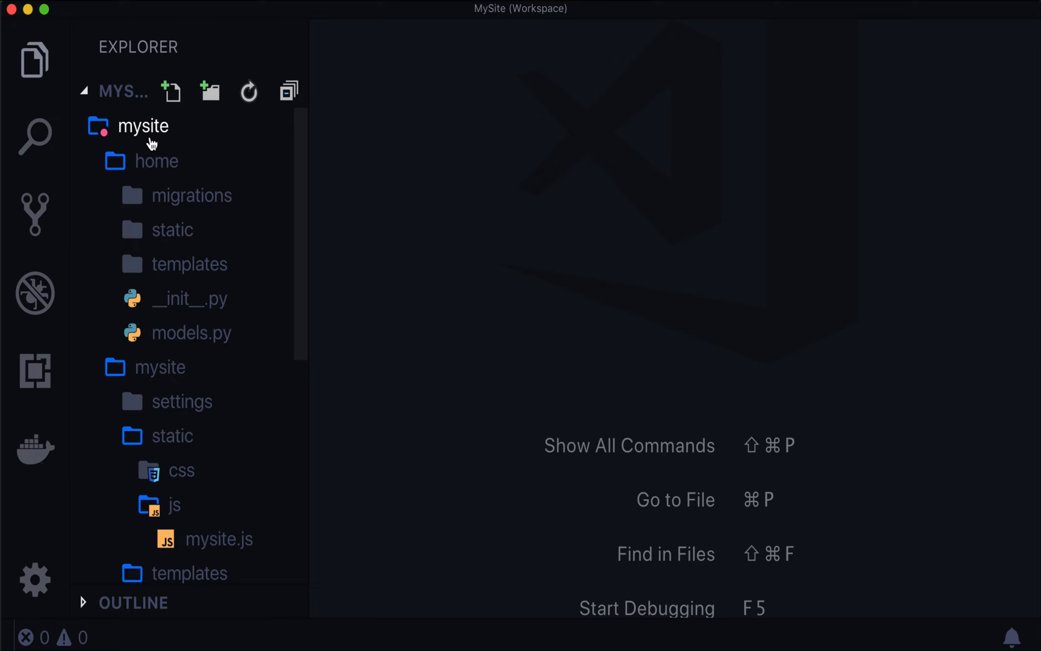
mouse_move(143, 125)
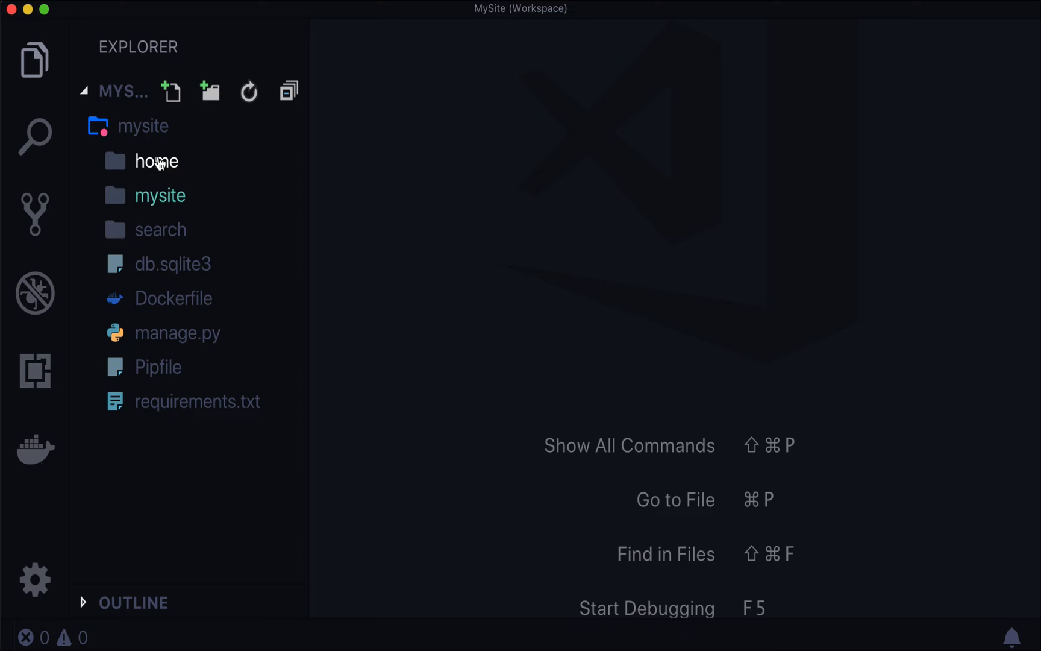
mouse_move(204, 473)
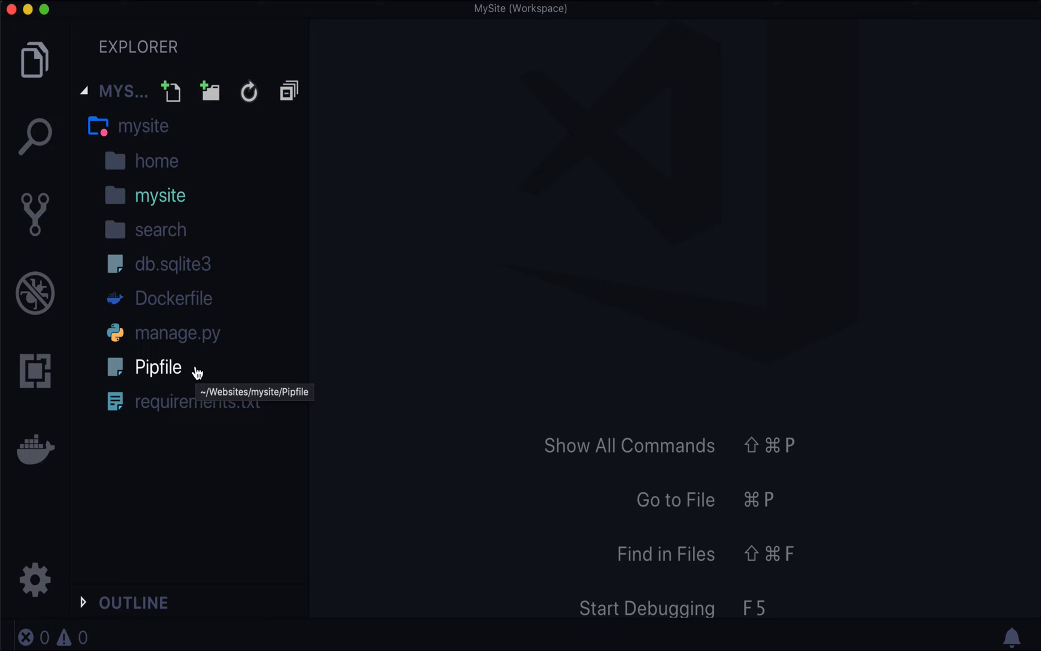
mouse_move(175, 159)
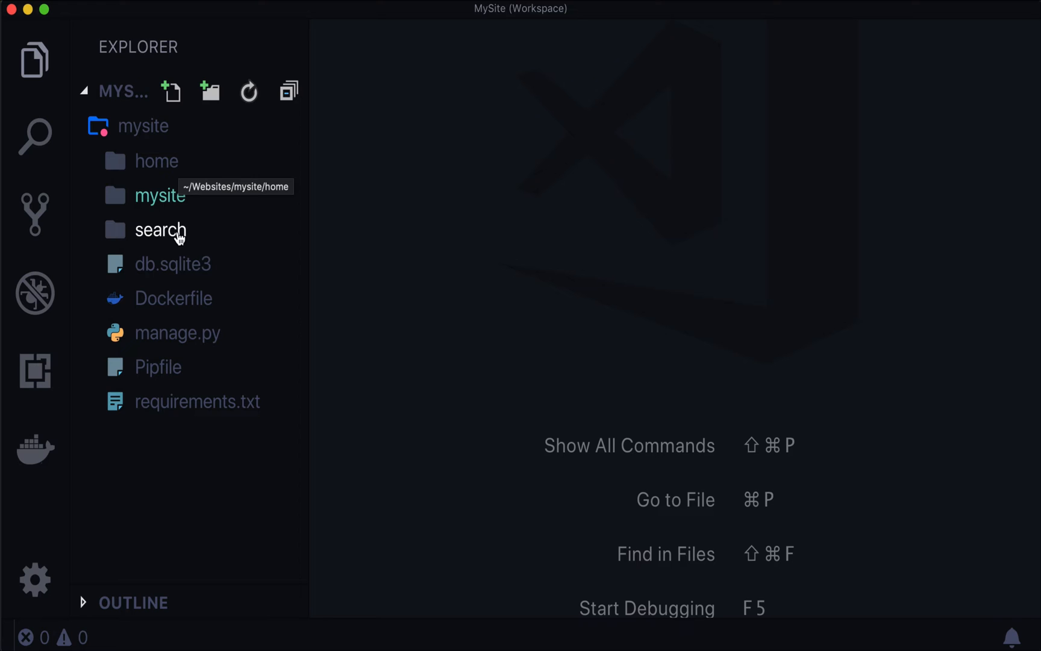
mouse_move(178, 208)
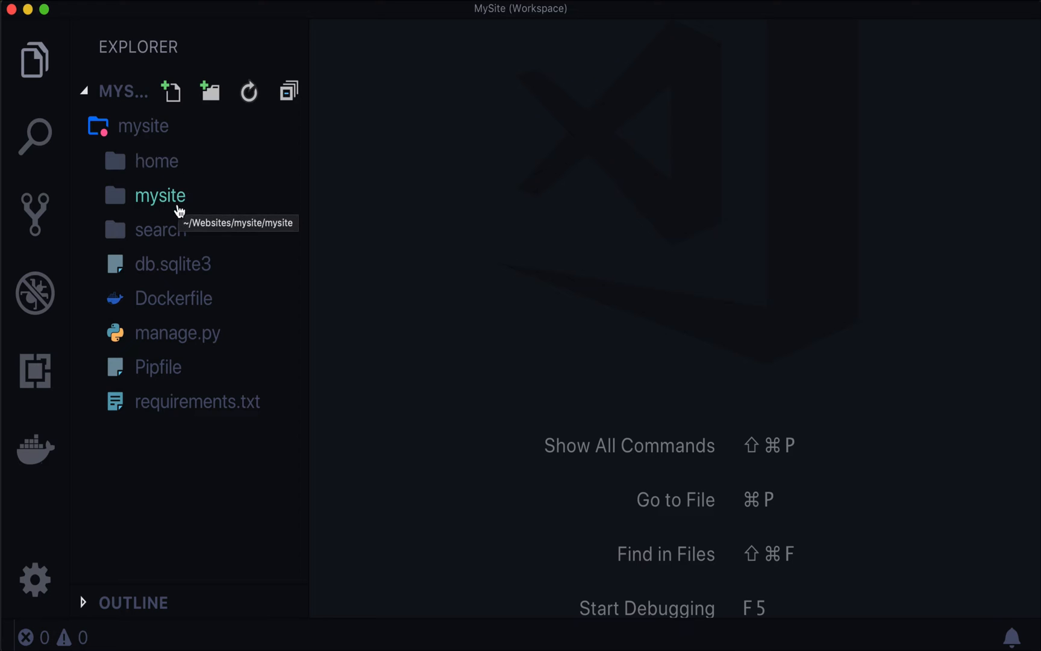
Expand the home app folder and open its models.py to show the HomePage class
click(156, 161)
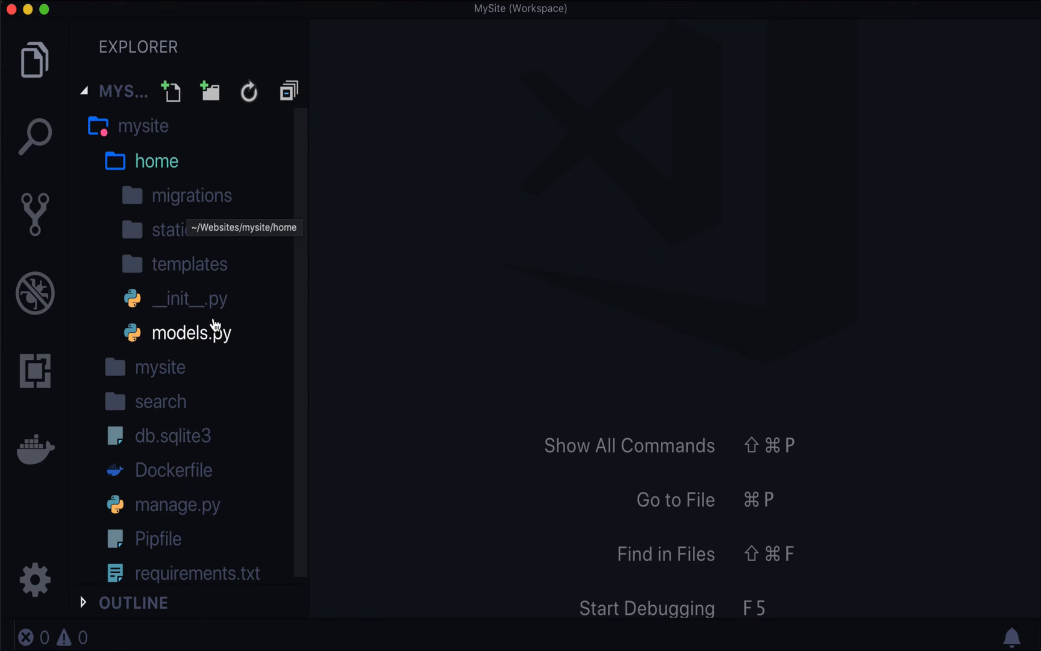
double_click(191, 332)
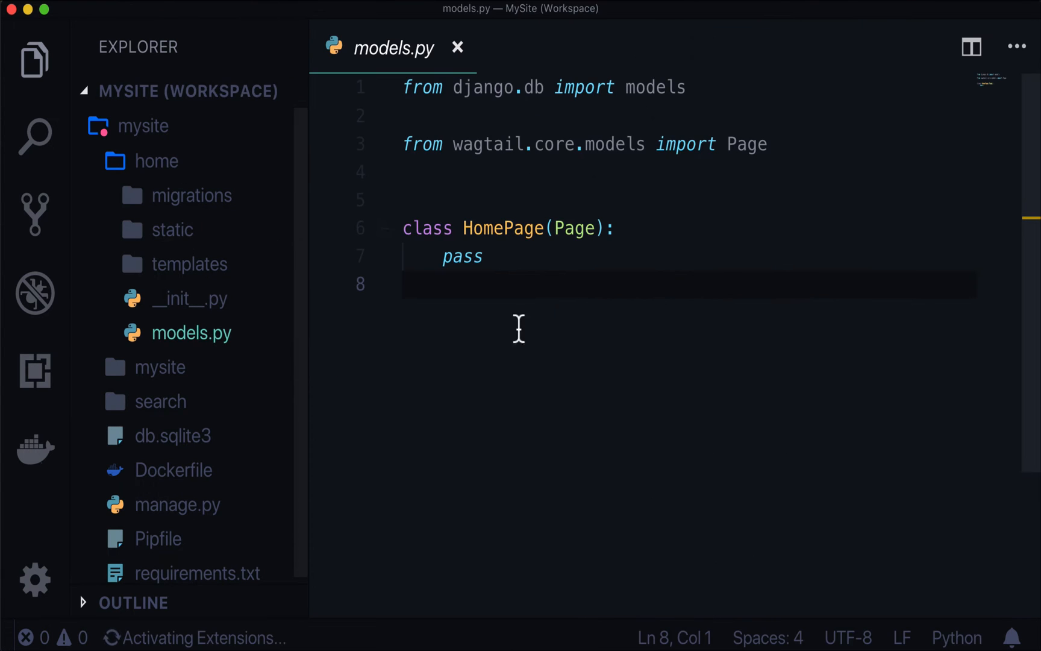
double_click(463, 256)
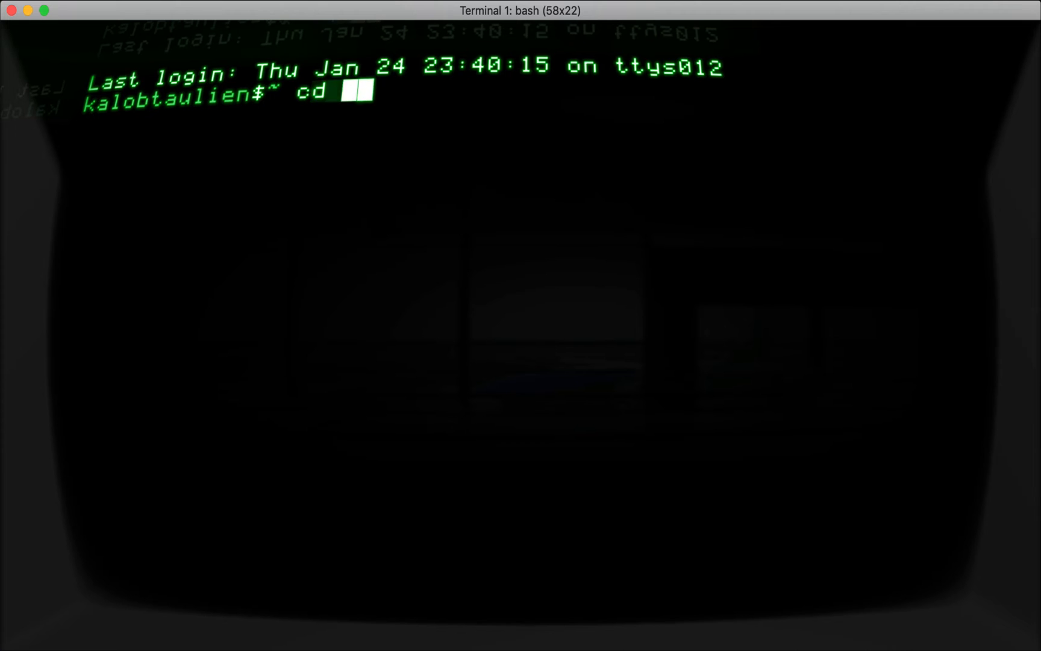
Change to Websites/mysite/, enter the pipenv shell, and run python3 manage.py runserver
text(Websites/mysite/)
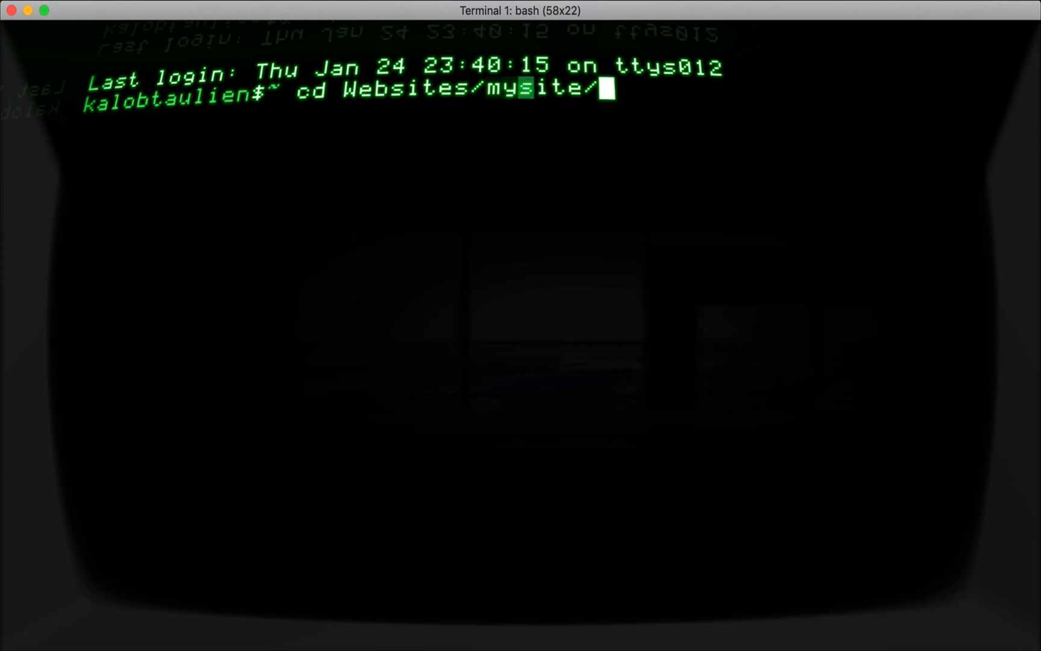
text(pipenv shell)
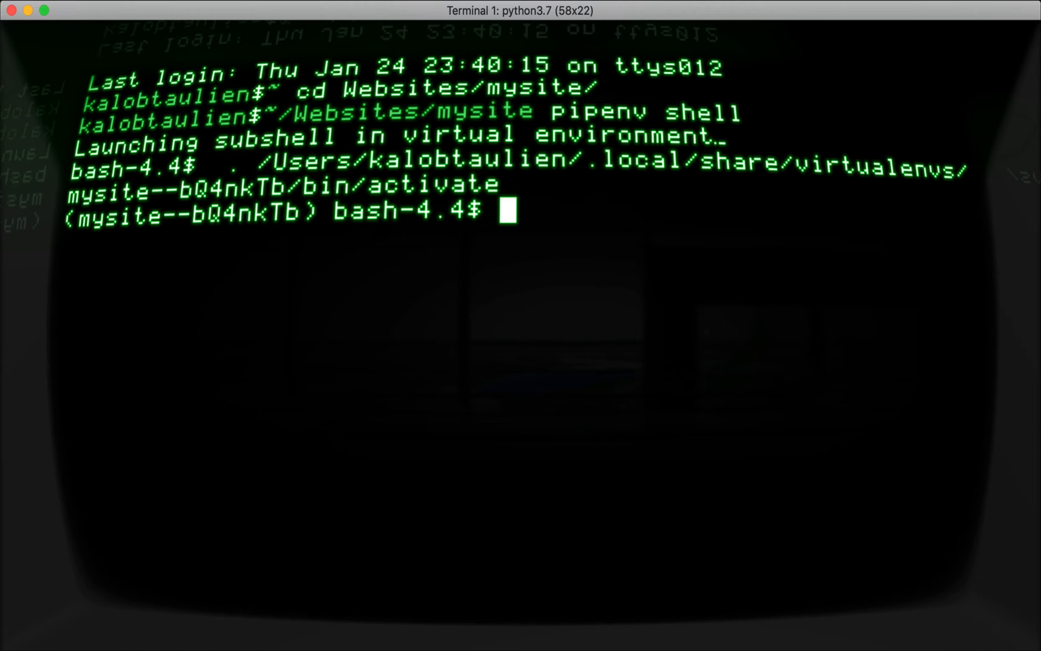
text(.)
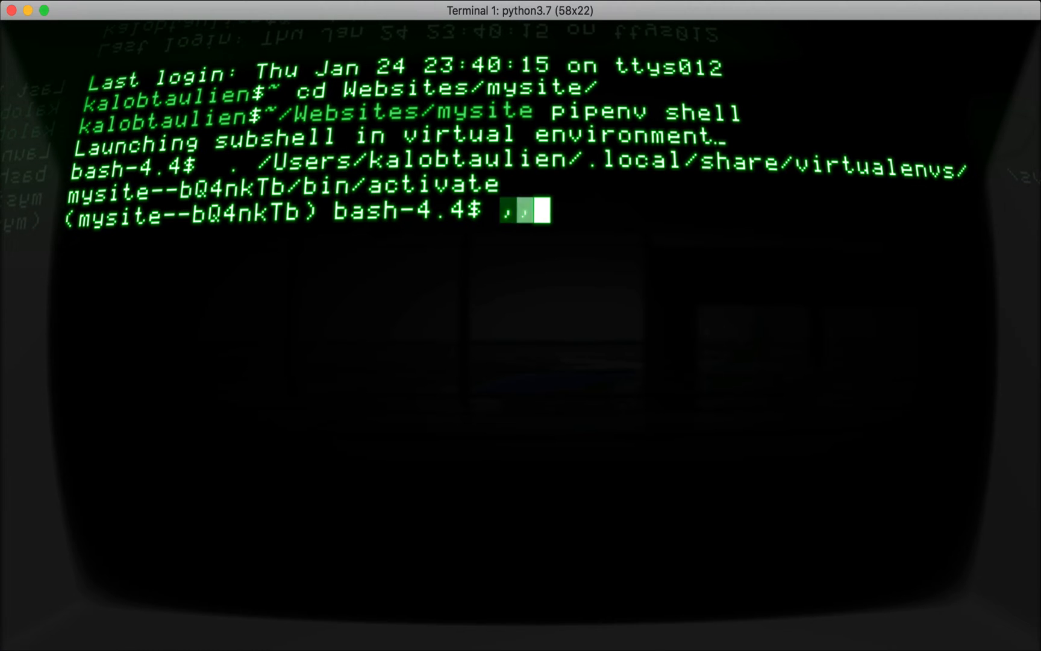
text(python3 manage.py)
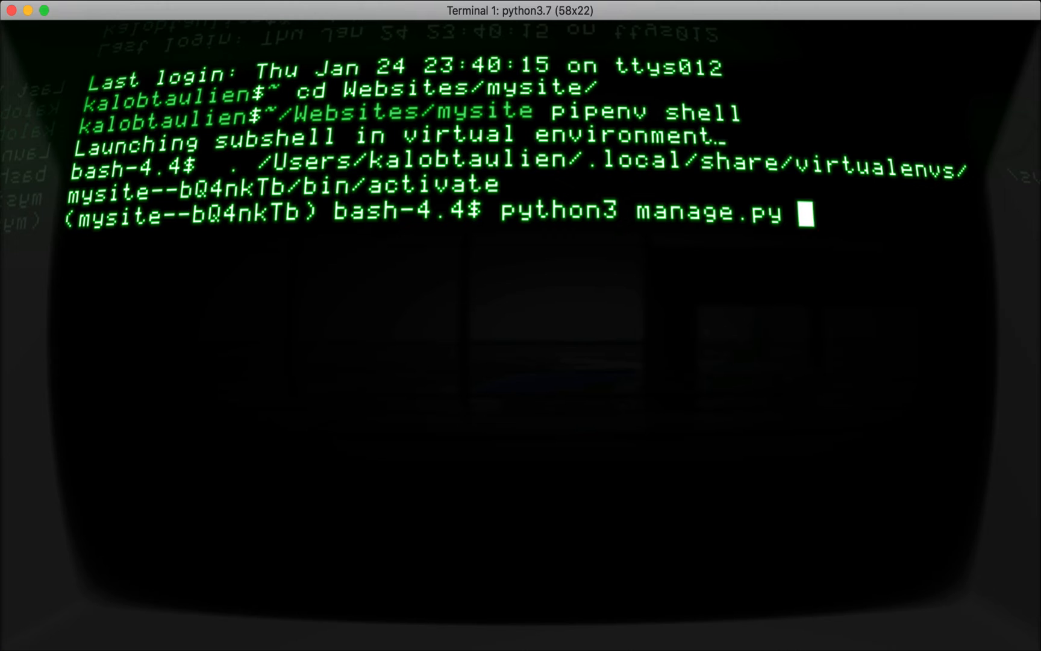
text(runserver)
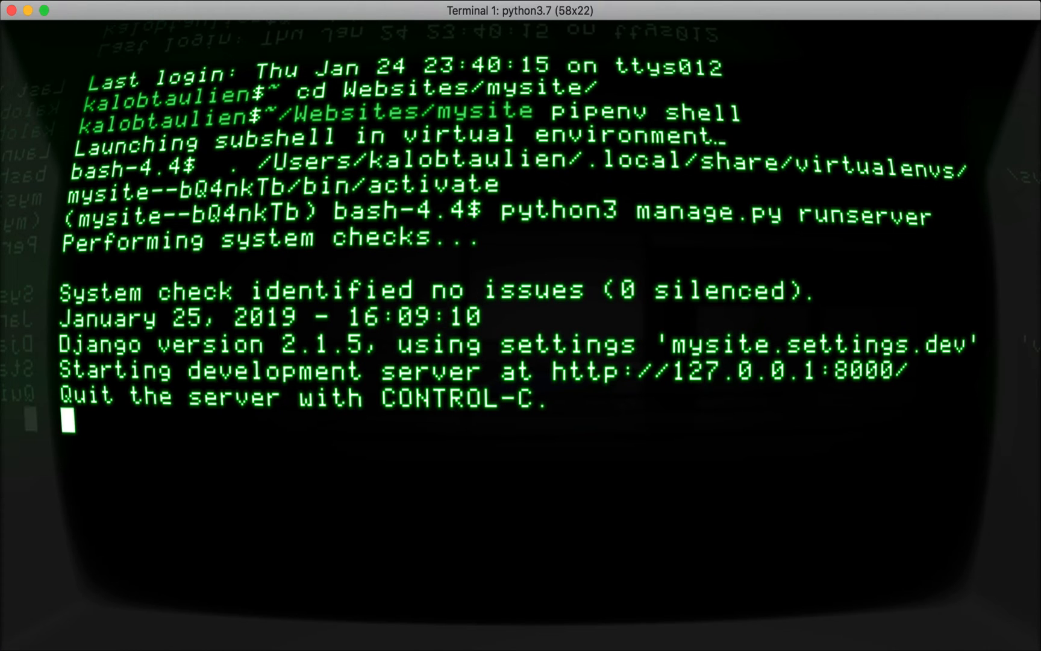
mouse_move(455, 444)
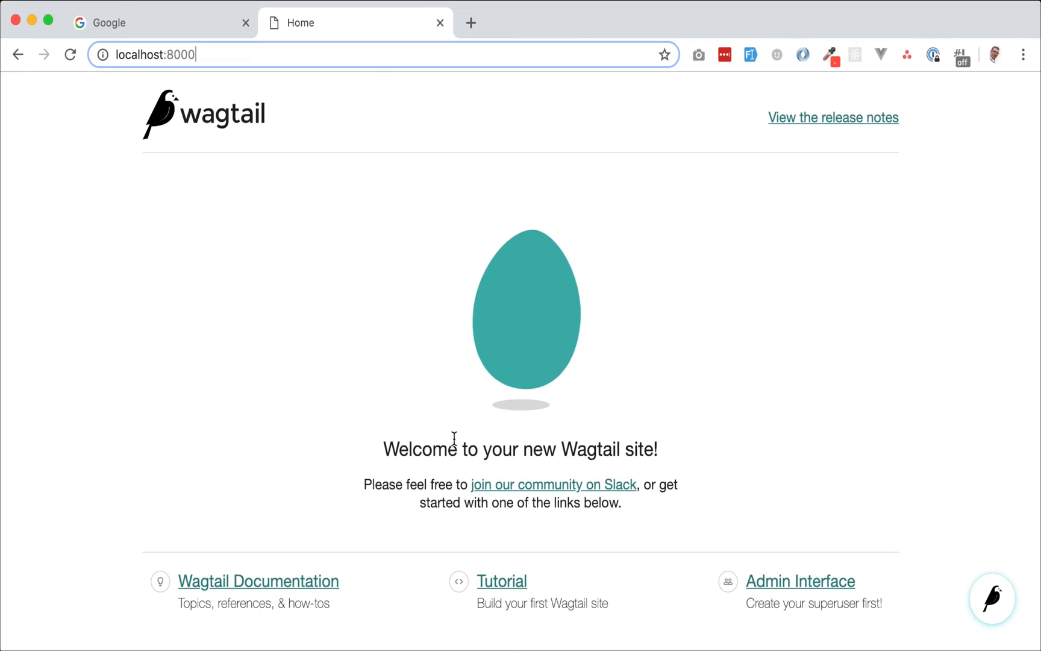
mouse_move(800, 581)
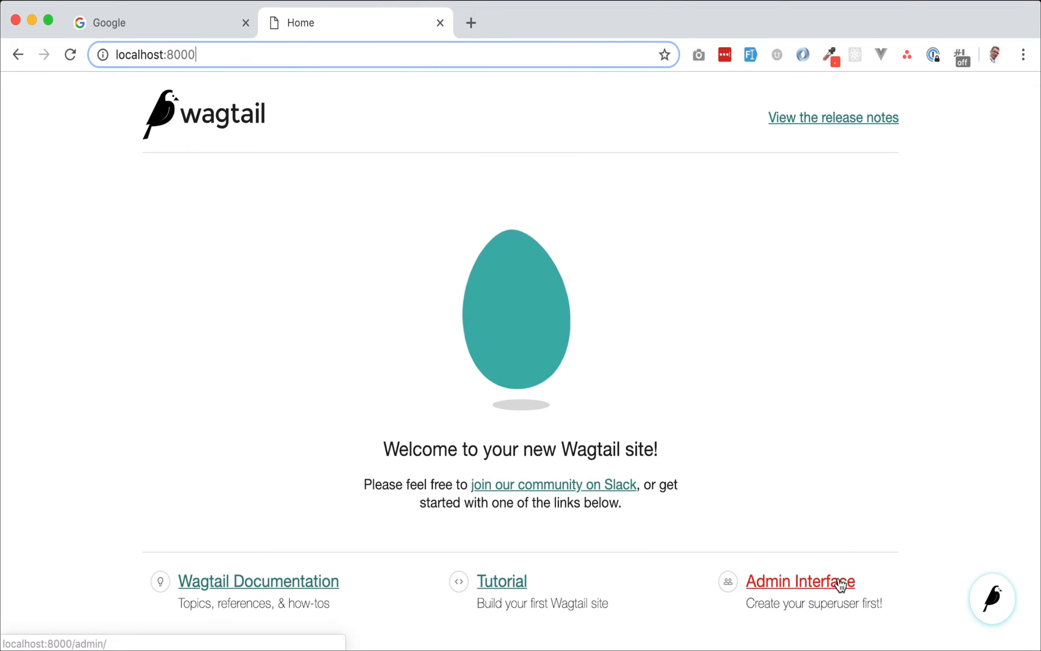
Go to the Wagtail admin, browse Pages, and open the Home page for editing
click(800, 580)
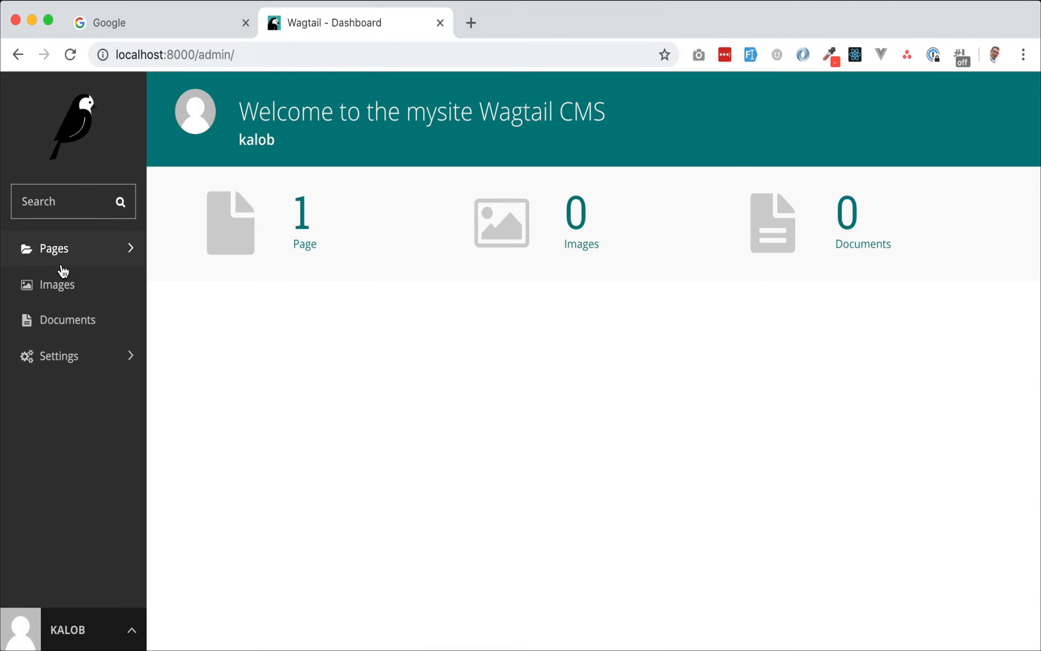
click(53, 247)
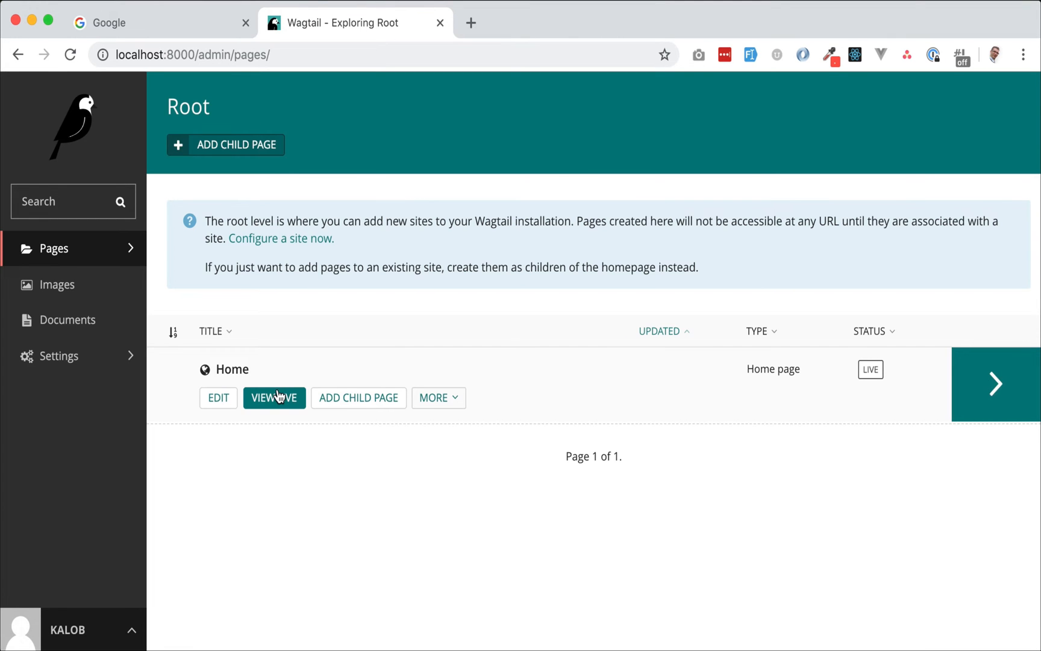
click(217, 397)
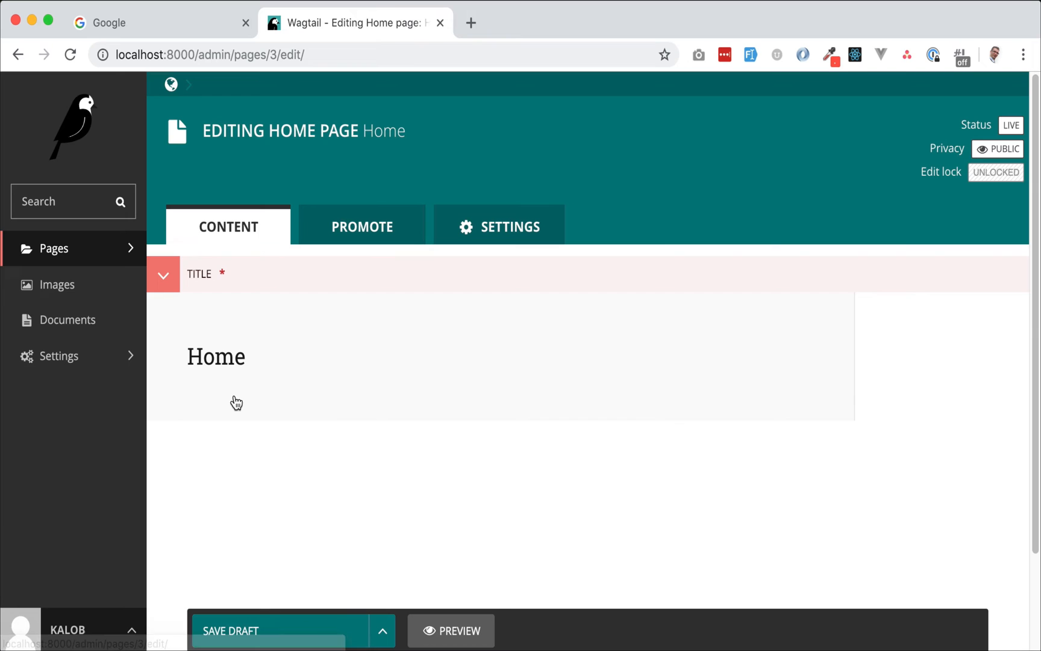
Look through the Home page's Promote and Settings tabs, then return to Content
click(362, 226)
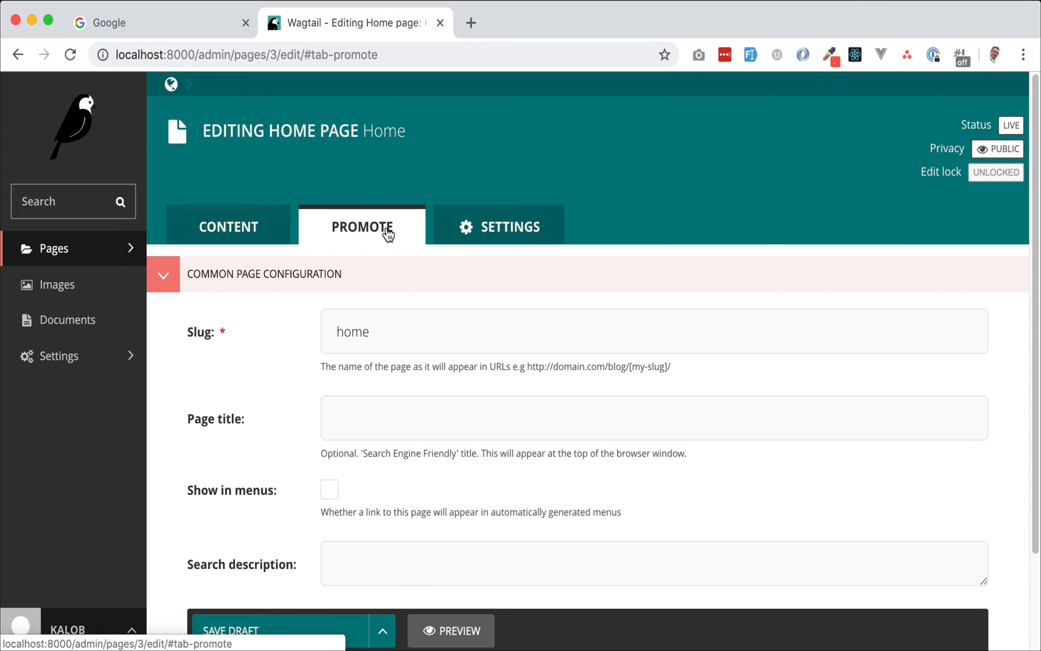
scroll(down, 3)
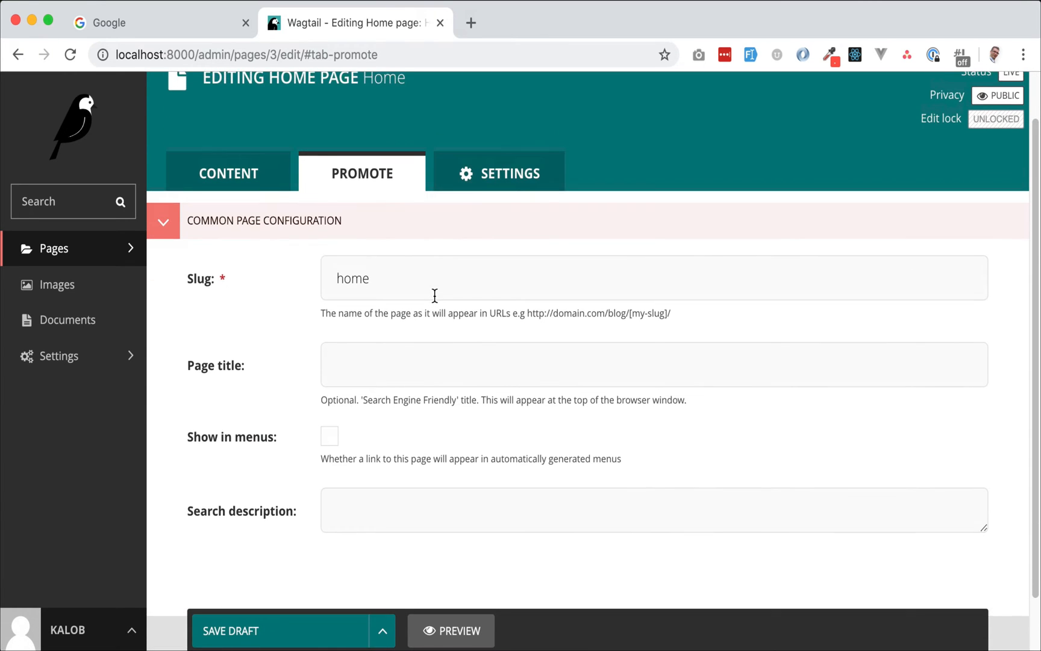
click(498, 173)
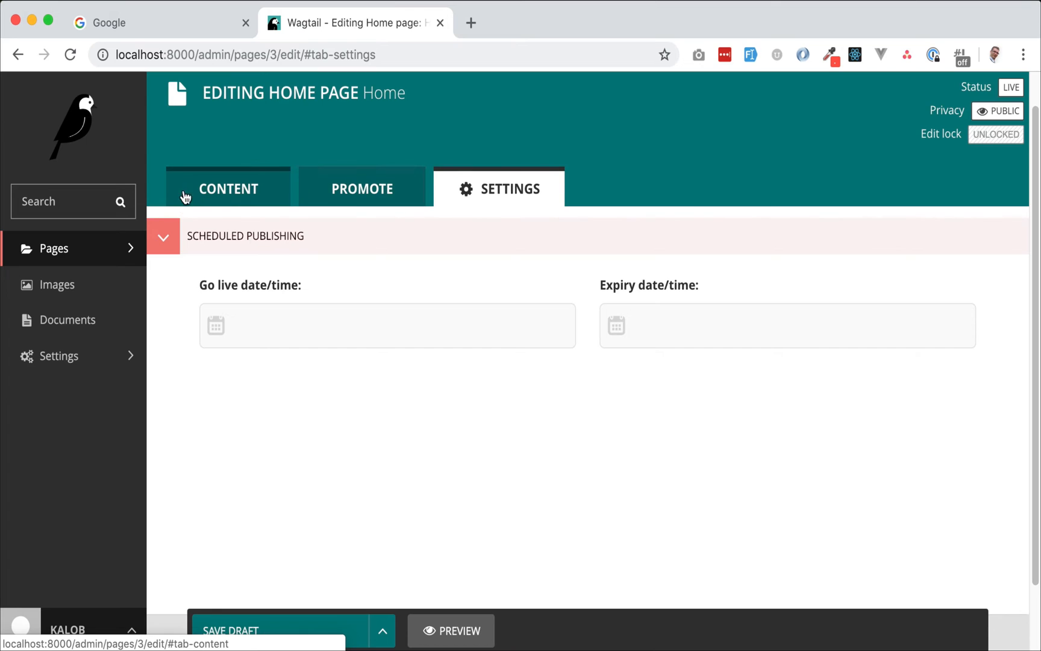
click(228, 188)
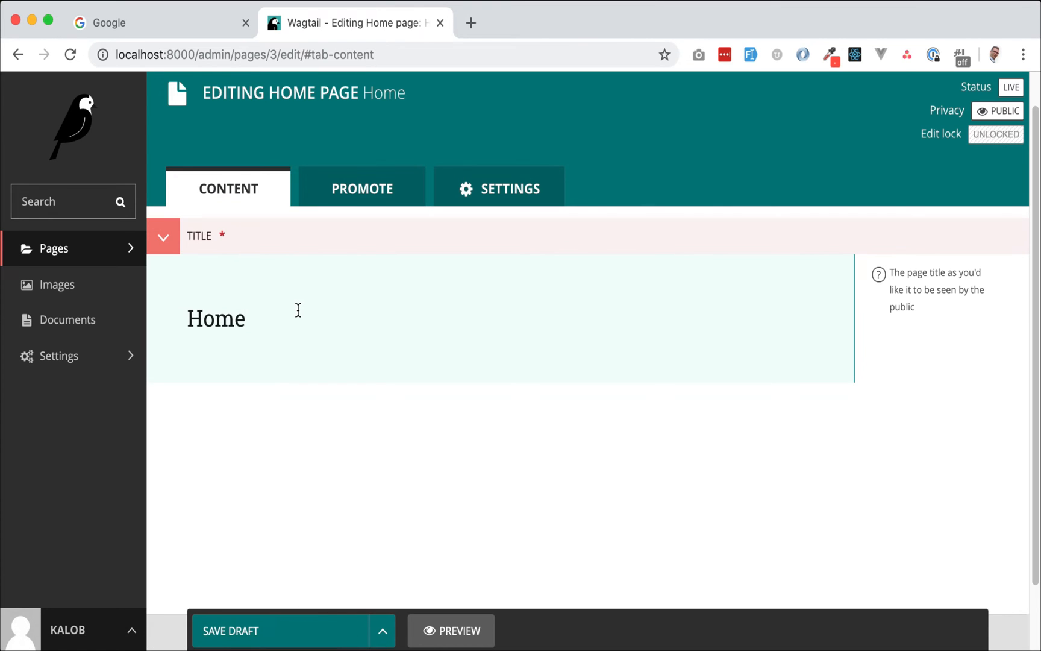
Open a new Chrome tab and load localhost:8000
click(471, 23)
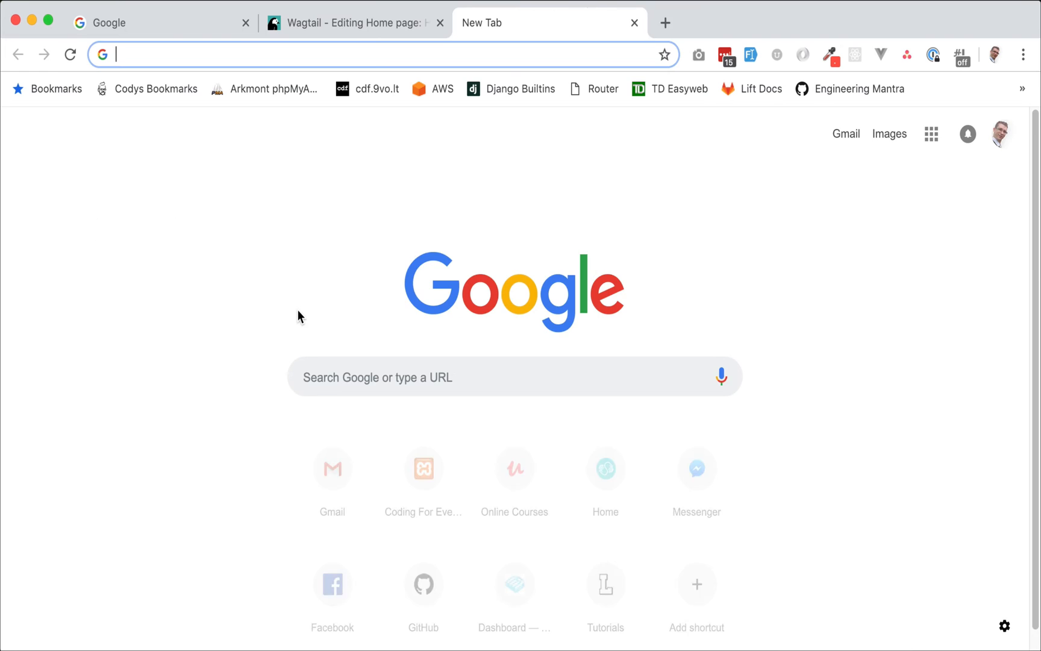
text(localhost:8000)
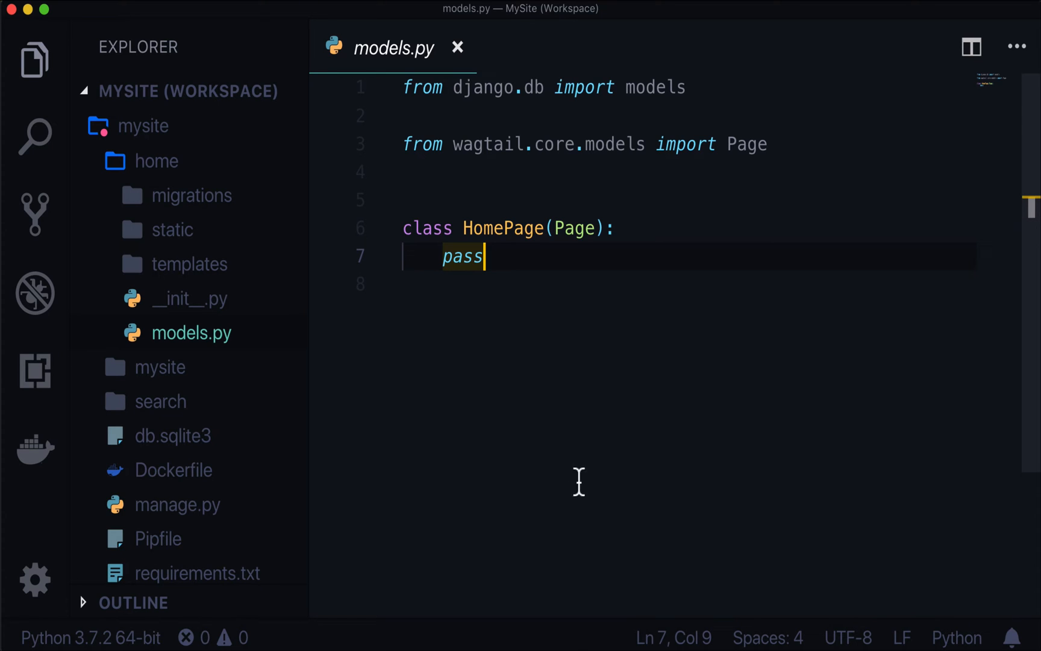
Replace HomePage's pass with a templates path of home/home_page.html
key(Backspace)
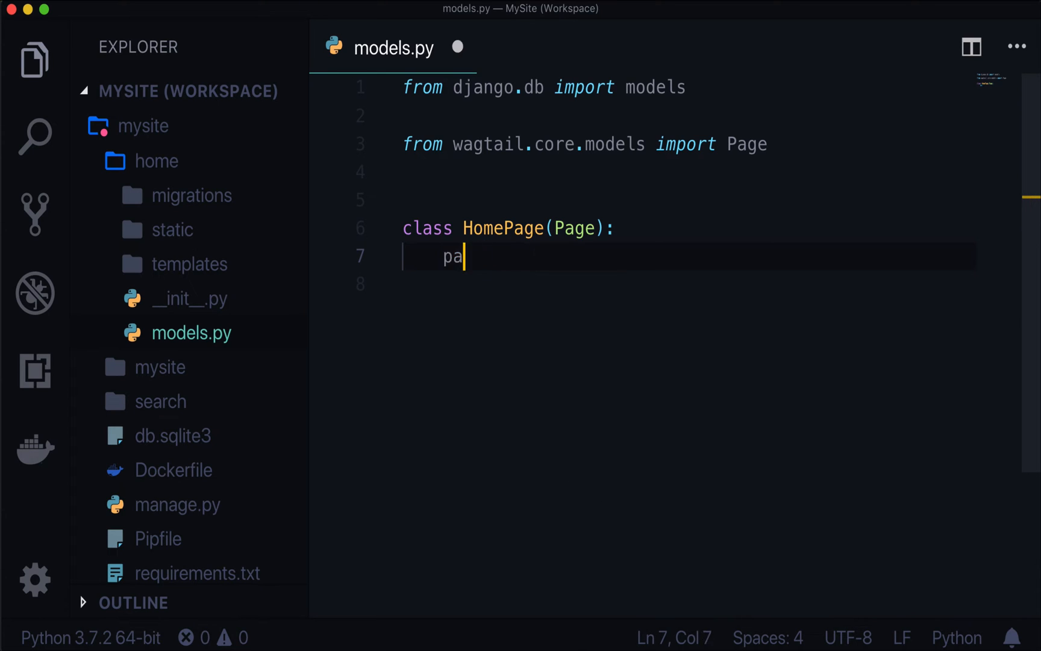
key(Backspace)
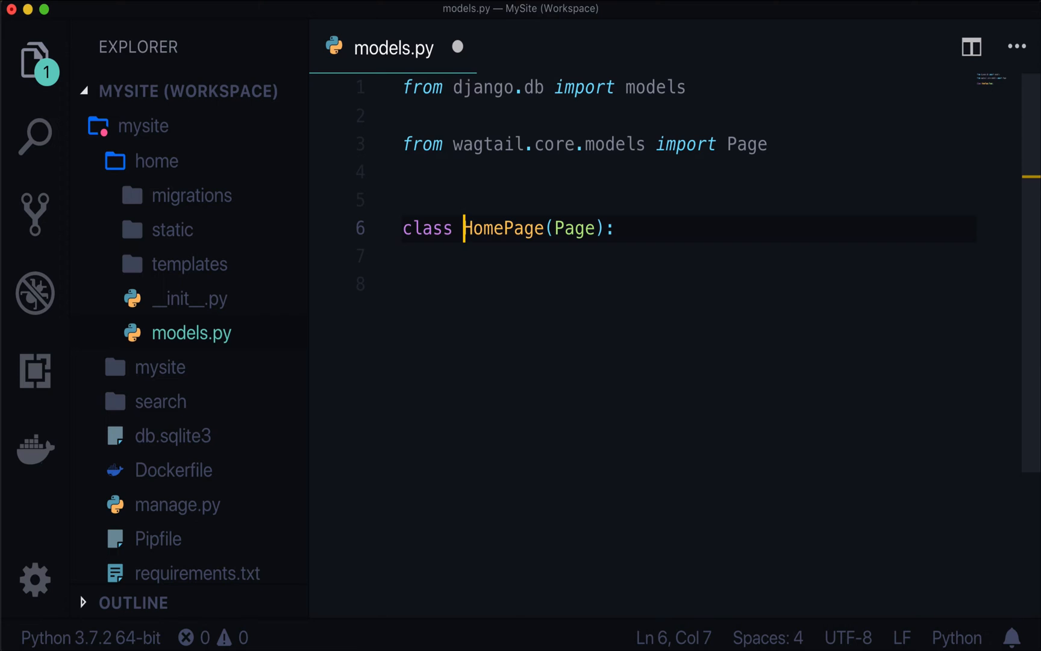
double_click(503, 228)
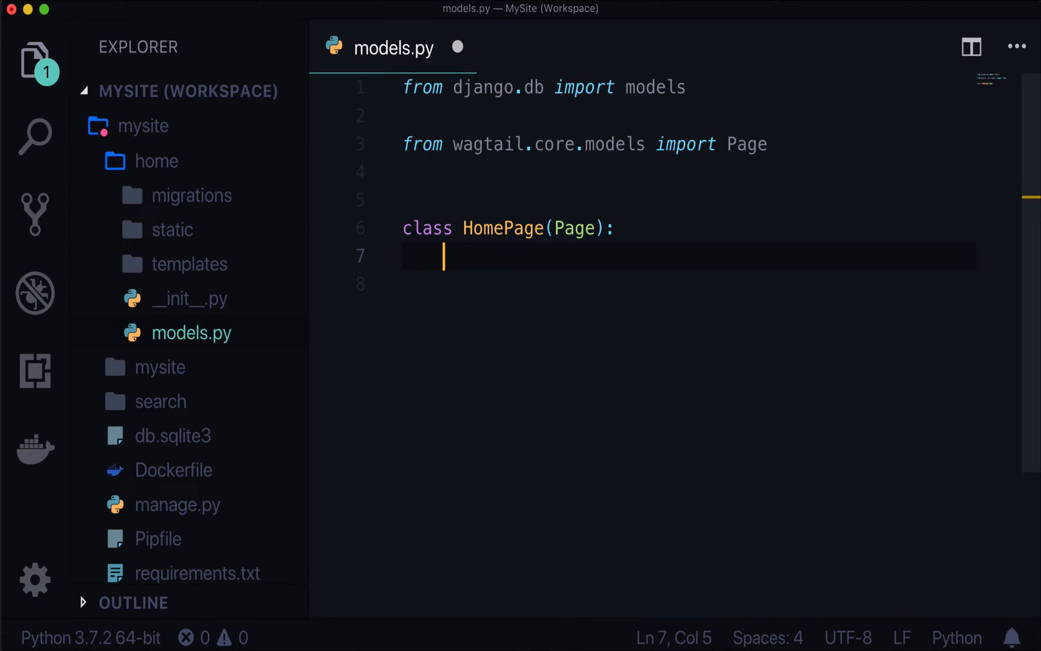
text(templates/home)
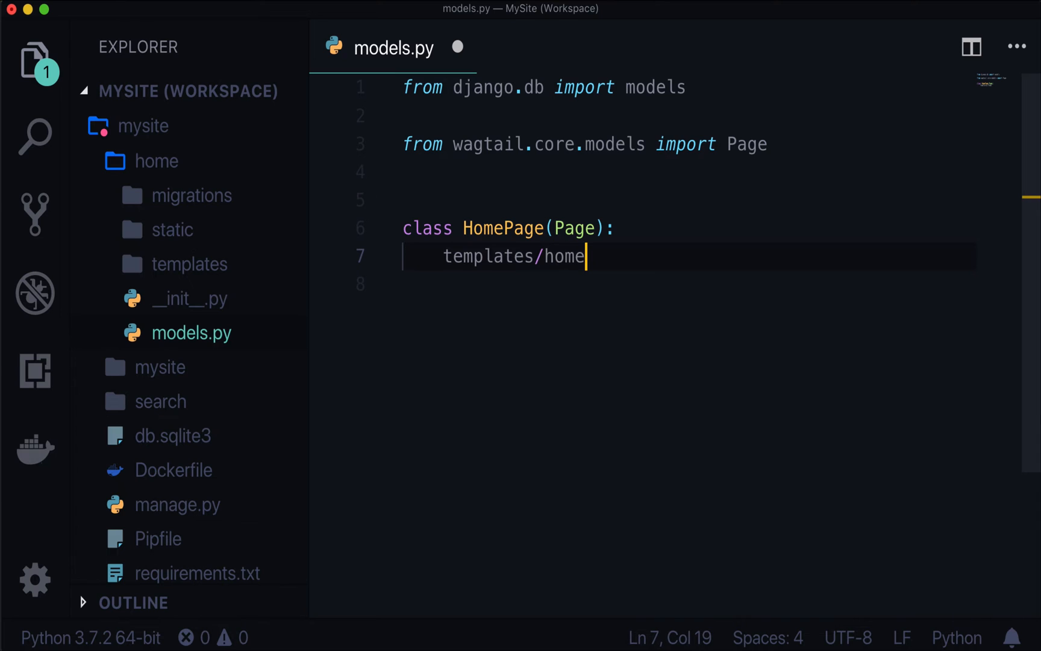
text(_pa)
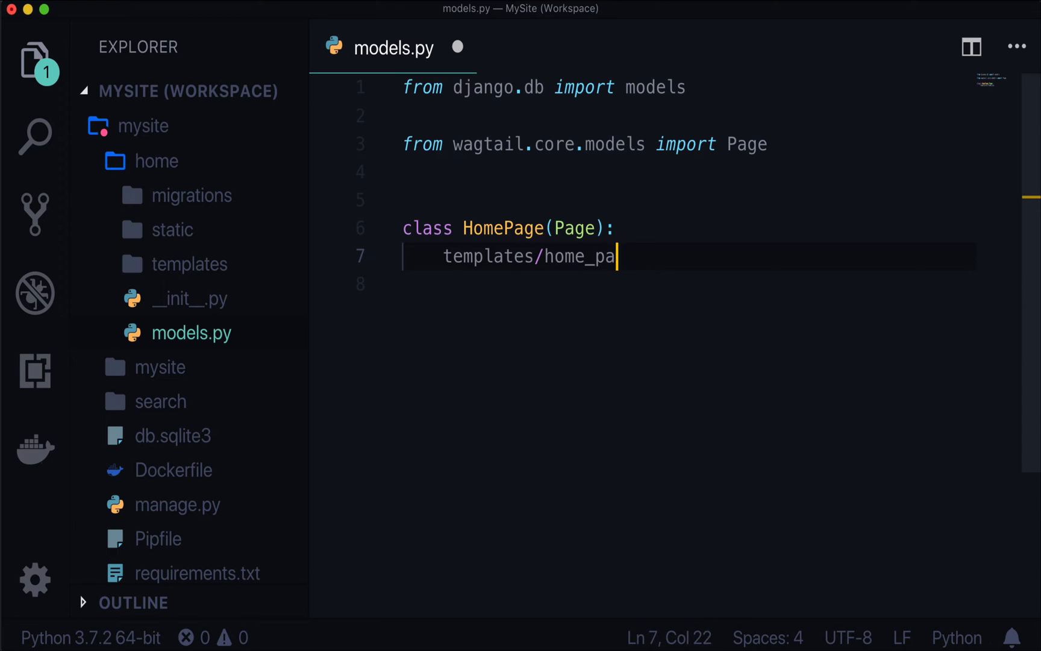
text(ge.html)
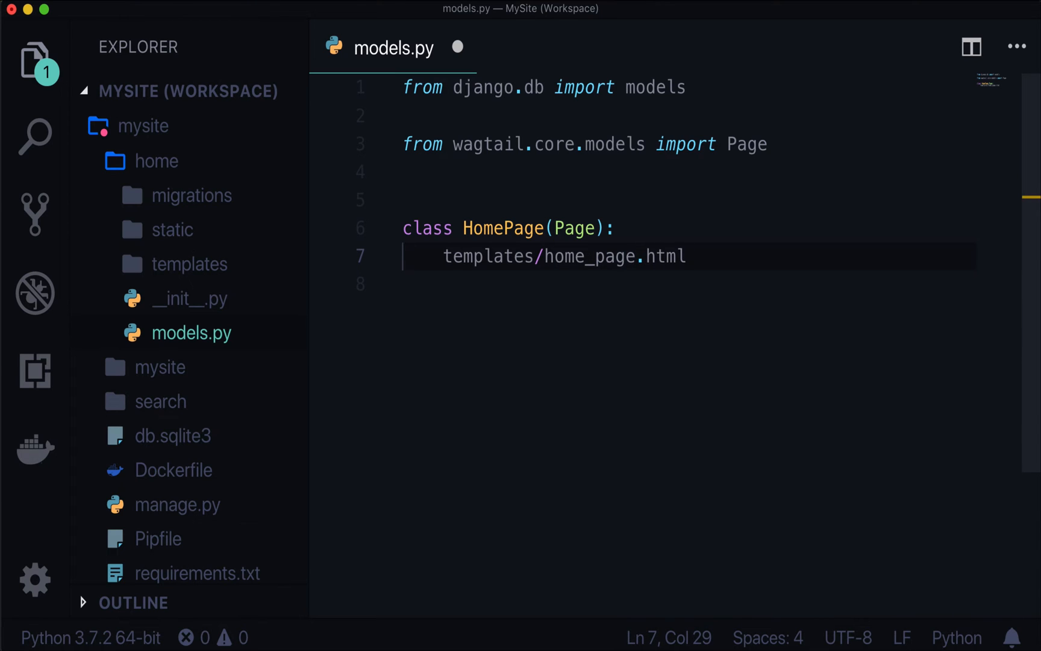
click(541, 256)
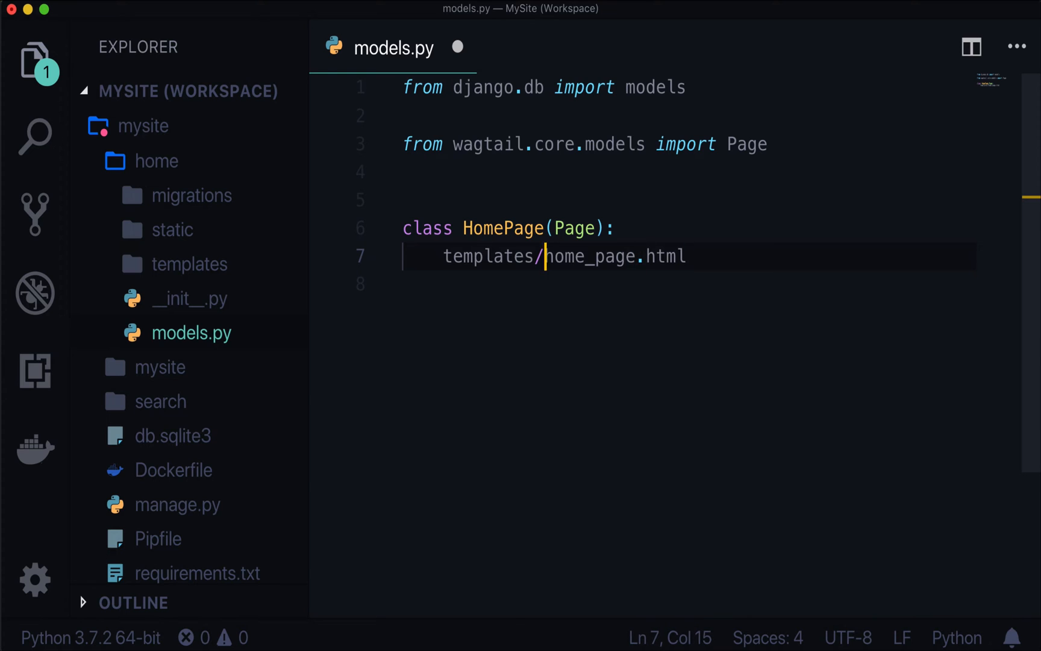
text(home/)
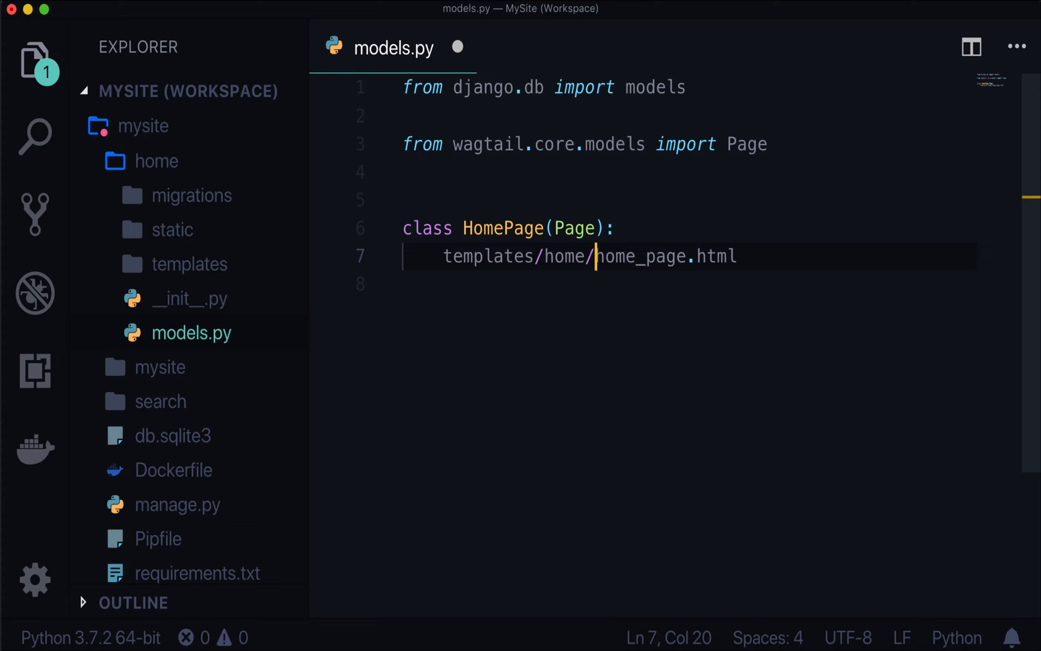
Add the docstring 'Home page model.' to HomePage and save models.py
double_click(488, 256)
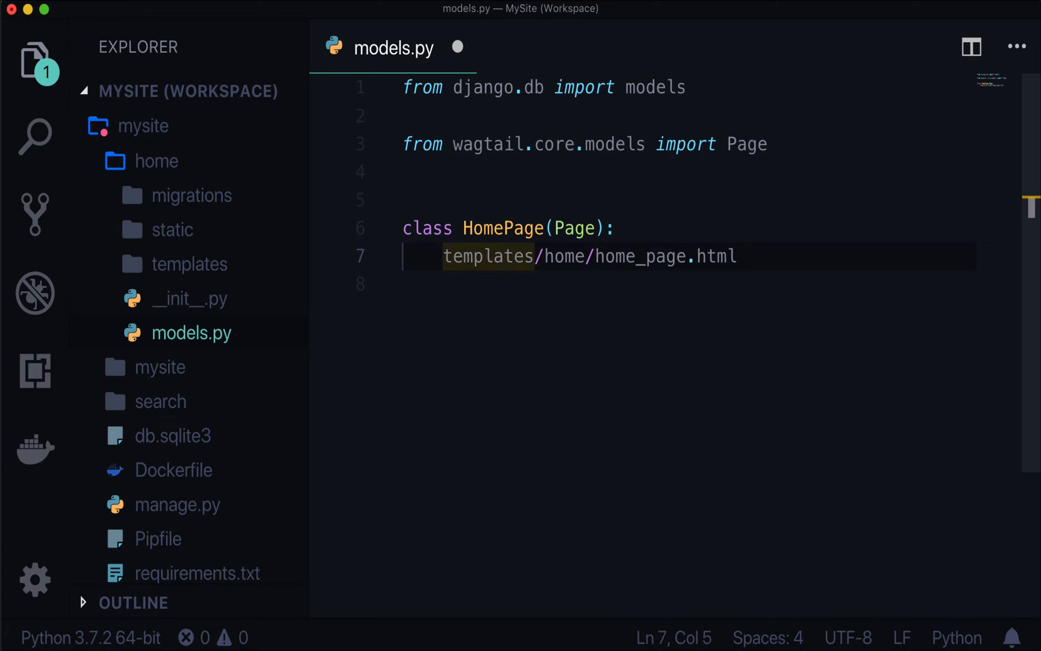
key(ctrl+`)
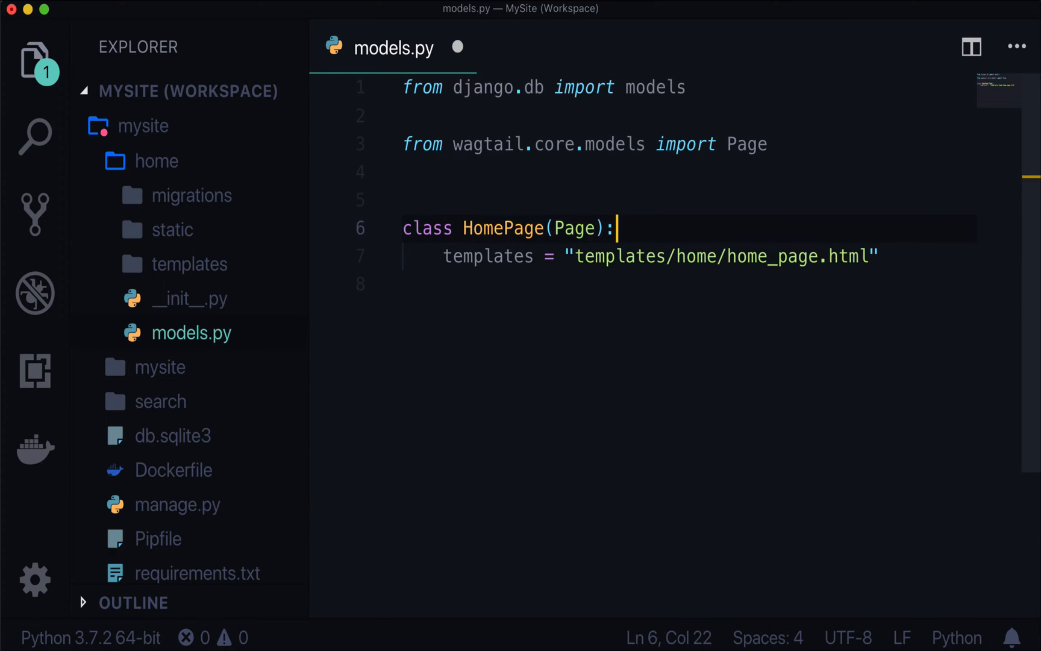
text(""")
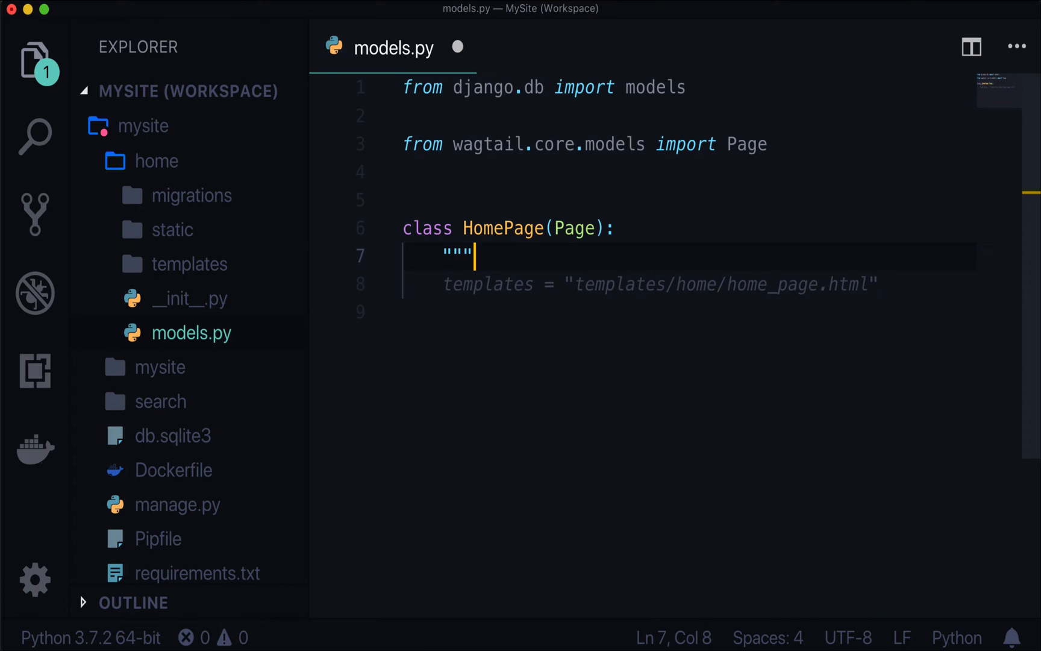
text(Home page model."")
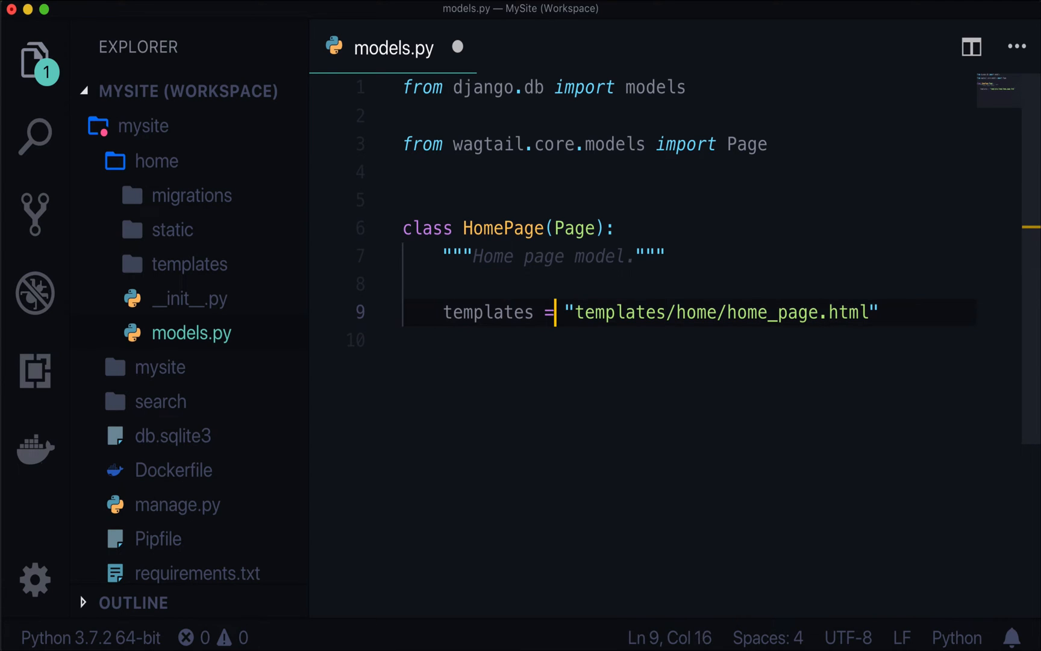
key(Backspace)
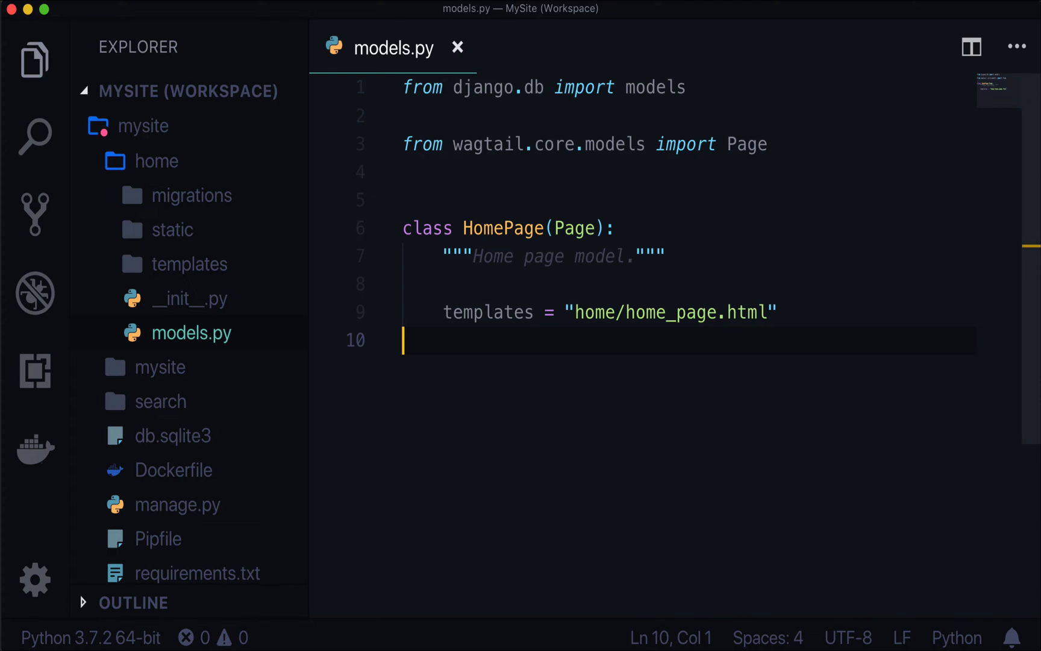
key(cmd+tab)
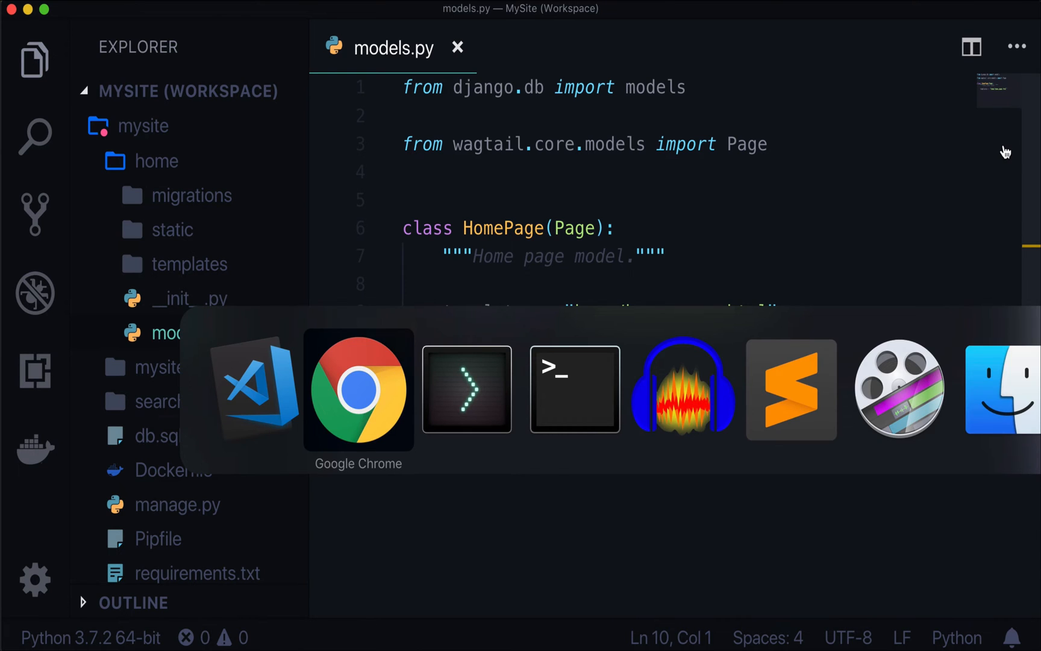
click(358, 389)
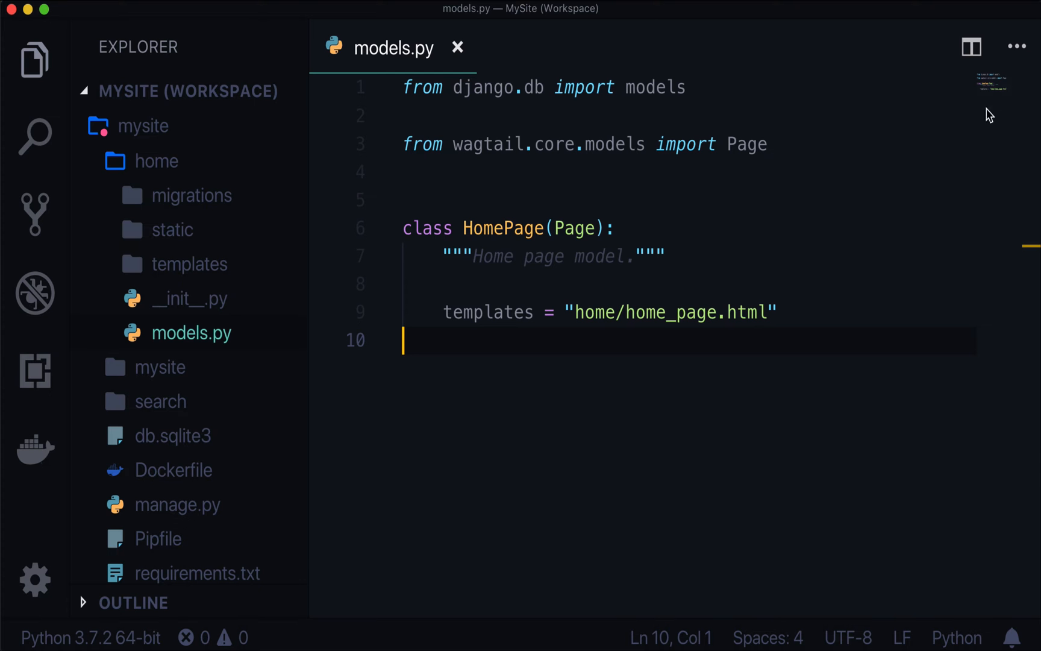
click(160, 366)
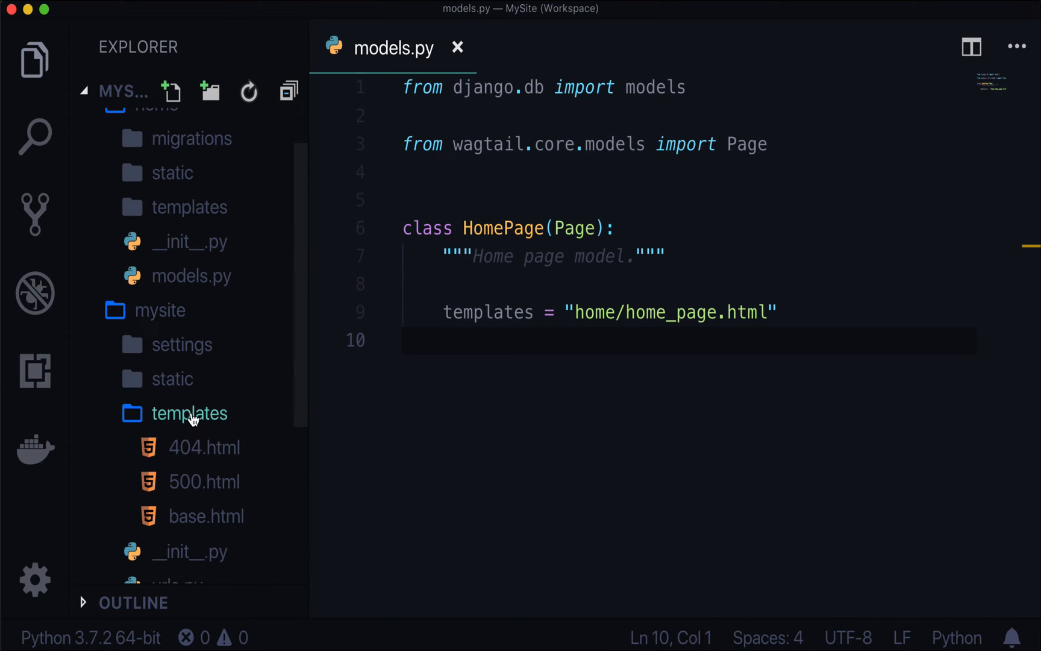
Create home/home_page.html as a new file under mysite's templates folder
right_click(190, 412)
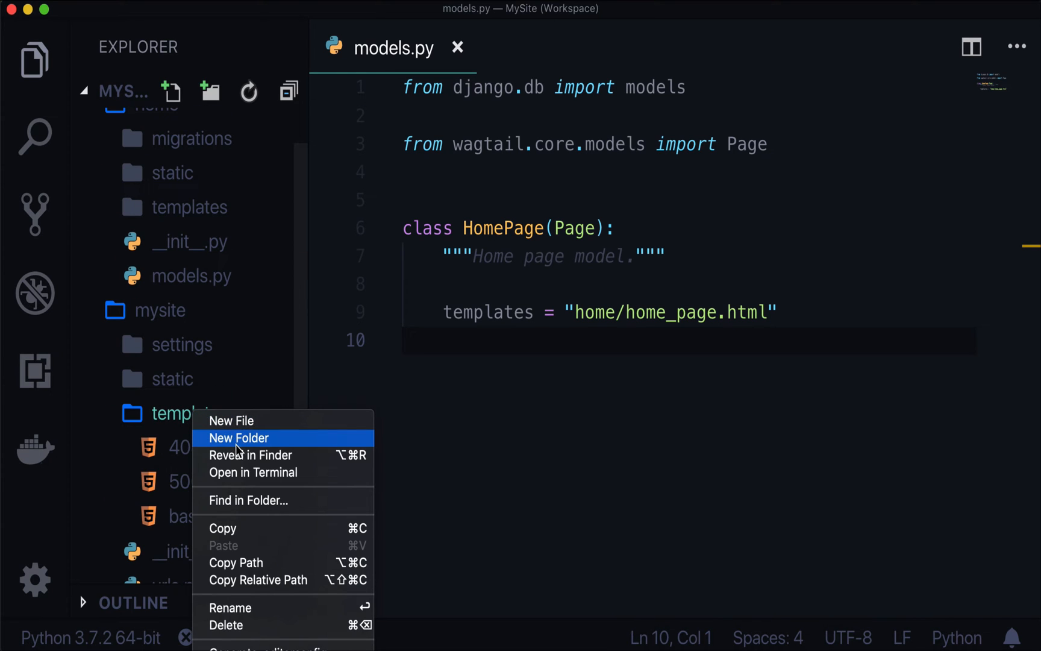
mouse_move(312, 420)
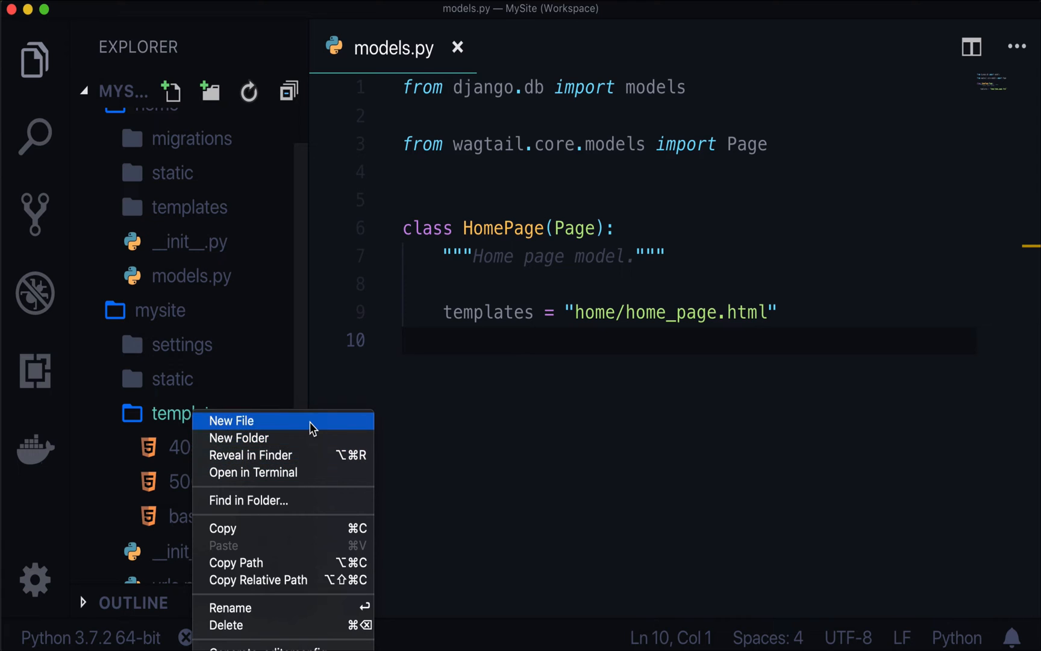
click(231, 420)
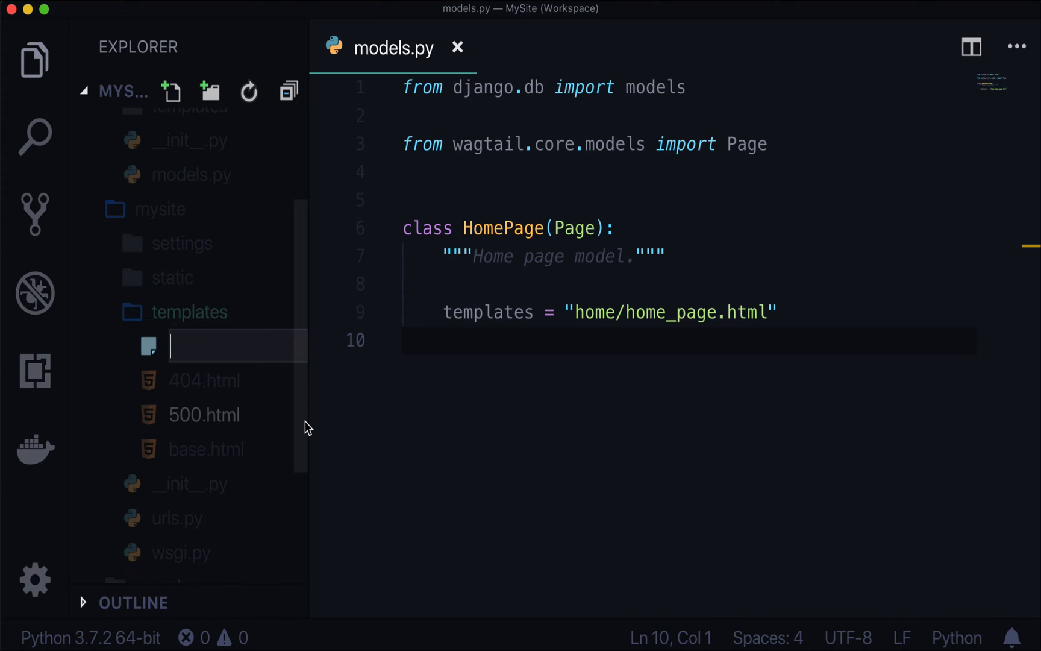
text(home)
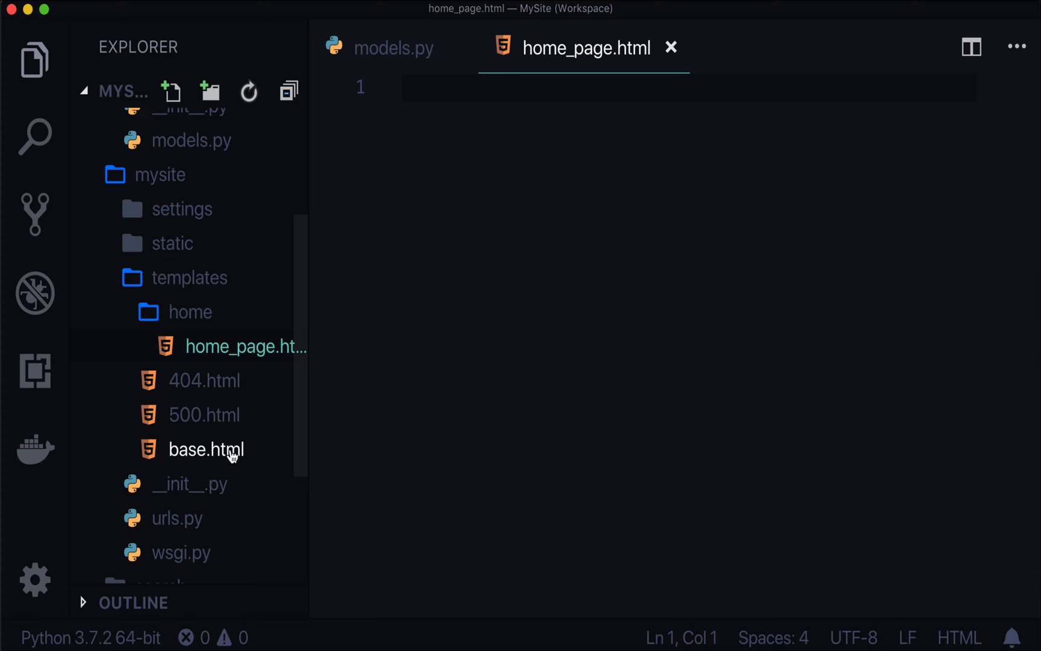
mouse_move(207, 449)
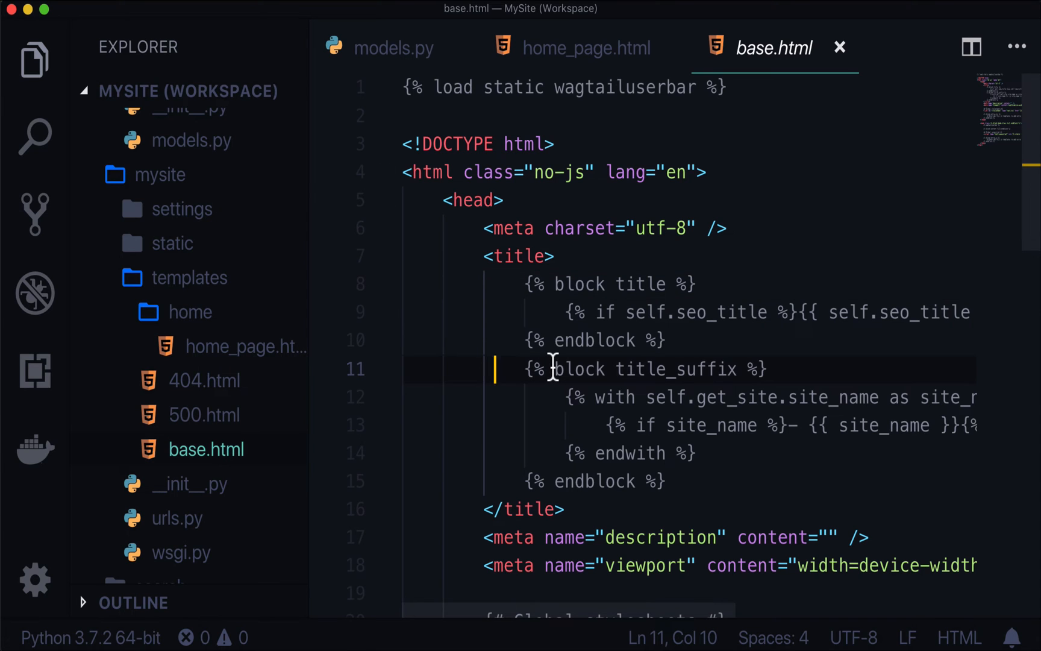
mouse_move(538, 345)
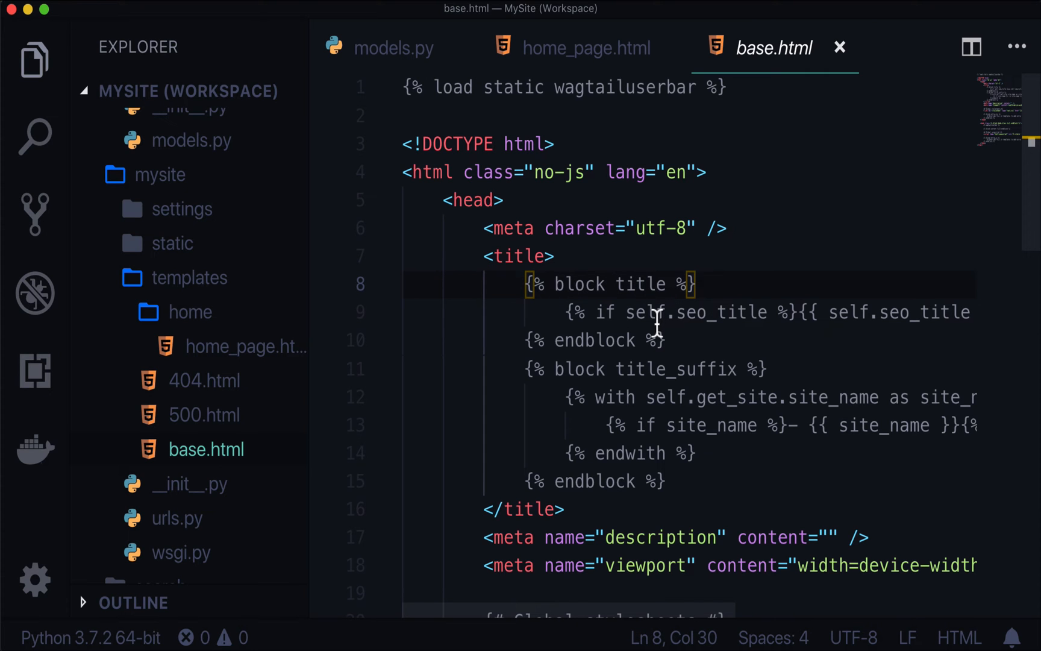
Scroll base.html to its body and select the {% block content %}{% endblock %} tags
scroll(down, 3)
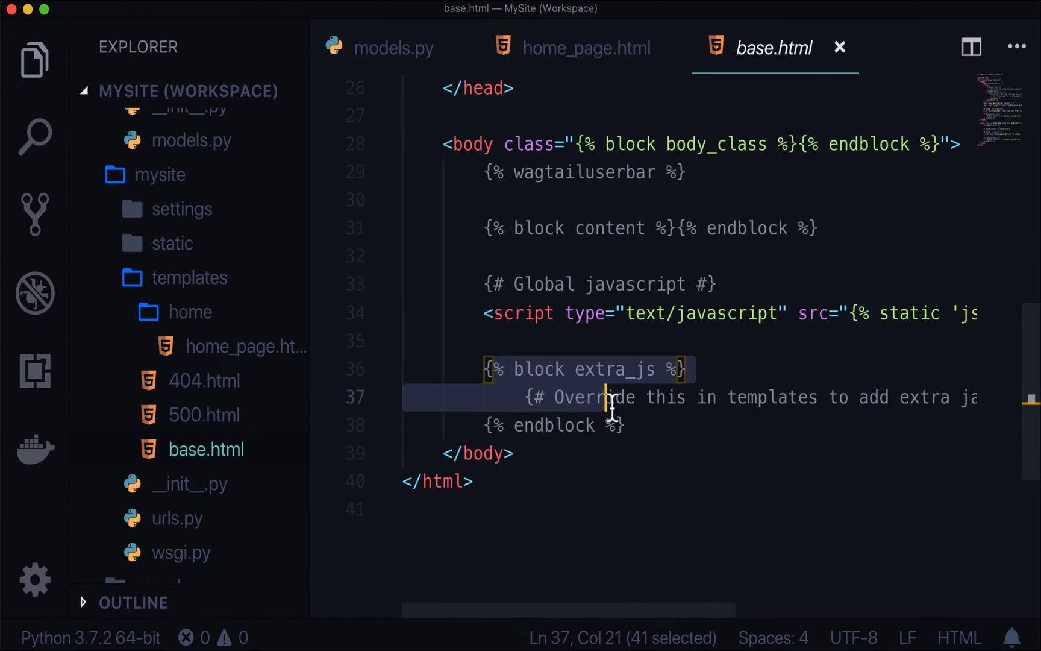
click(627, 425)
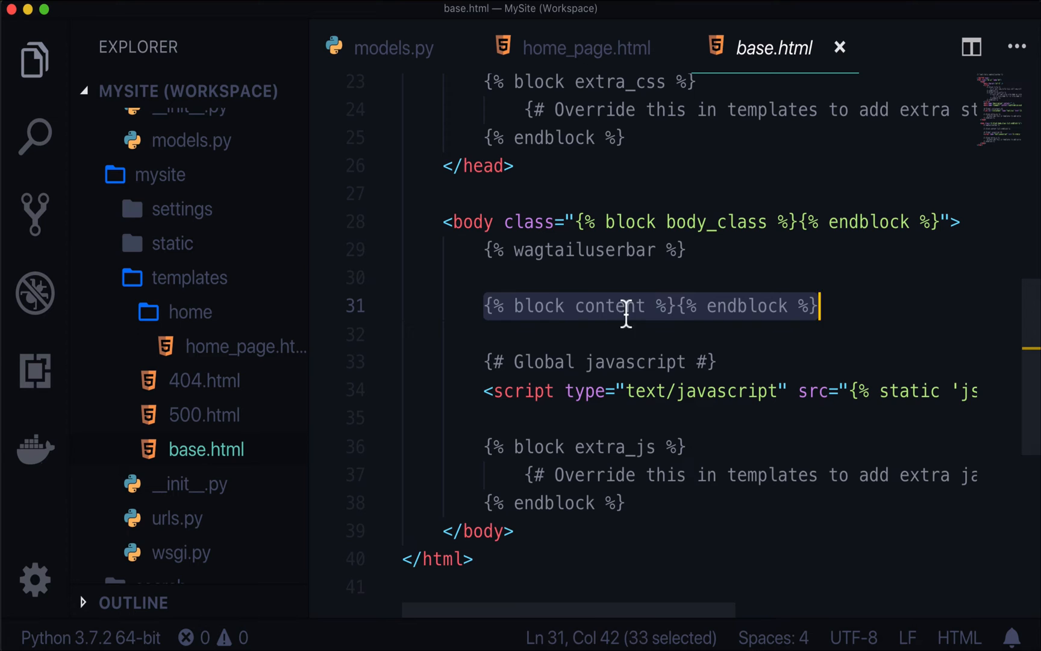
double_click(609, 305)
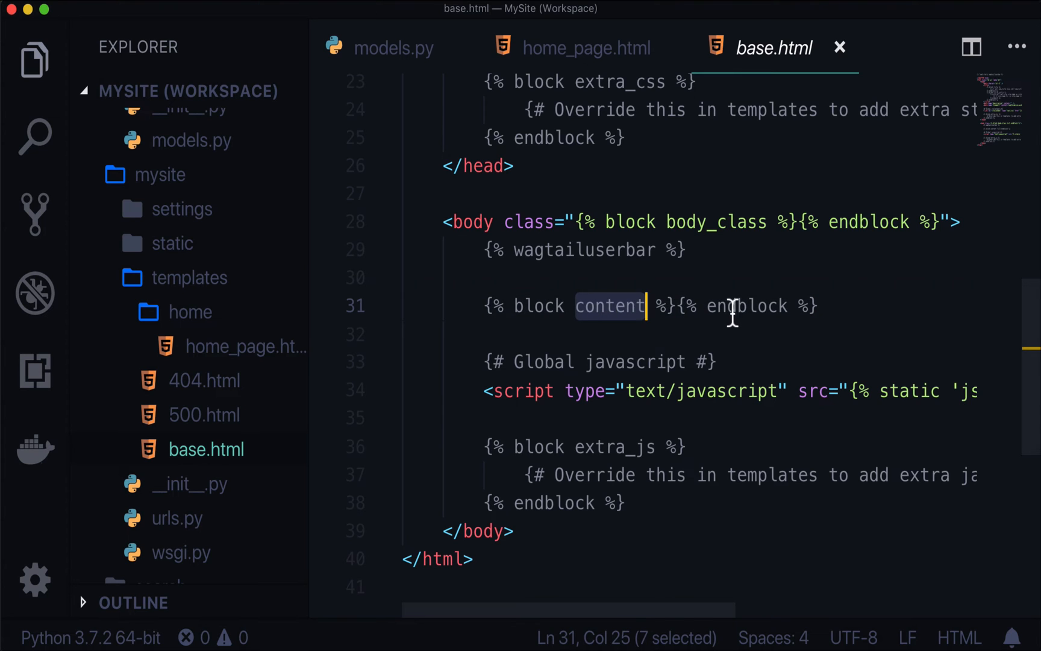
double_click(747, 306)
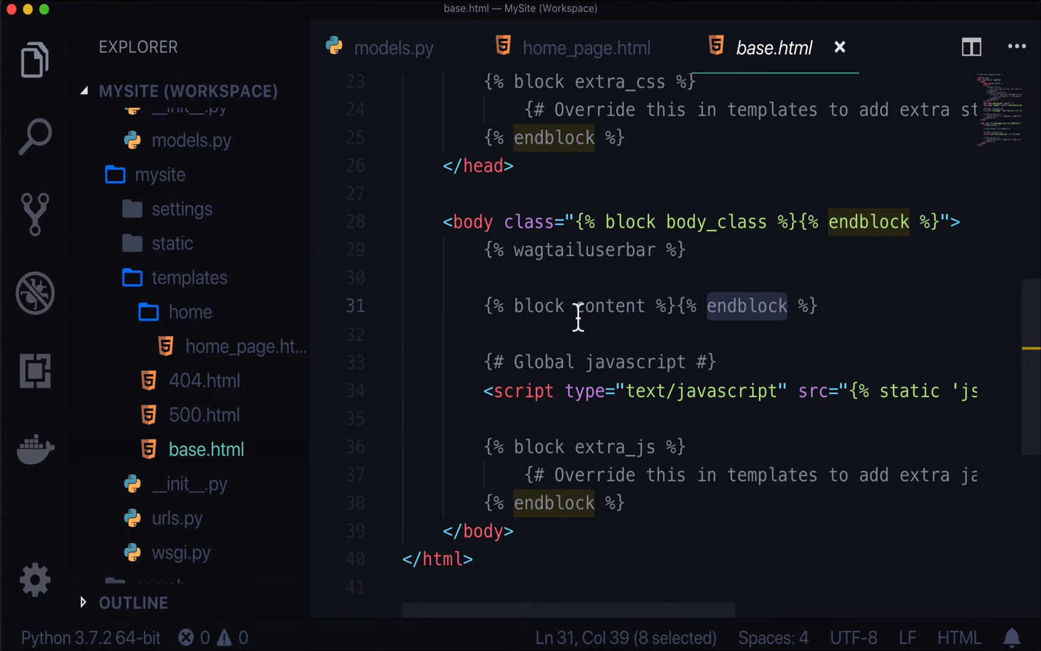
Put 'Hello World' inside a content block in home_page.html and save it
click(587, 47)
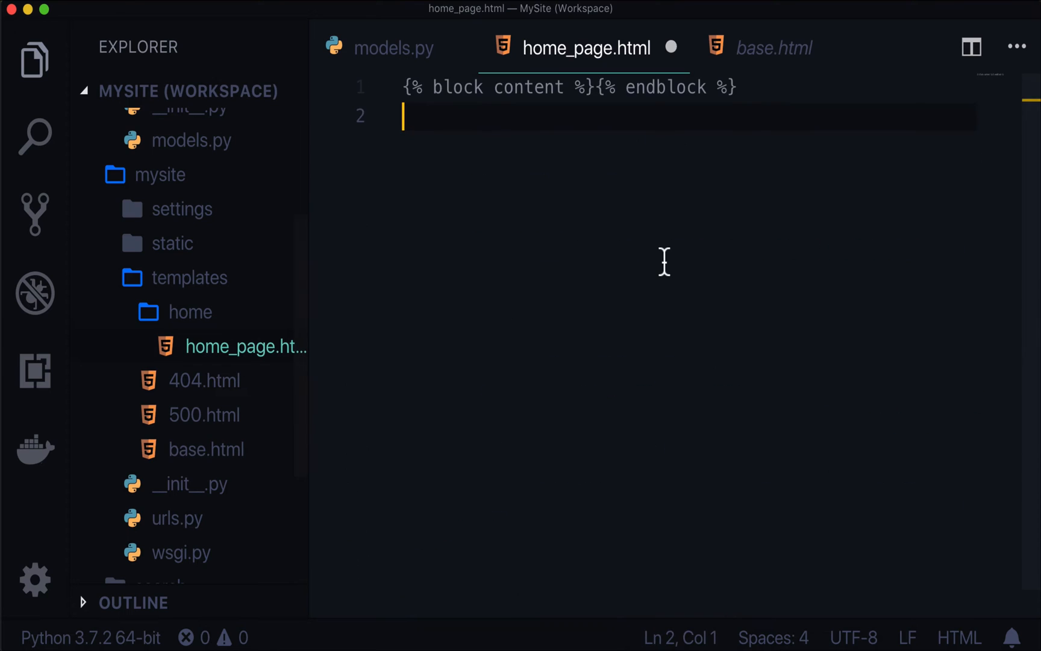
key(Enter)
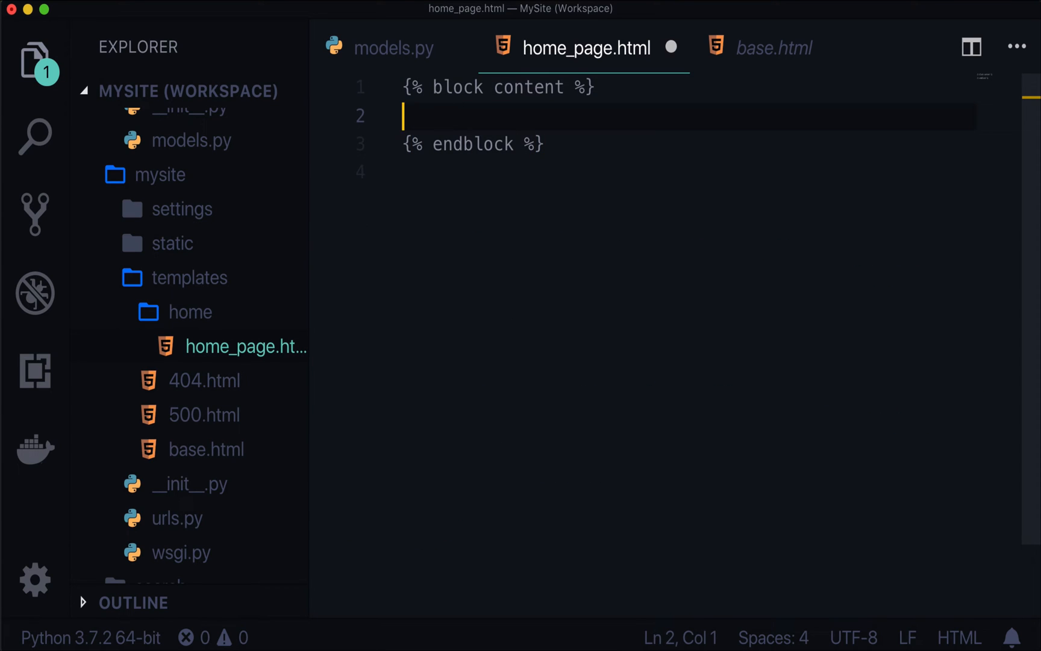
text(Hello World)
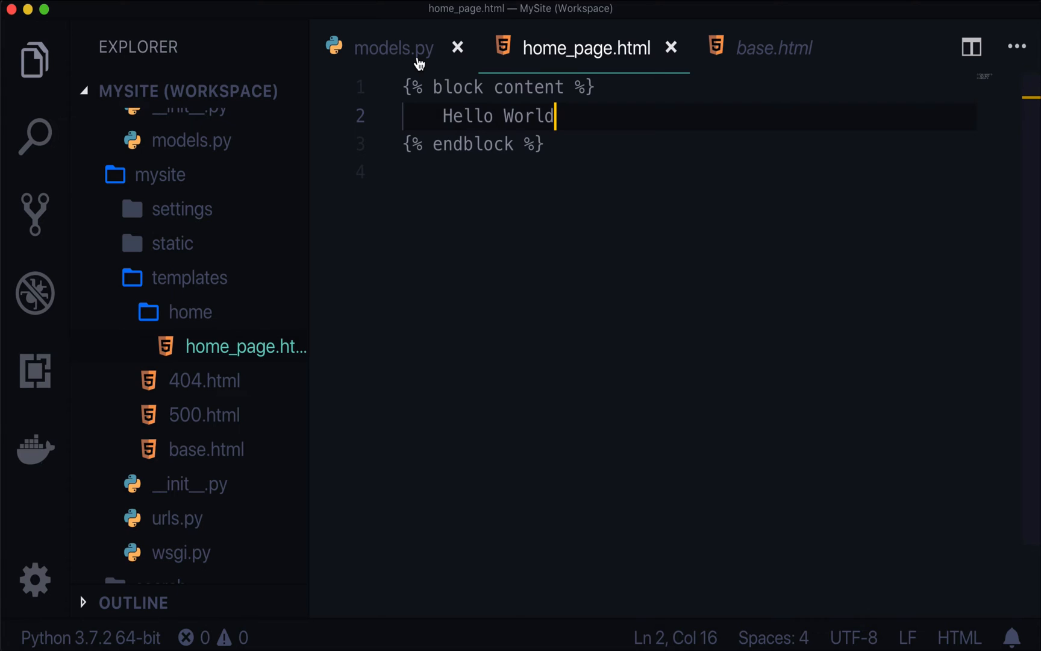
click(393, 47)
text(templates = "home/home_page.html")
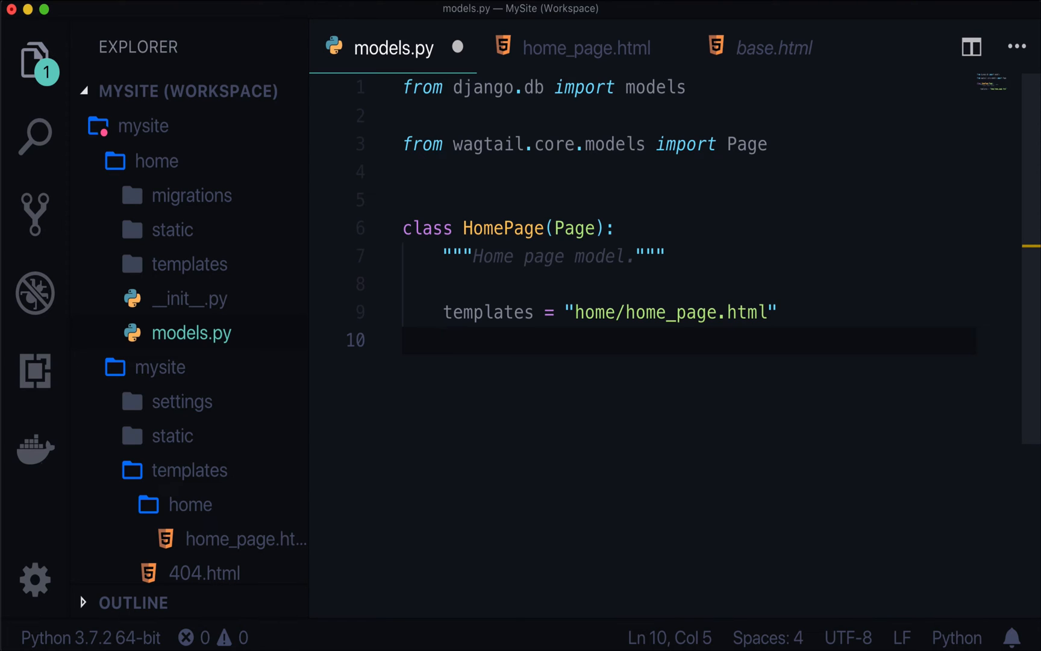
Start a banner_title field on HomePage as models.CharField with max_length=100
key(enter)
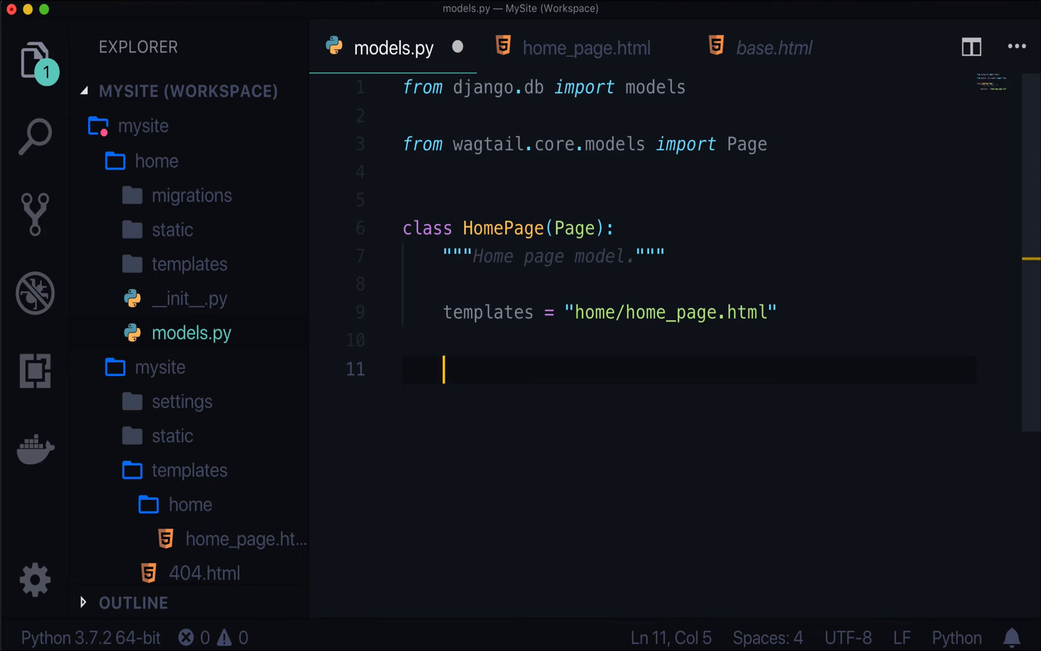
text(banner_)
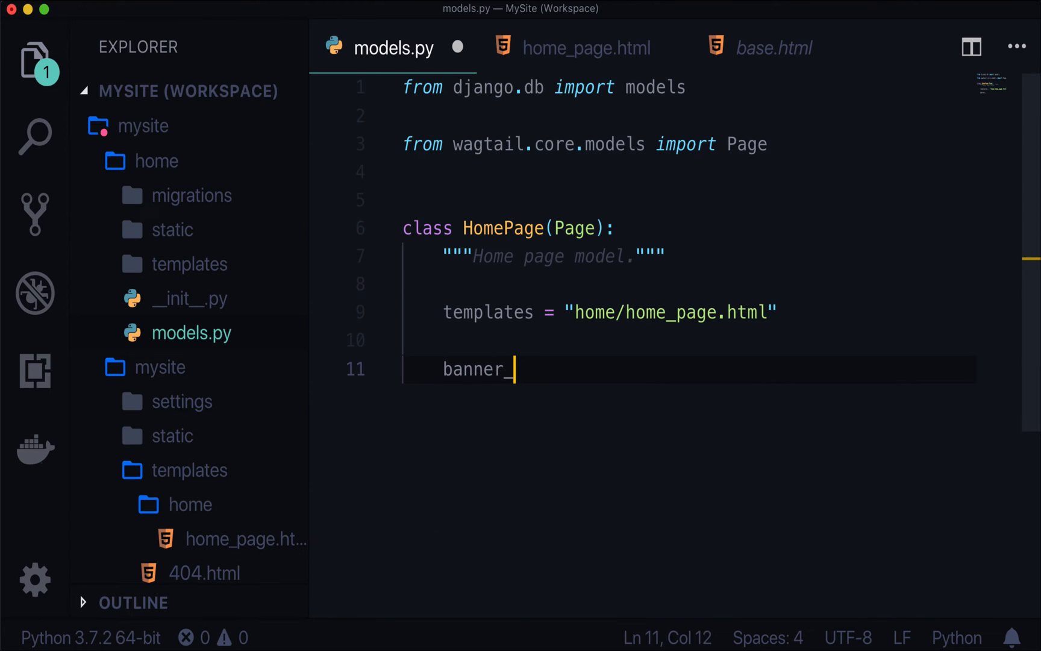
text(title)
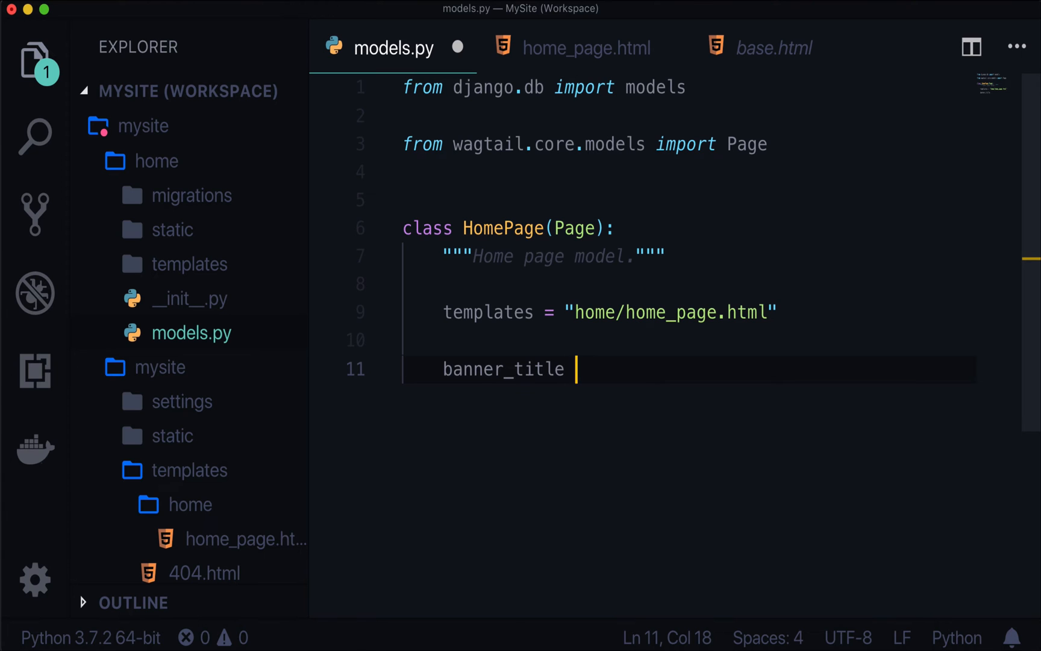
text(=)
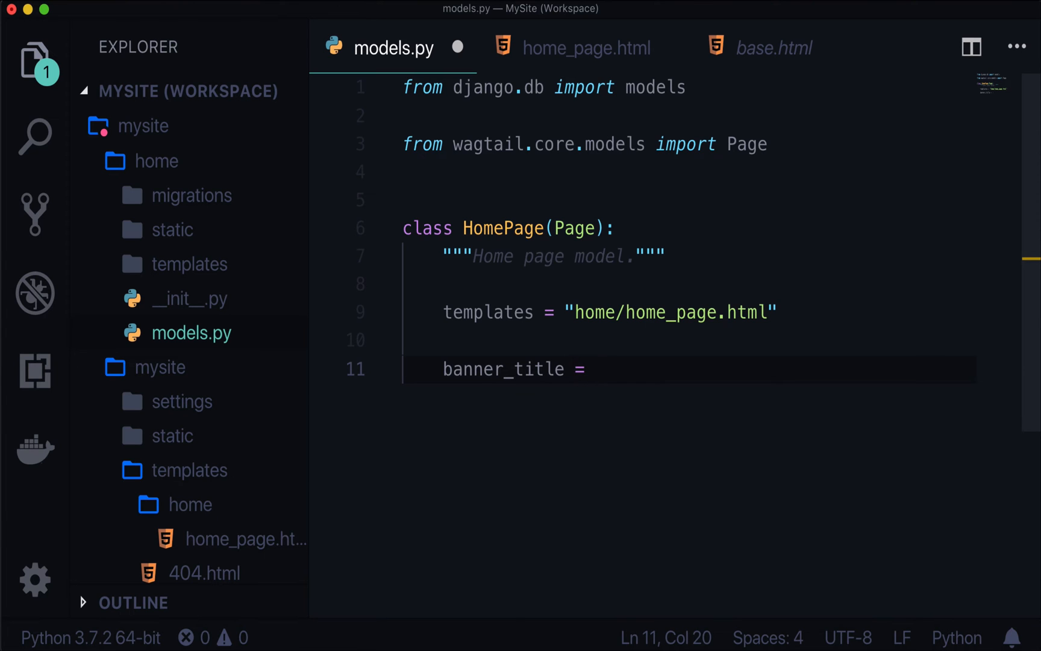
text(models.)
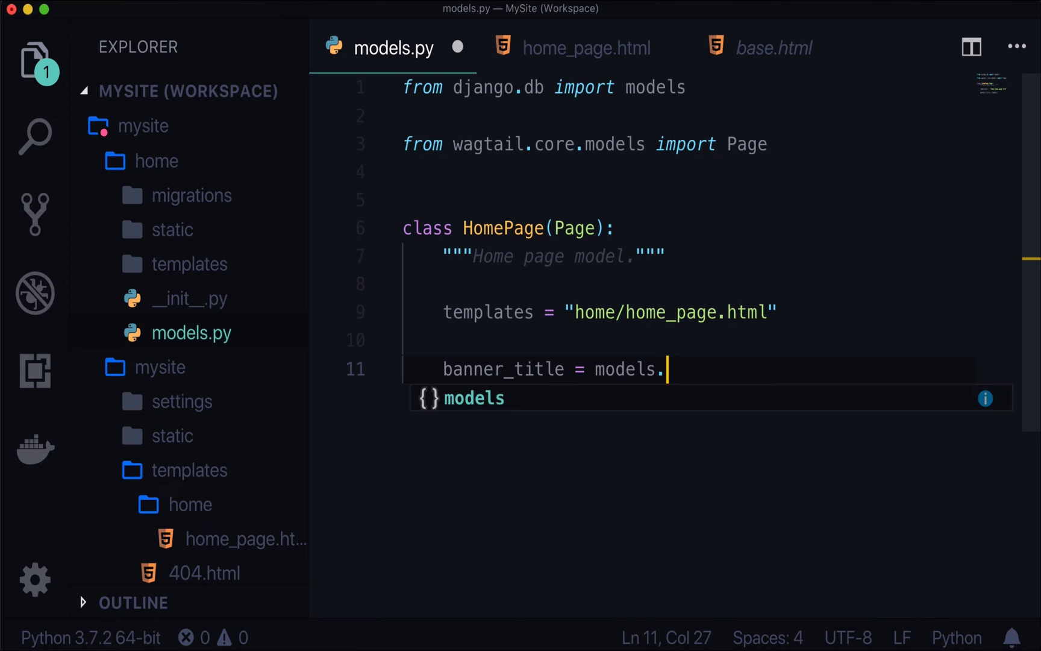
text(CharFie)
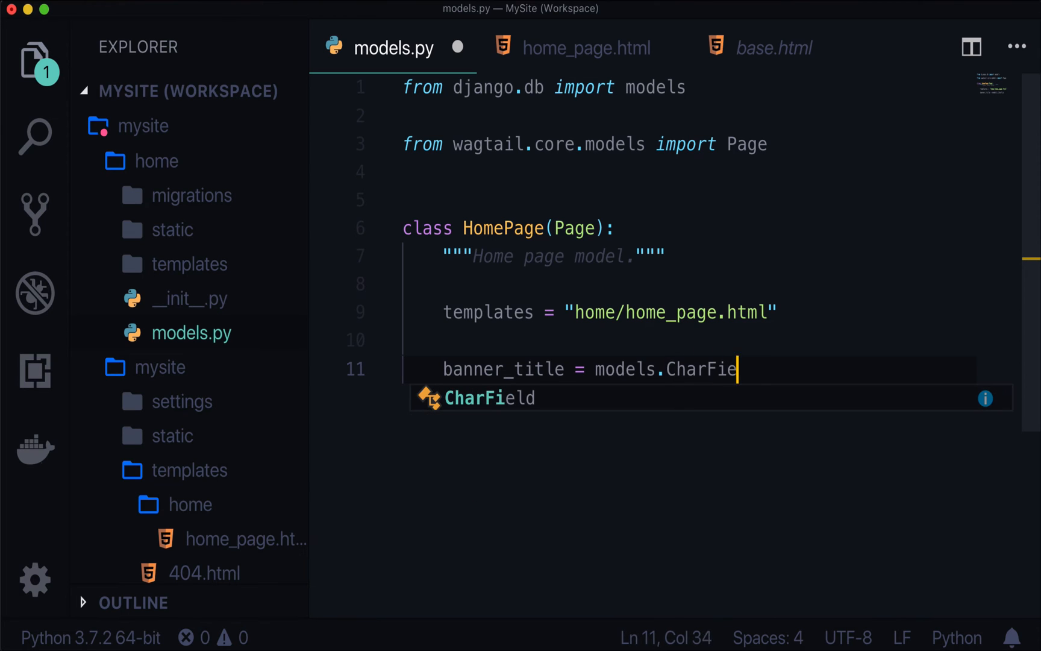
text(ld(max_le)
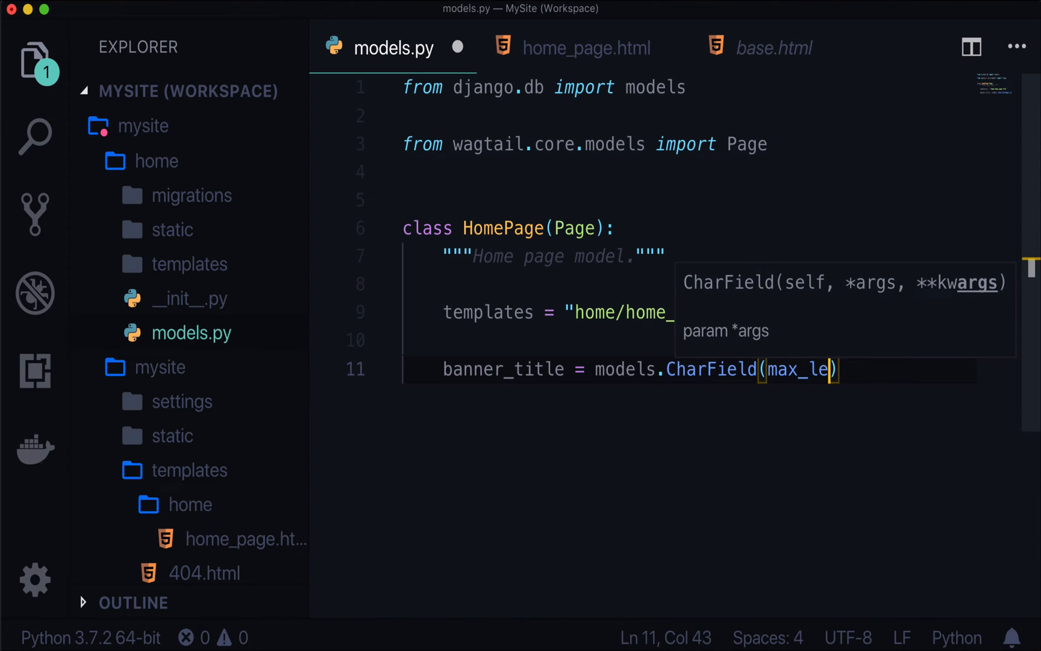
text(ngth=)
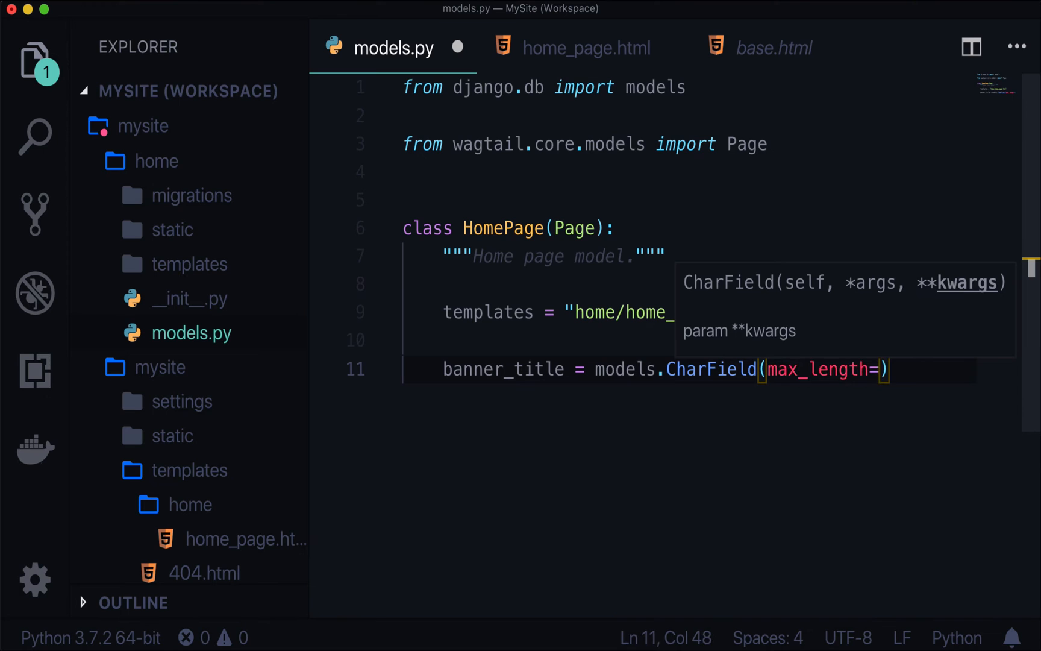
text(100)
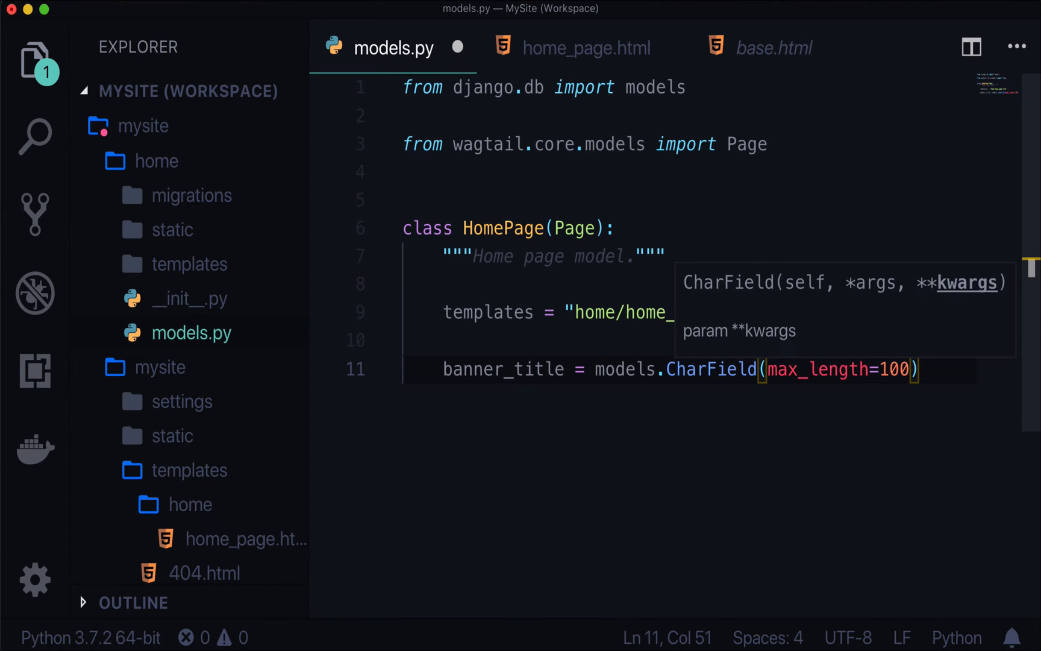
Give the banner_title field the options blank=False and null=True
text(,)
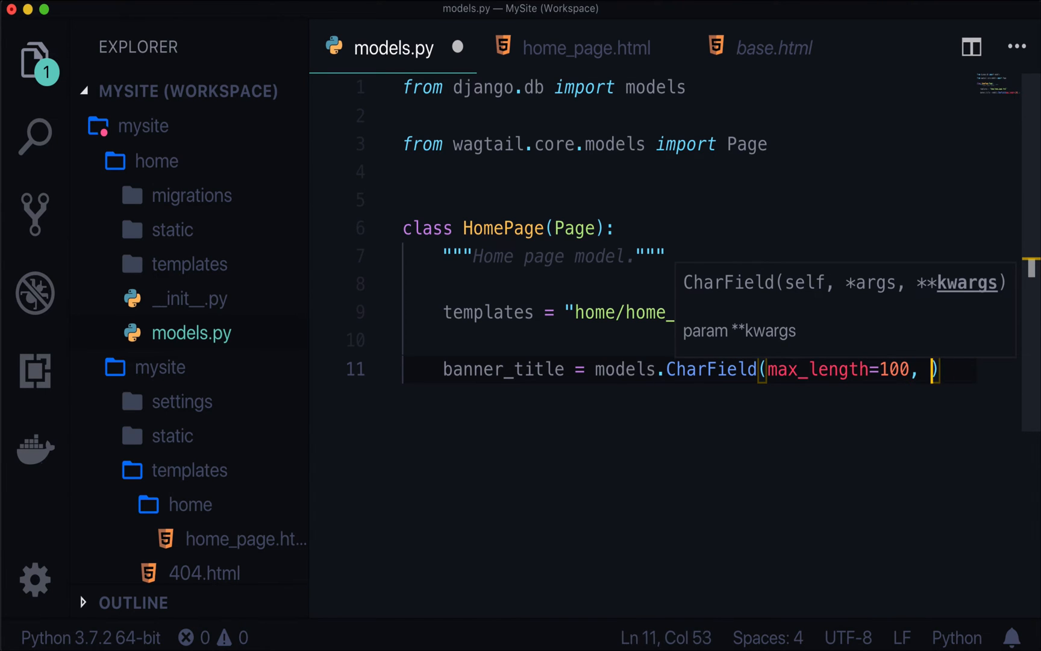
text(blank=True)
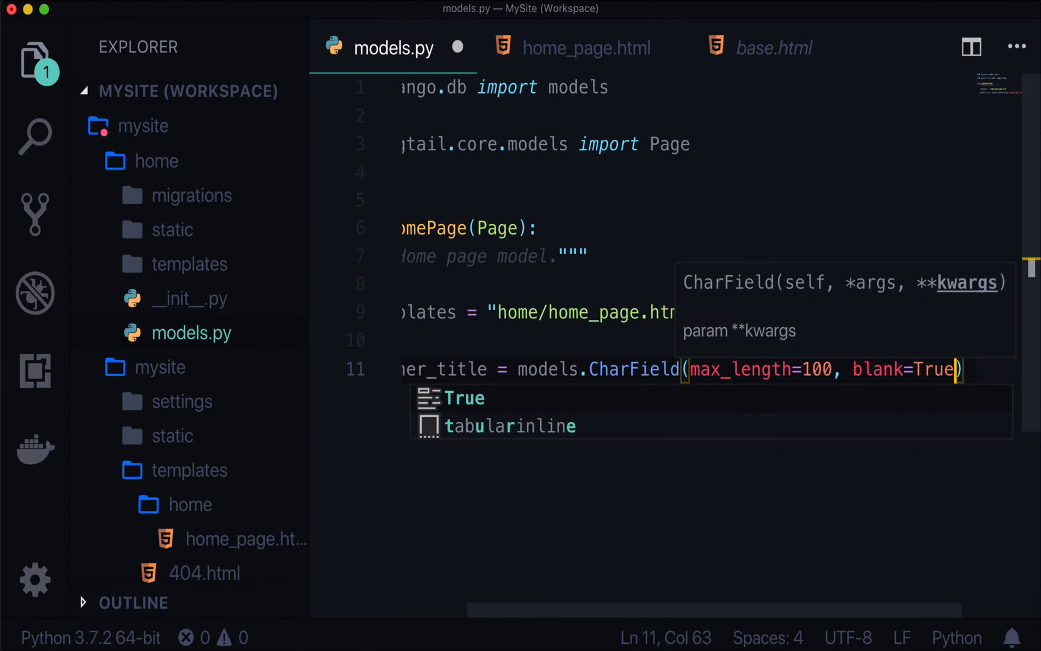
text(, null=True)
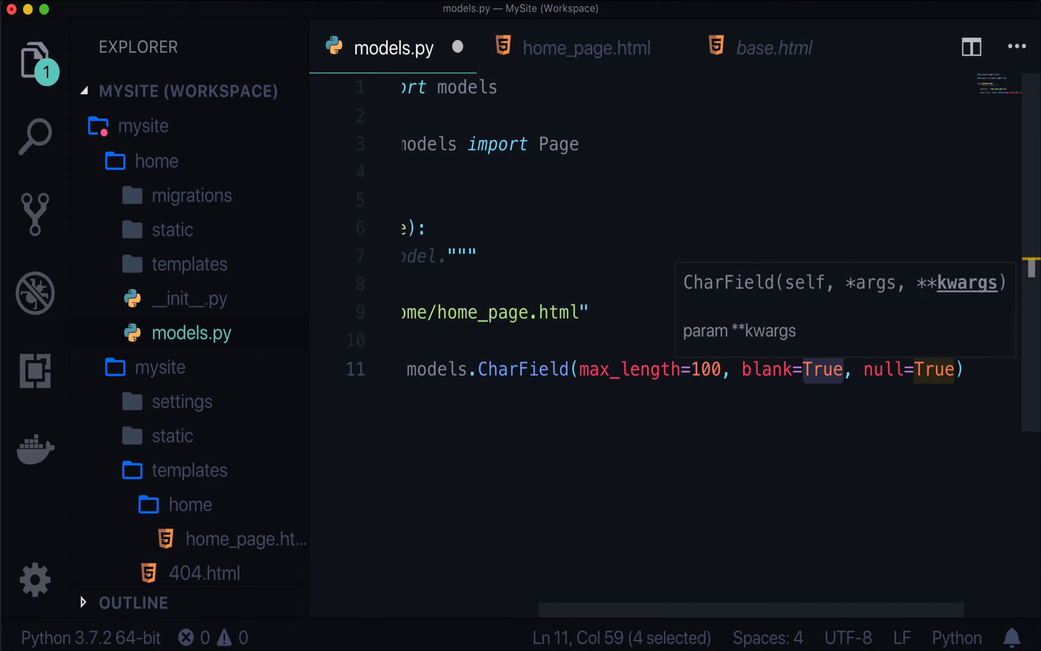
text(False)
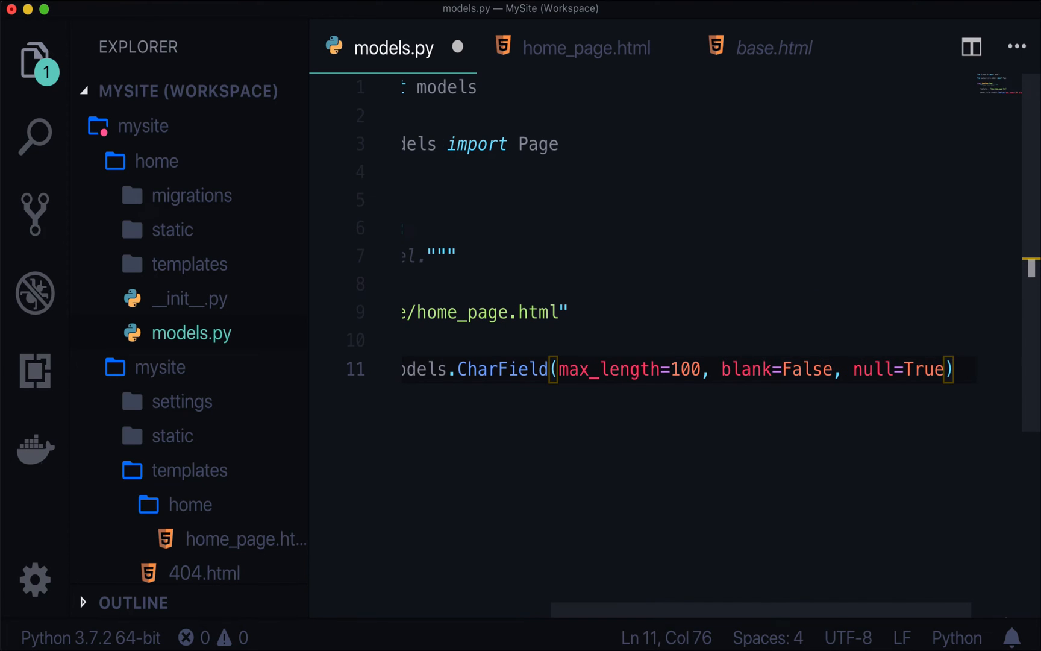
double_click(923, 369)
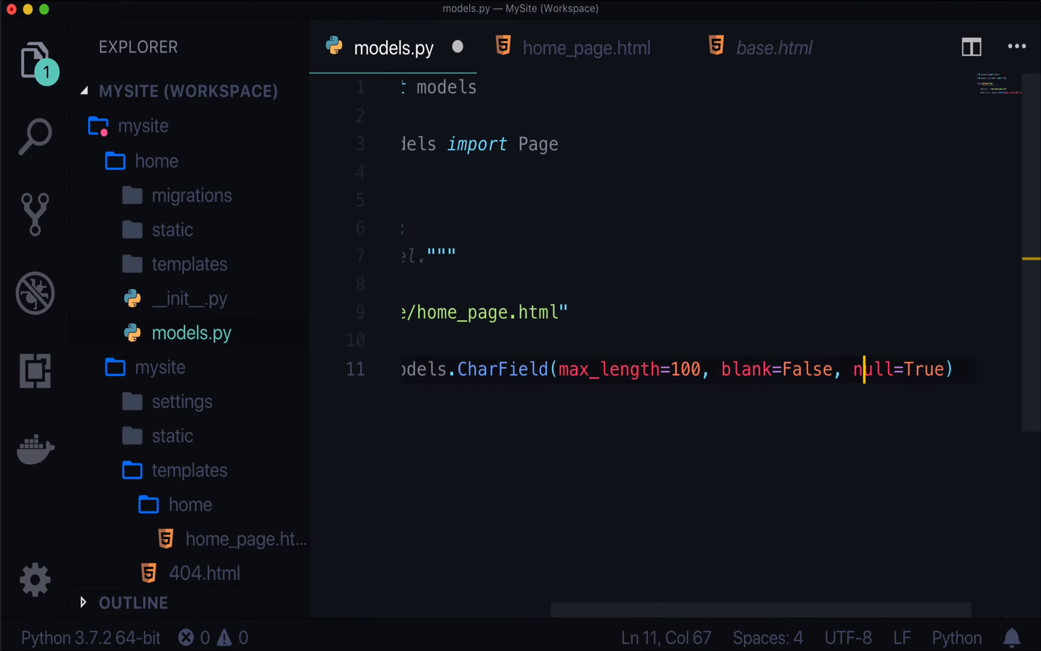
double_click(873, 369)
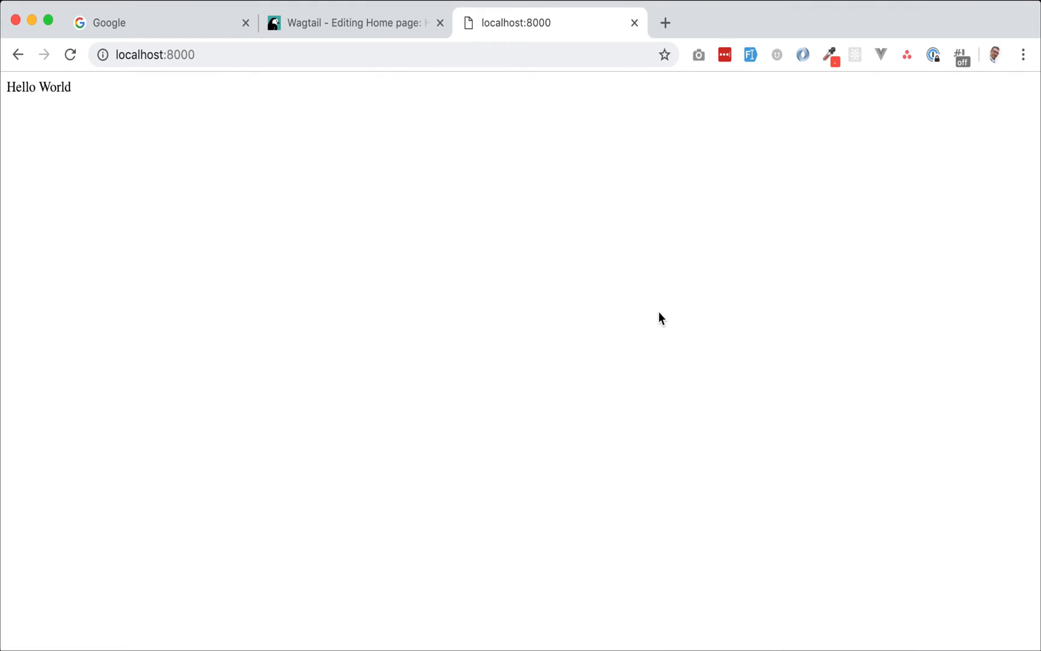
Switch to the localhost:8000 tab in Chrome to see Hello World
click(353, 23)
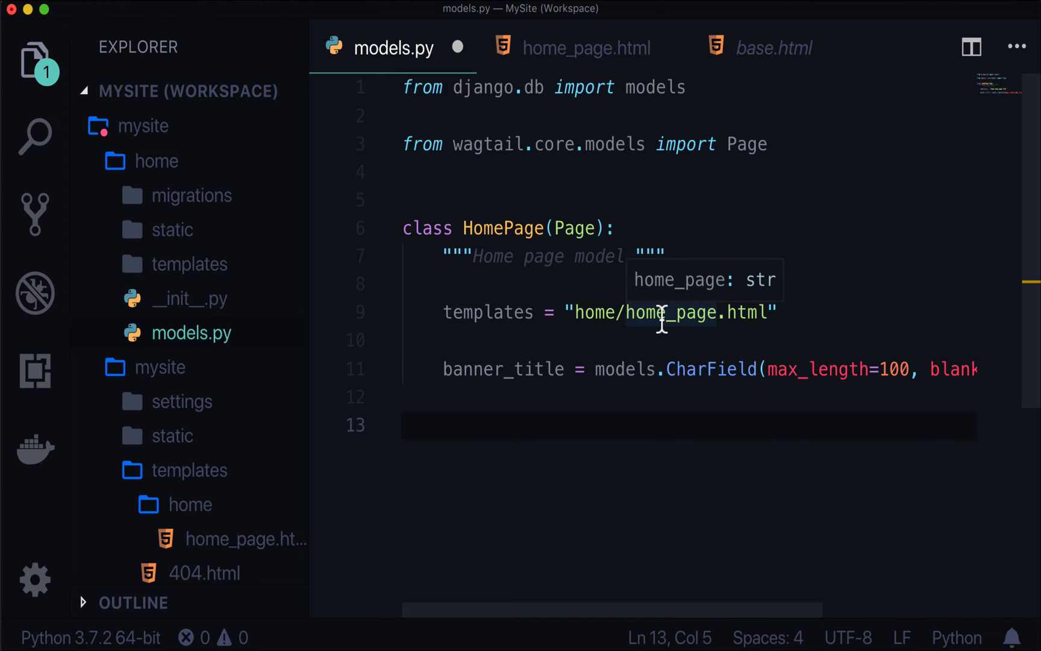
Add content_panels = Page.content_panels + [FieldPanel("banner_title")] to the HomePage class
text(content_panels =)
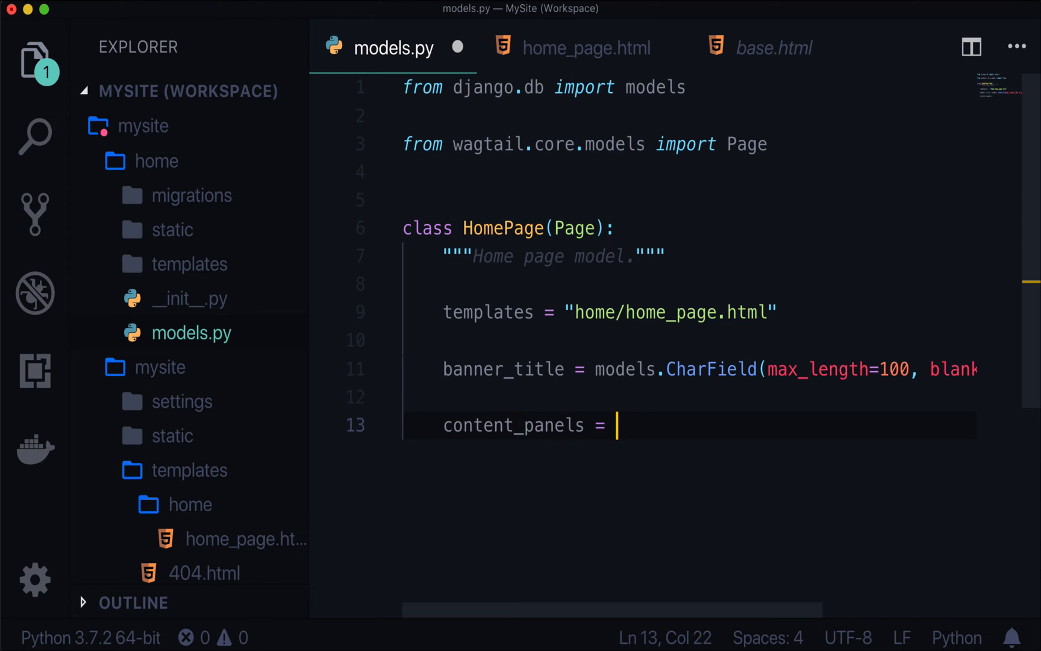
text(Page.content_panels + [)
text(FieldPanel("bann)
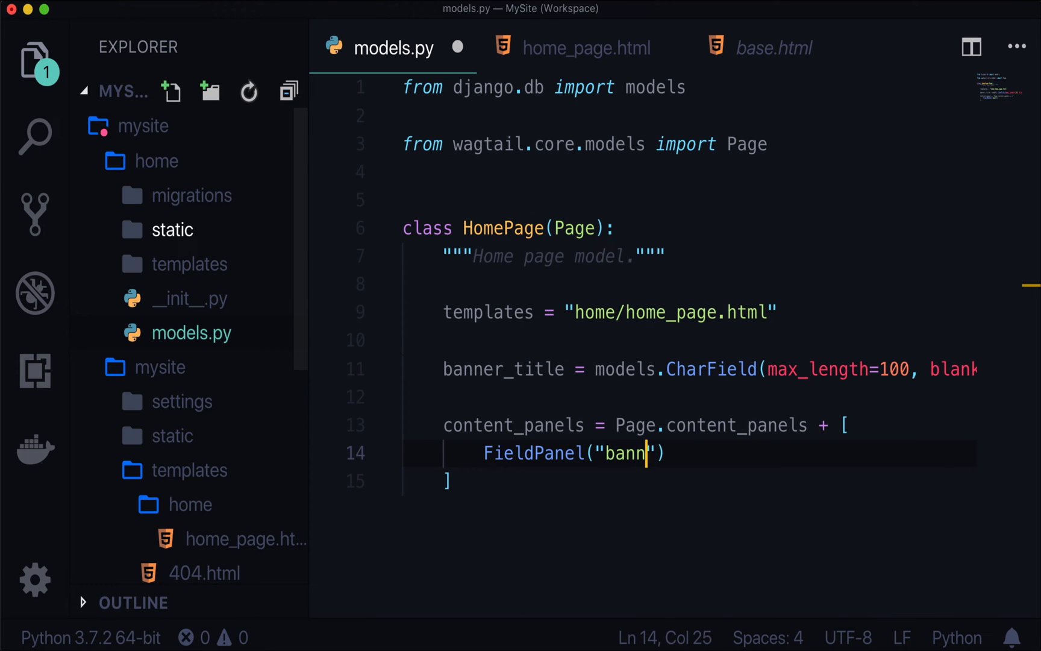
text(er_title)
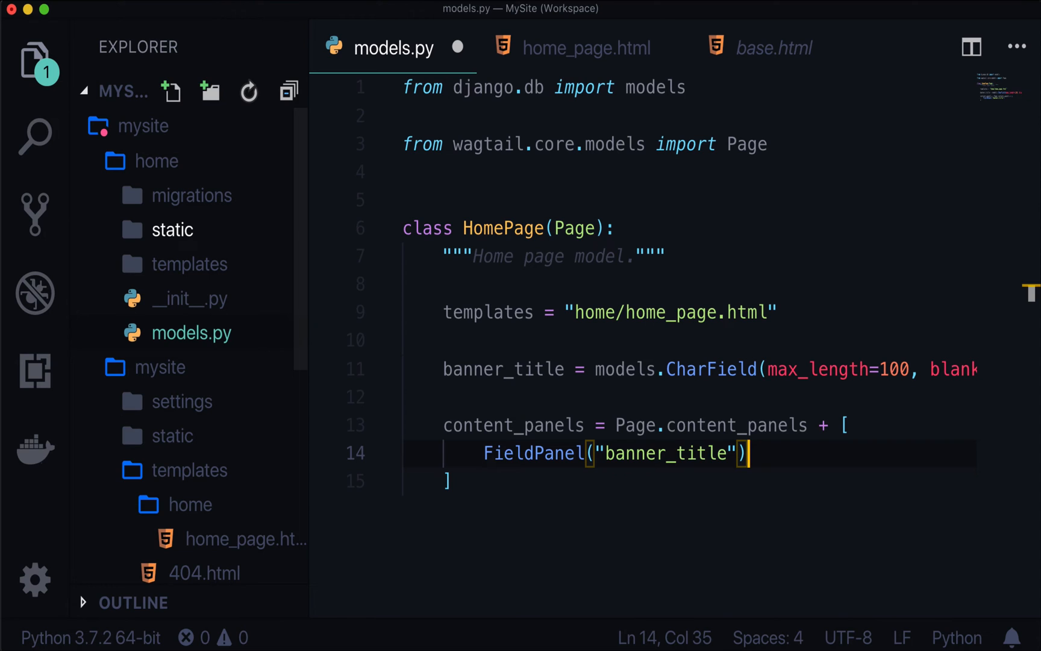
double_click(502, 369)
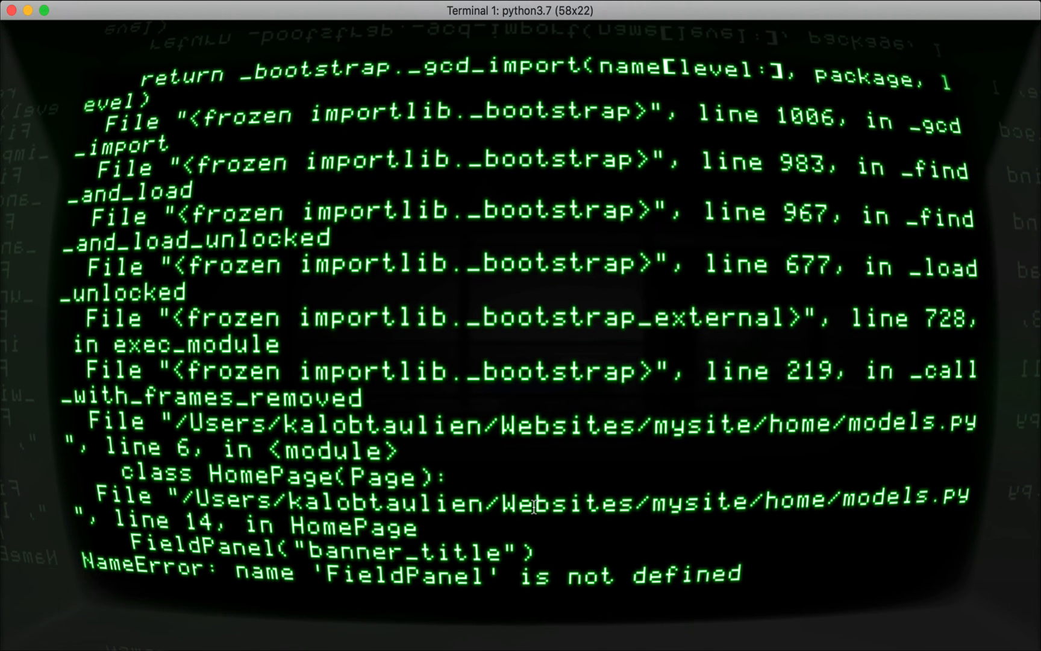
mouse_move(512, 534)
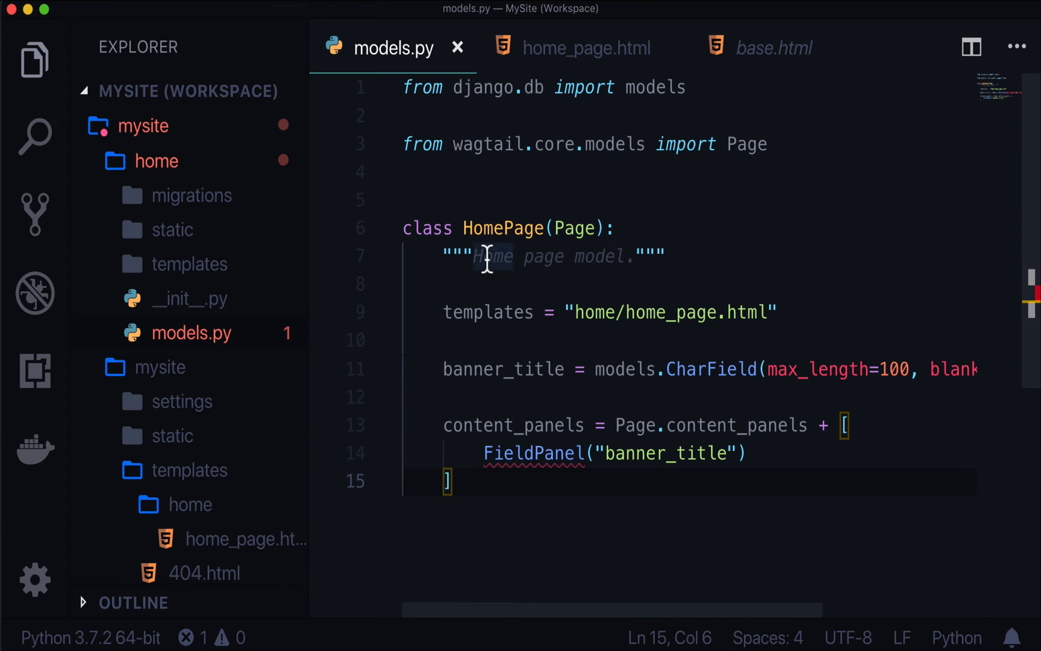
Add 'from wagtail.admin.edit_handlers import FieldPanel' on line 4 and save models.py
double_click(533, 453)
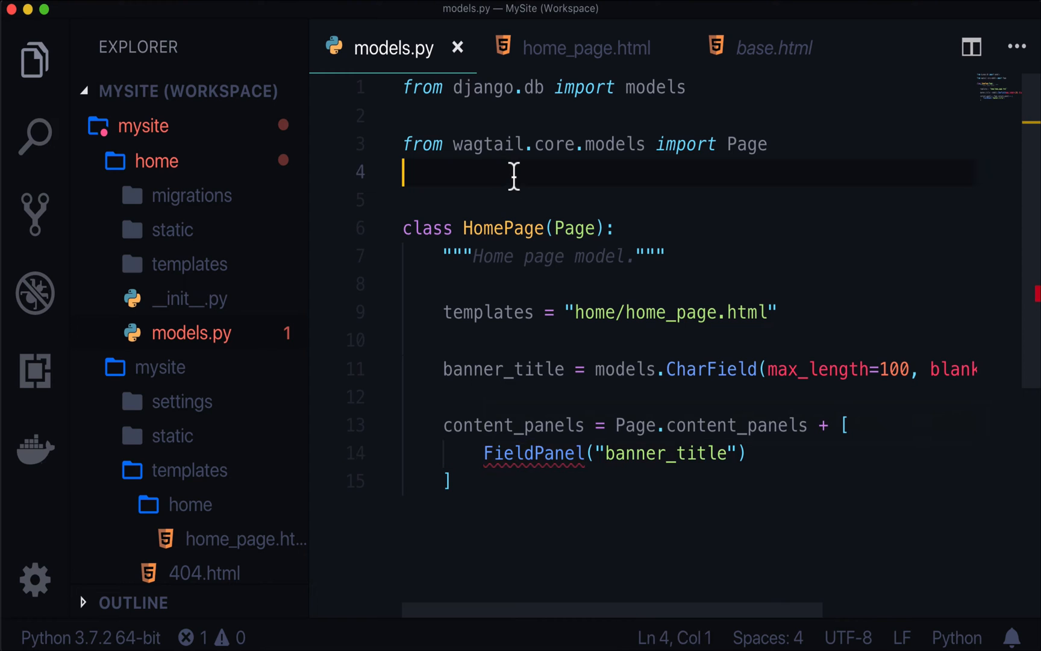
text(from wagtail)
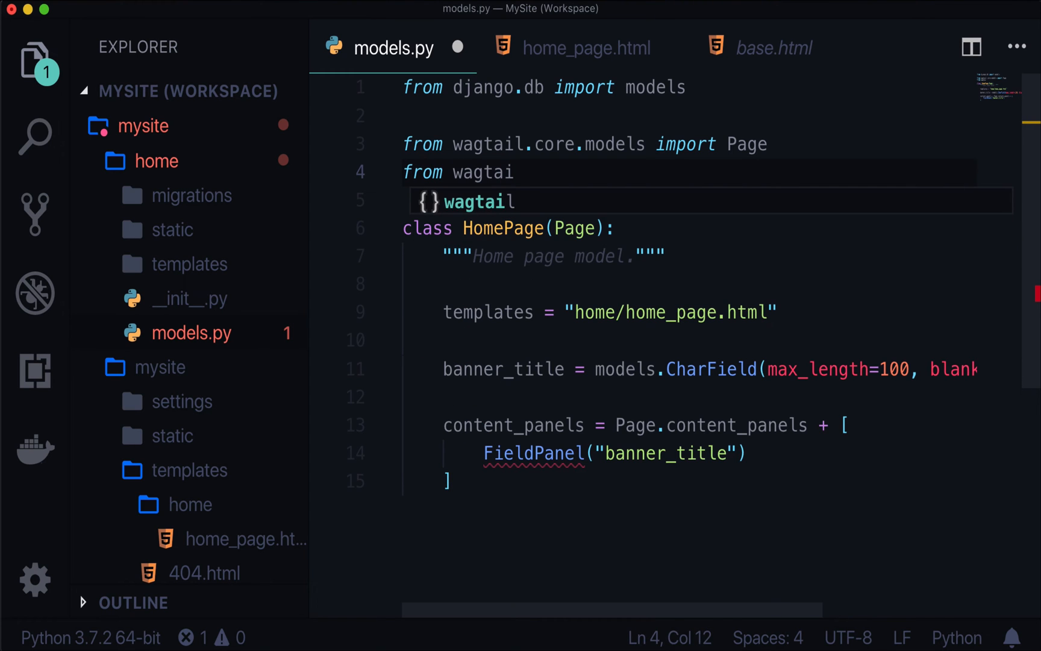
text(.admin.edit)
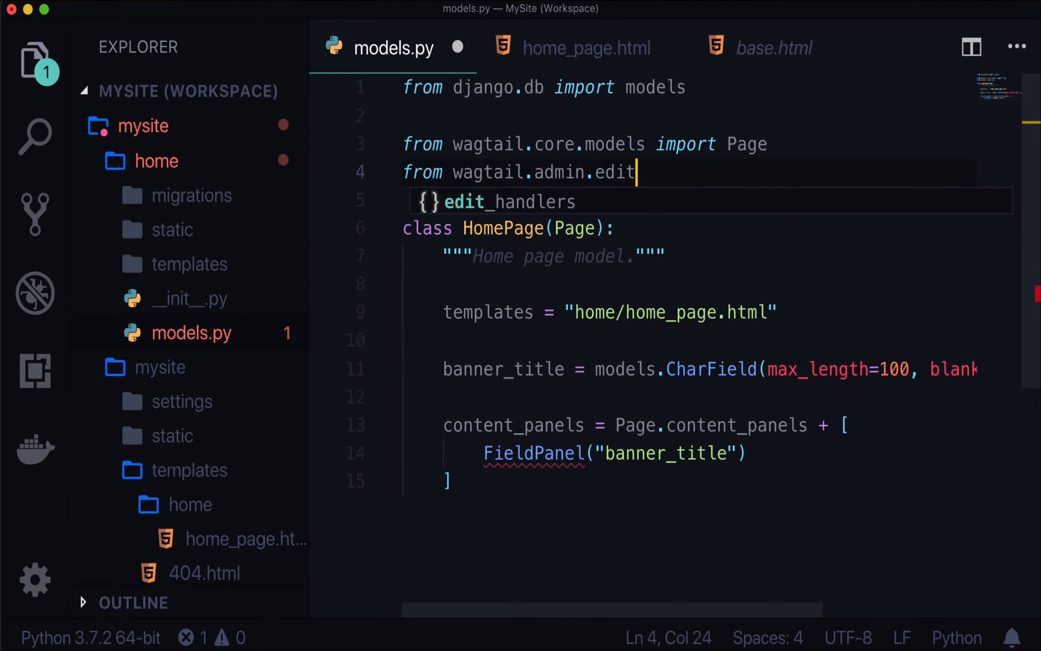
text(_handlers import FieldPanel)
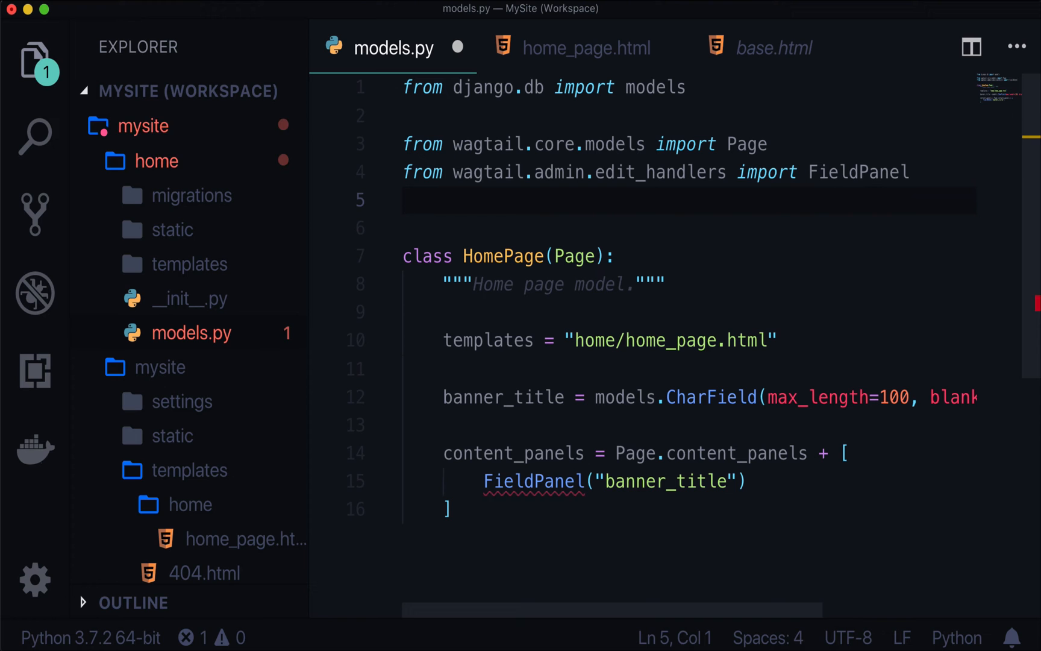
key(cmd+s)
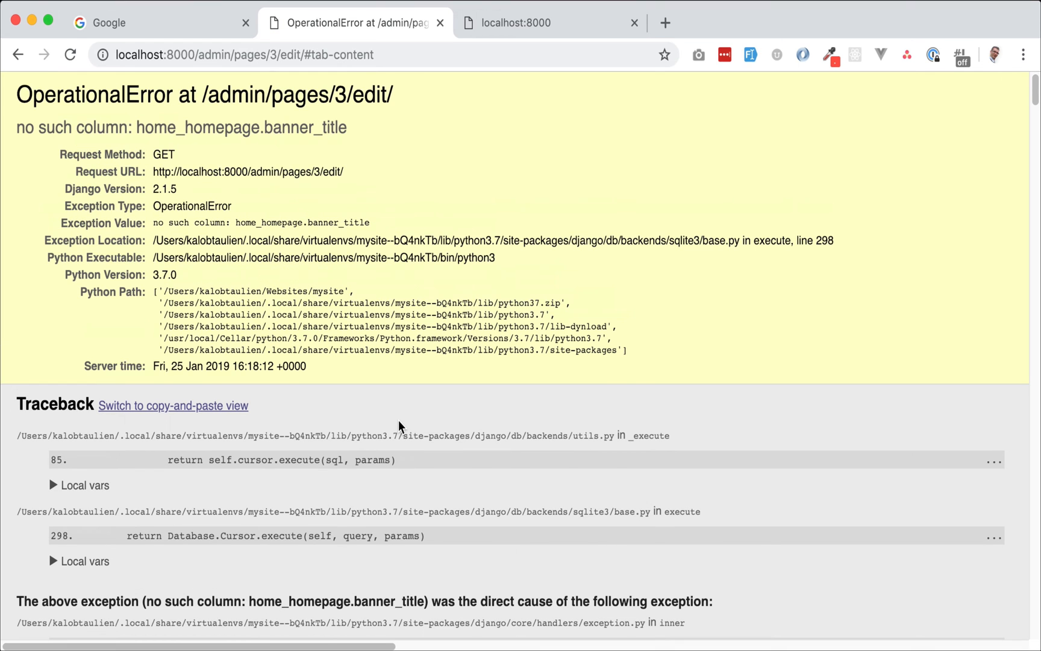
mouse_move(325, 352)
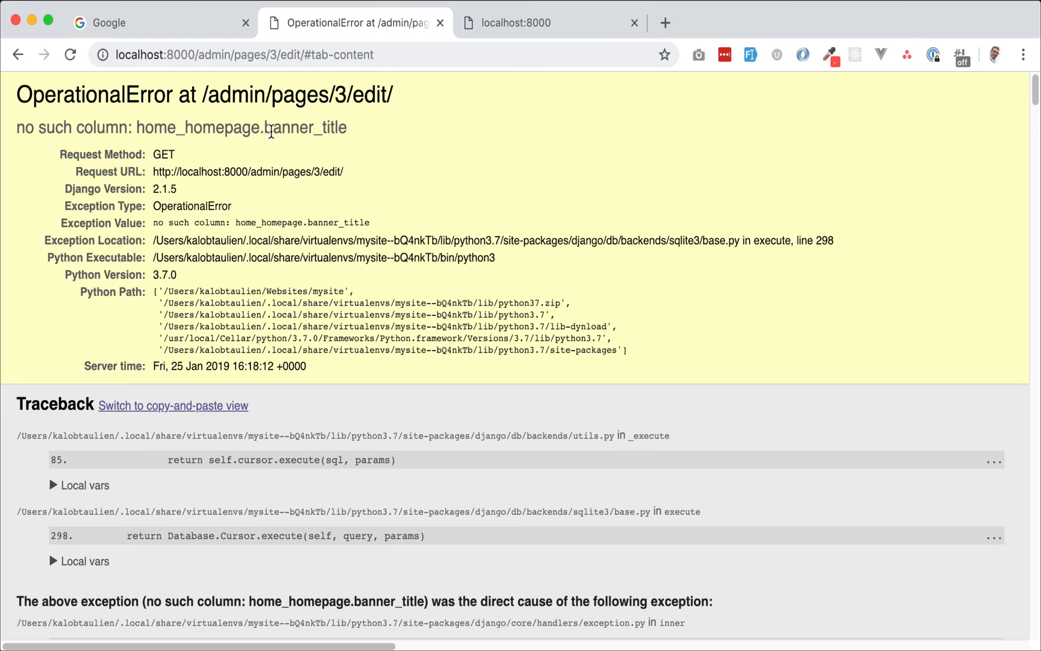
Reload the admin editor and read the missing home_homepage.banner_title column error
double_click(304, 128)
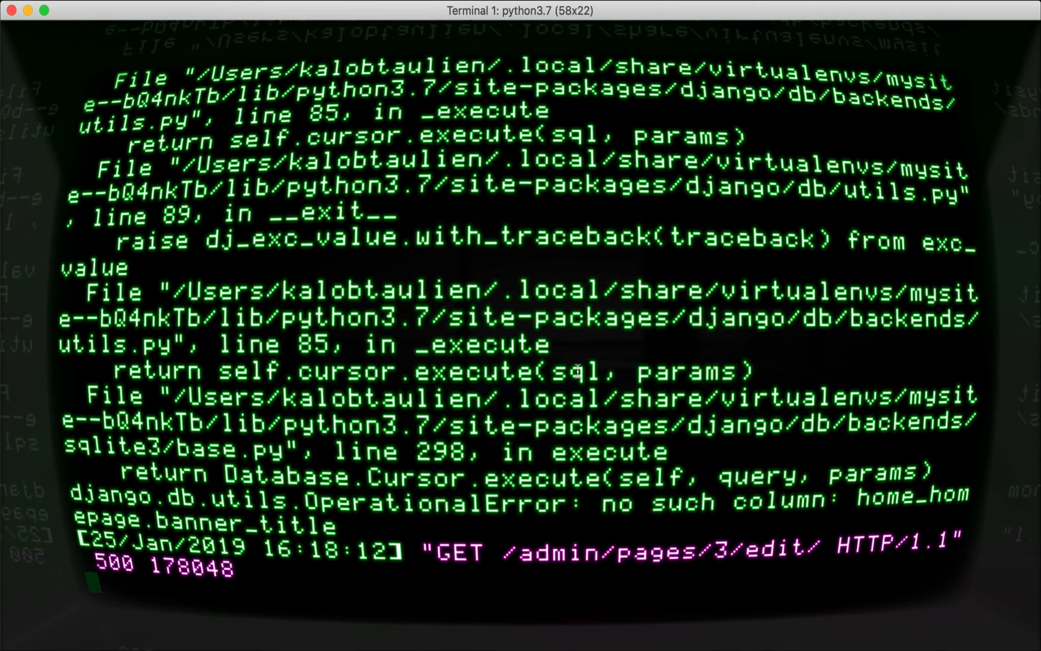
Stop the server and run makemigrations and migrate for the banner_title field
key(ctrl+c)
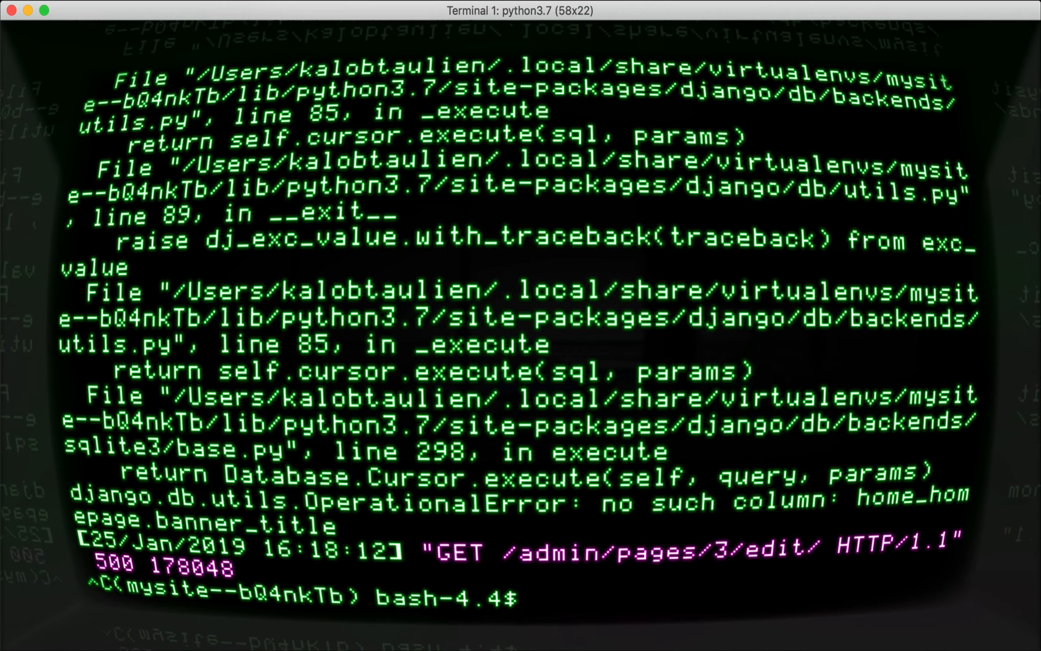
text(python3 manage.py makemigrations)
text(d)
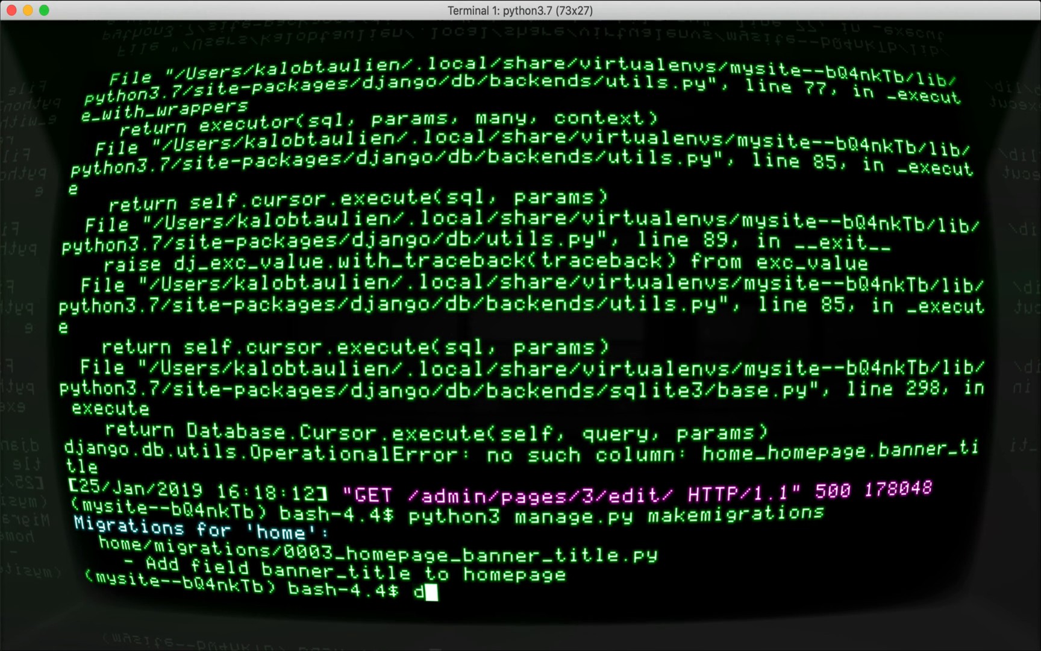
text(ython3 manage.py)
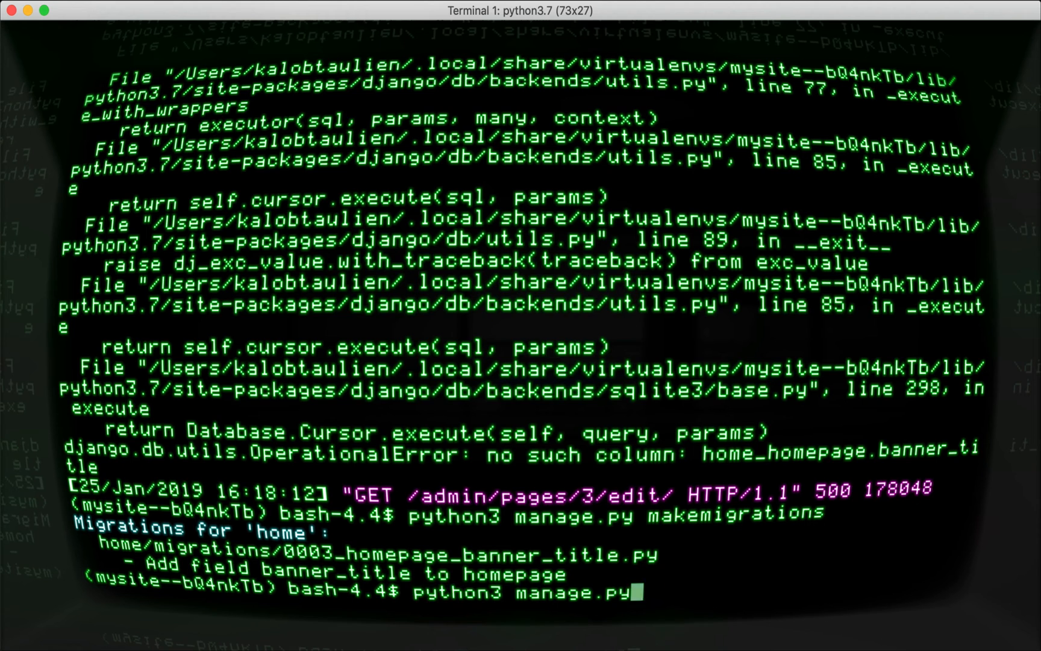
text(igrat)
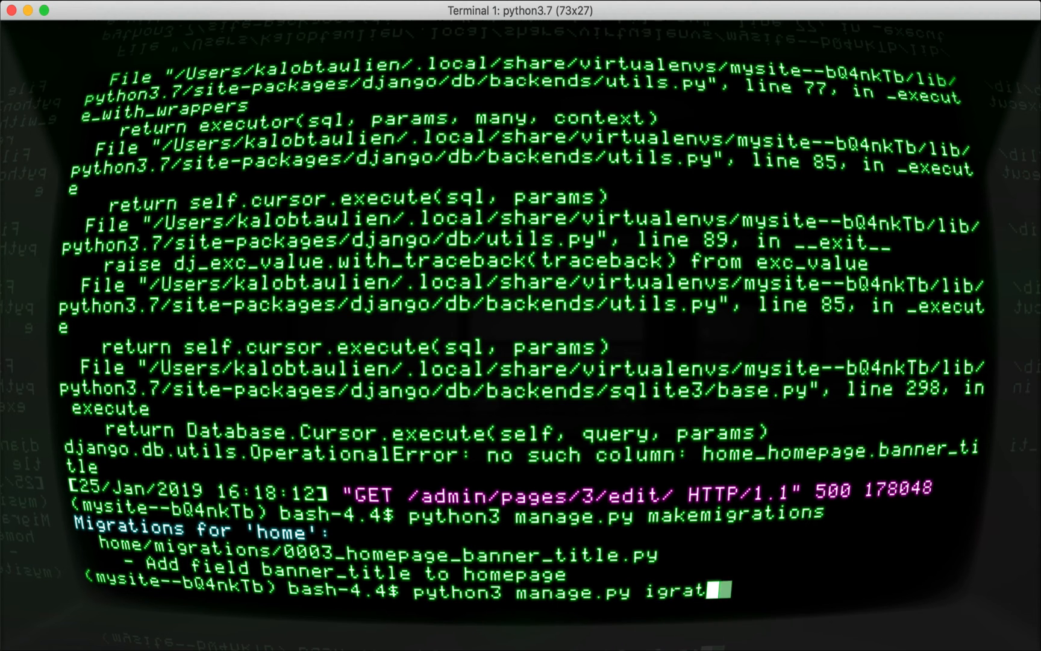
text(migrate)
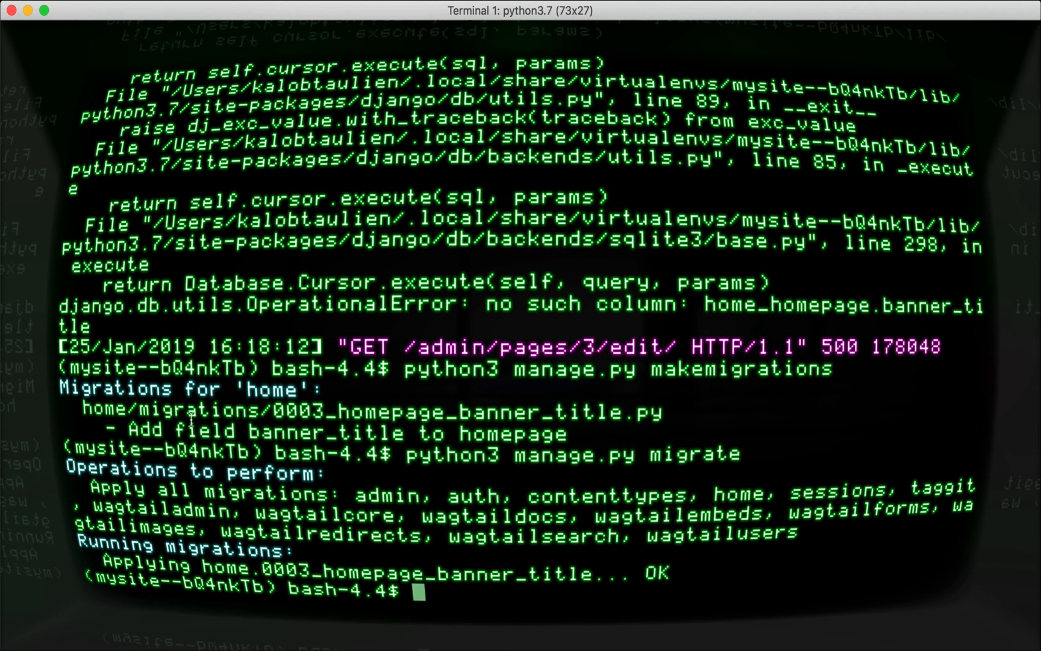
mouse_move(501, 577)
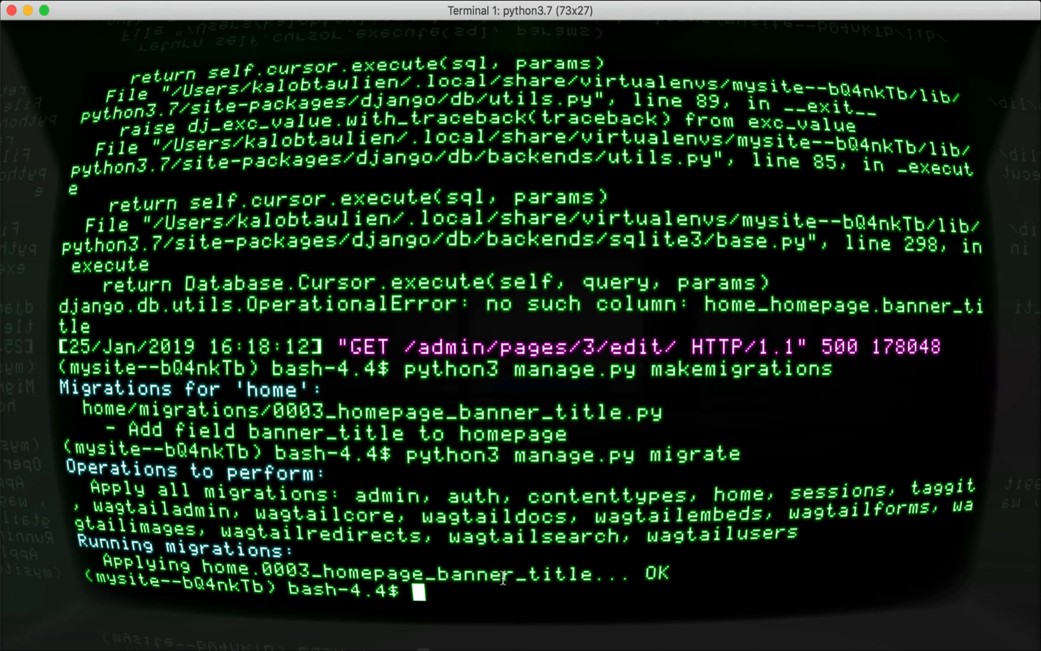
Restart the development server with python3 manage.py runserver
text(python3 manage.py)
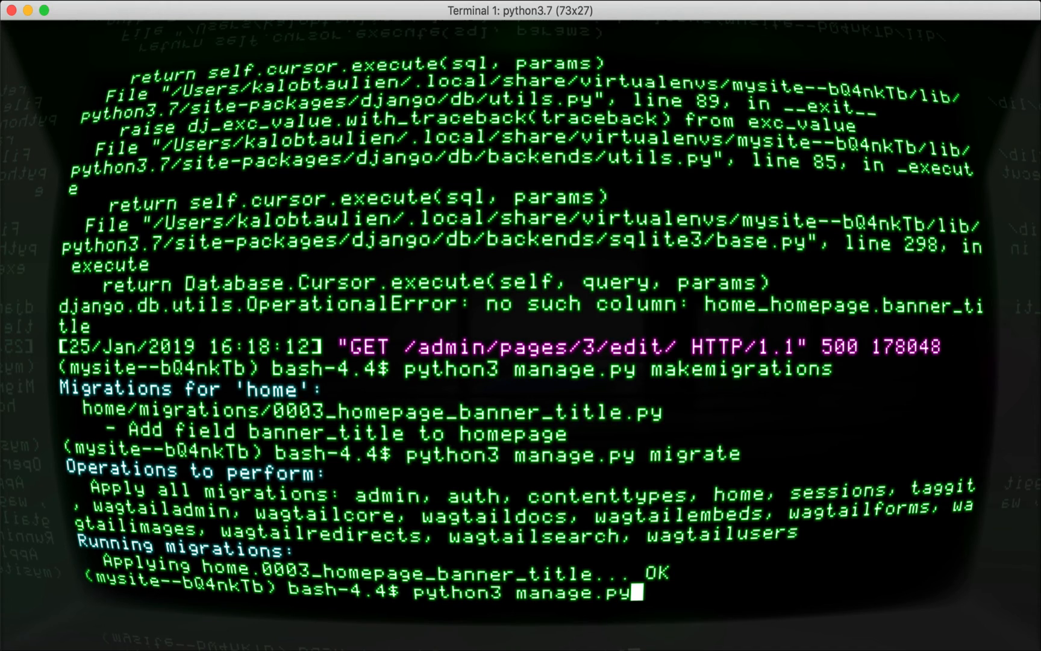
text(runserver)
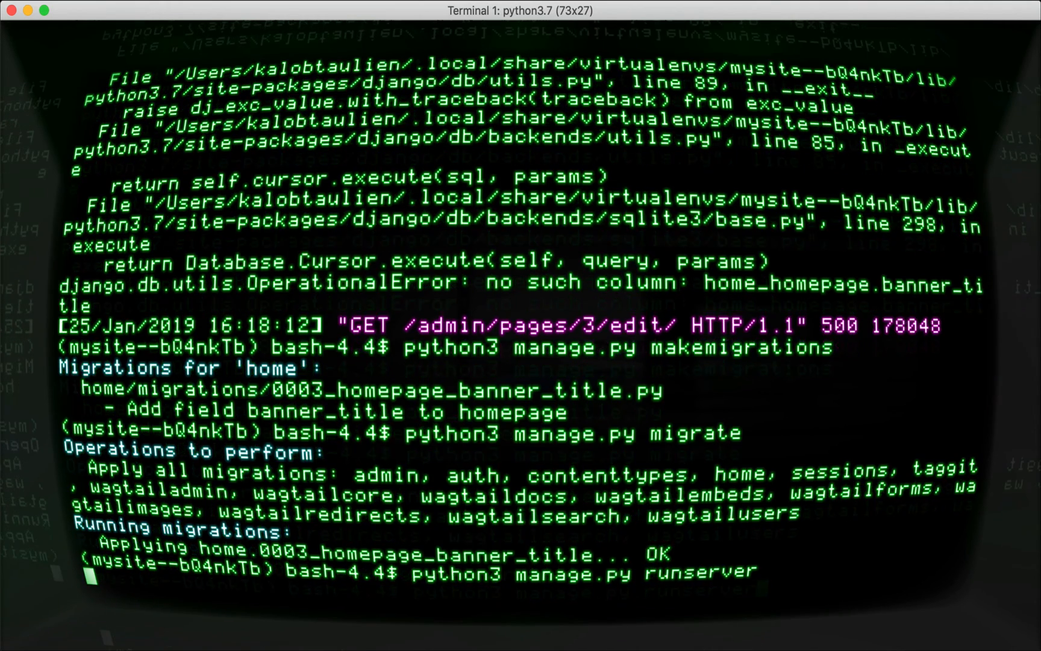
click(355, 22)
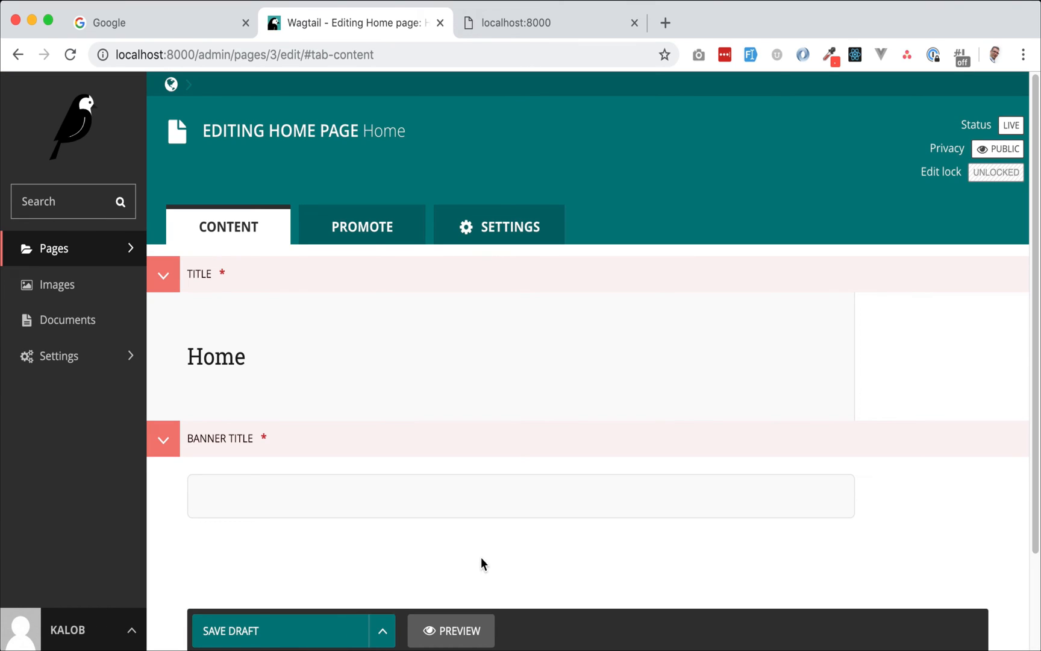
Set the Home page Banner Title to 'Hello This is a Banner Title' and publish
text(Hello Th)
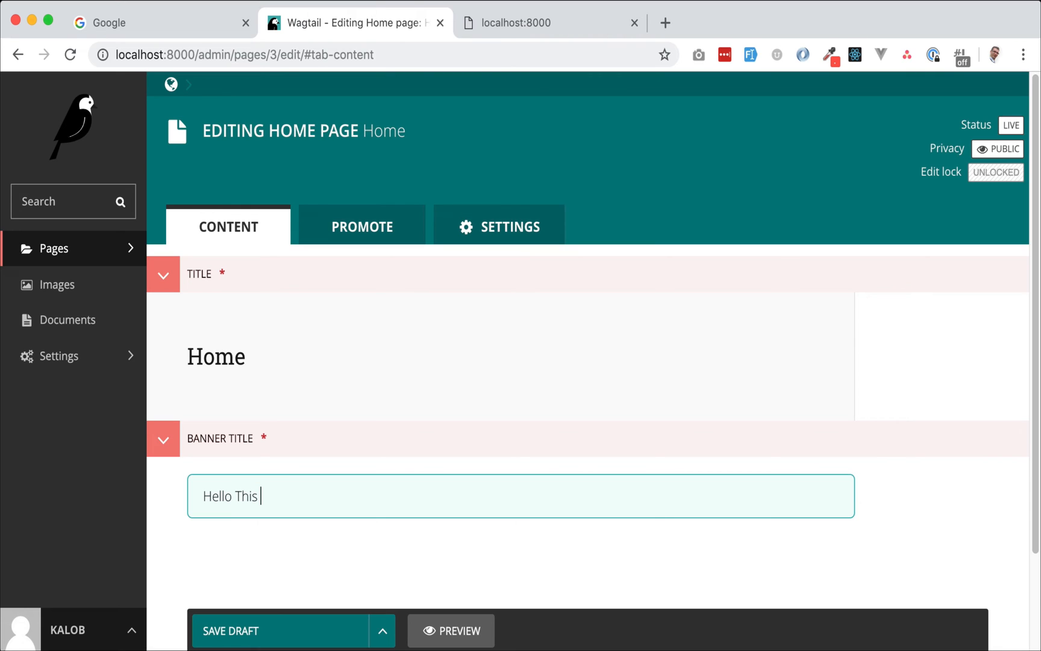
text(is a)
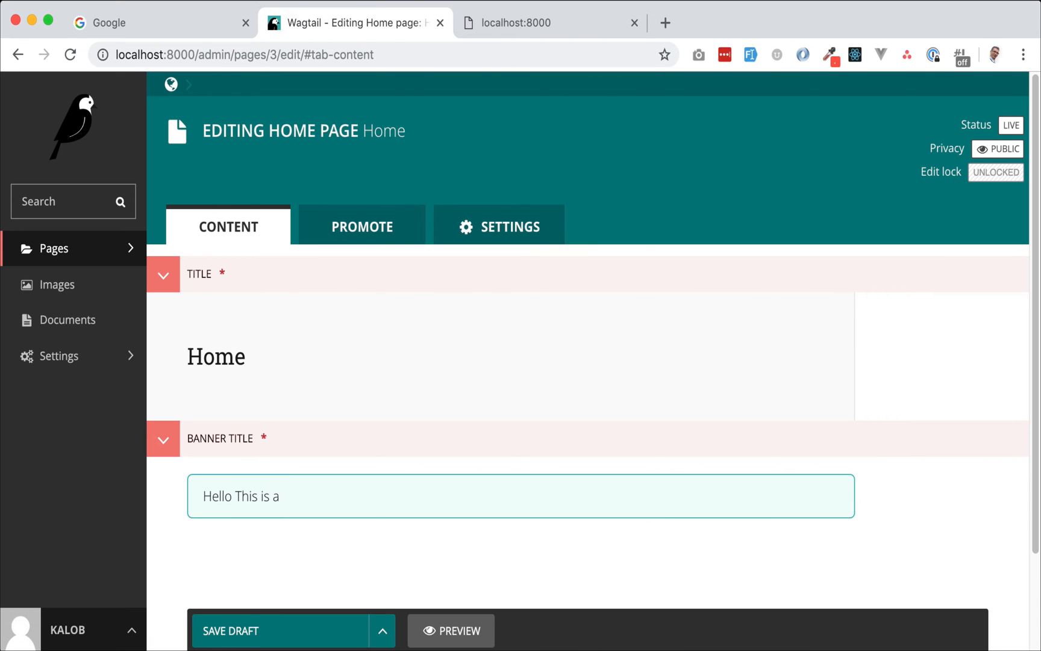
text(Banner Title)
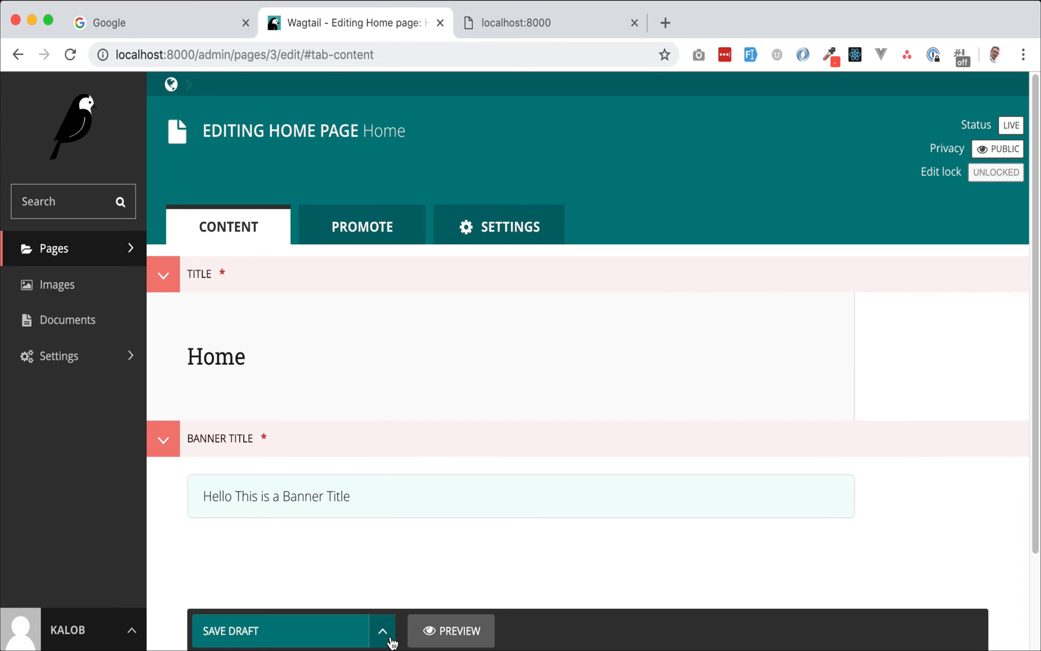
click(382, 630)
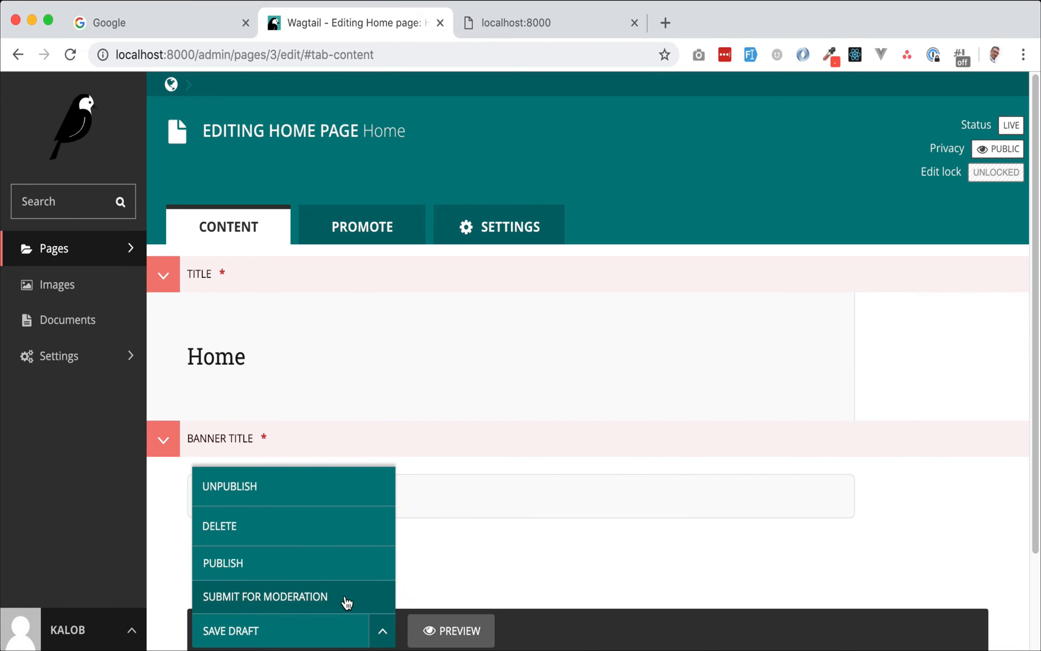
mouse_move(318, 556)
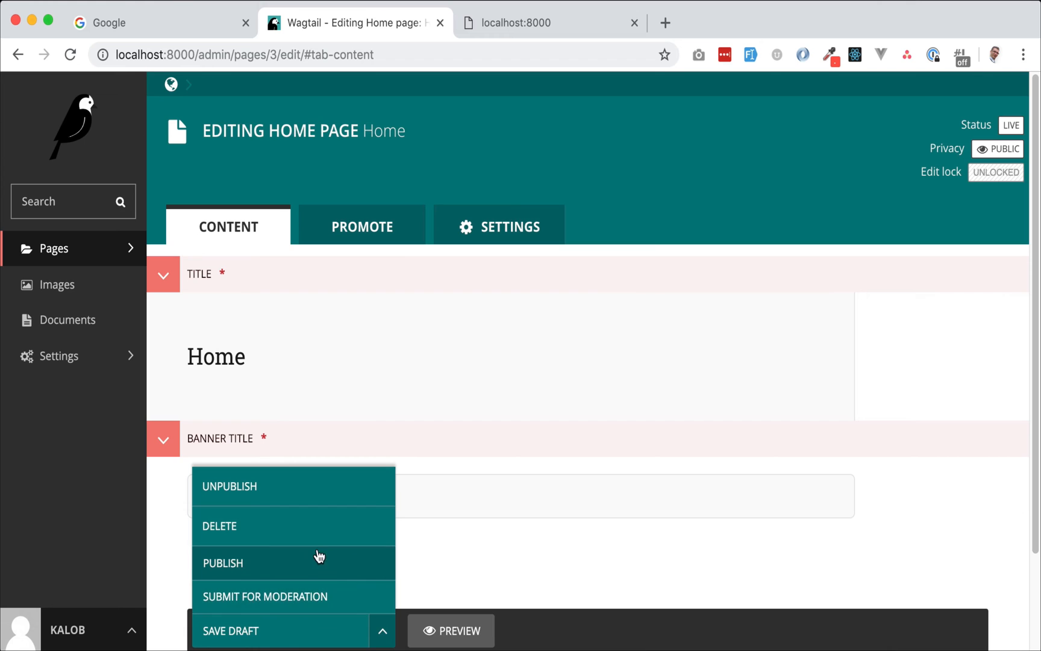
click(223, 562)
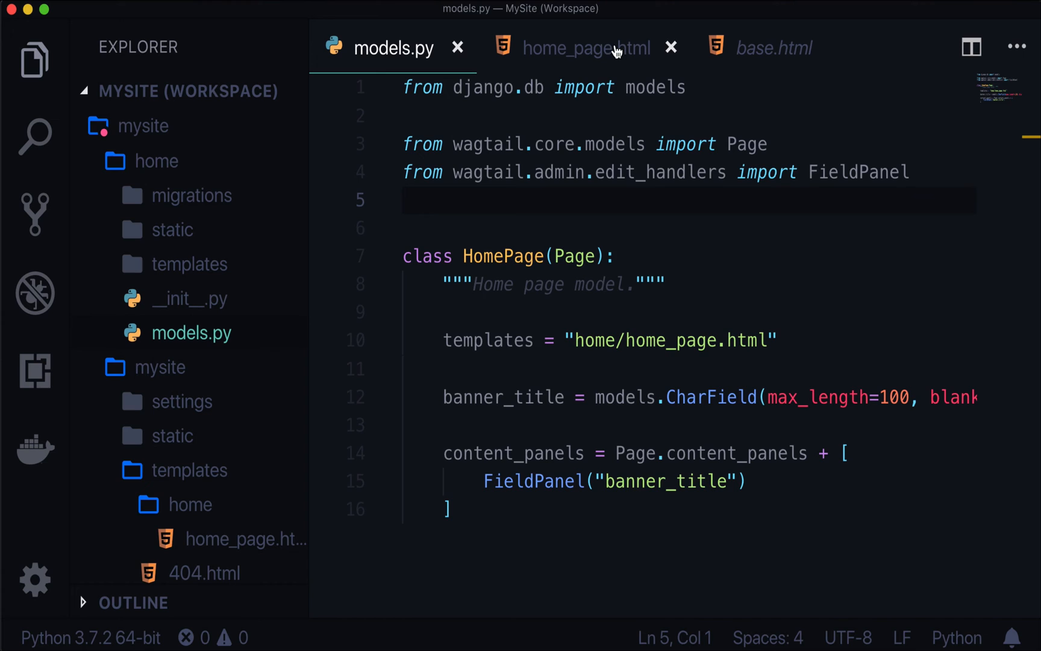
Insert {{ self.banner_title }} into home_page.html's content block and save
click(587, 47)
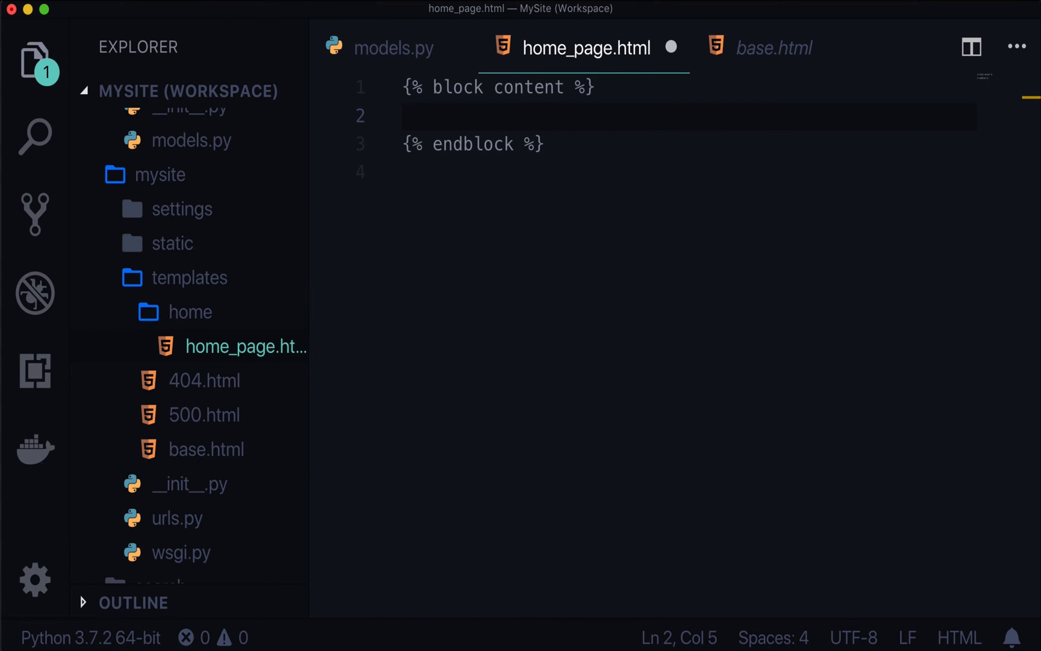
text({{ }})
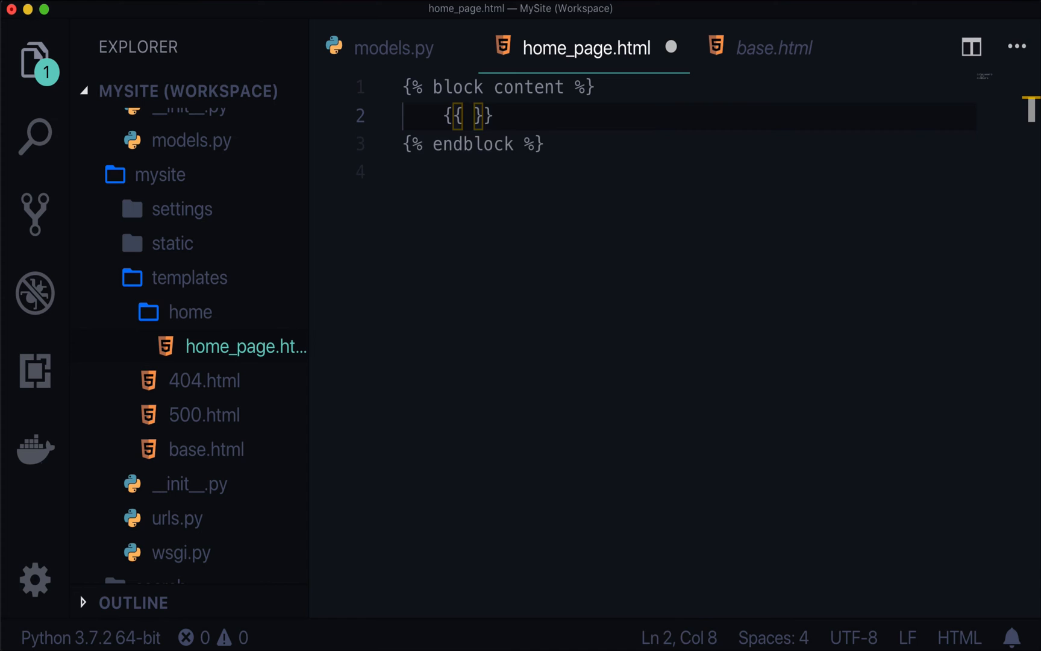
text(self.b)
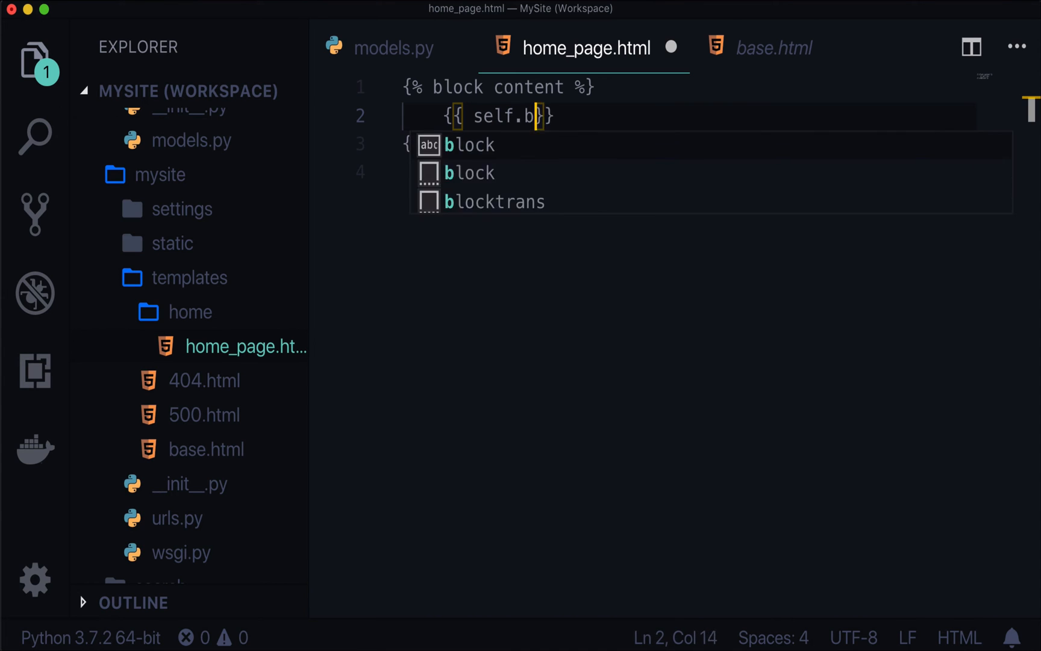
text(anner_title)
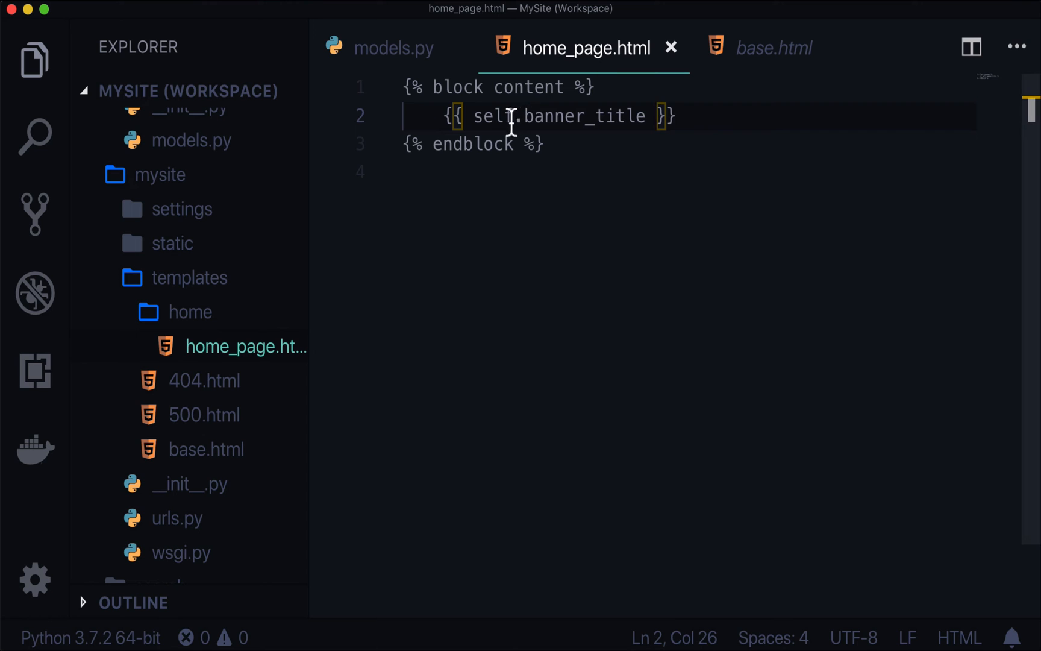
click(392, 48)
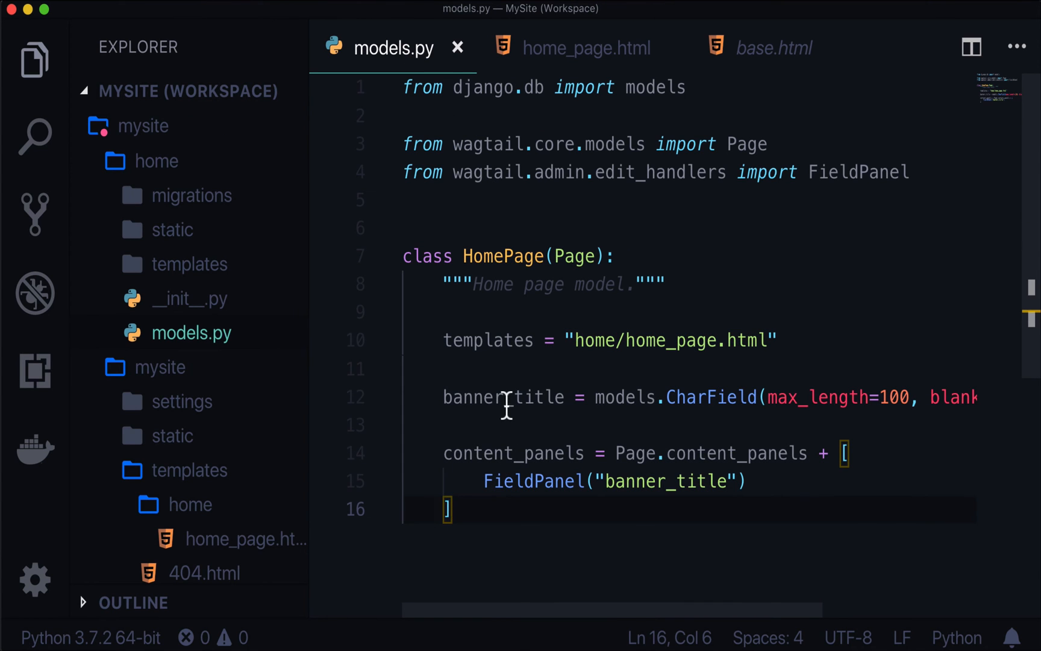
double_click(503, 396)
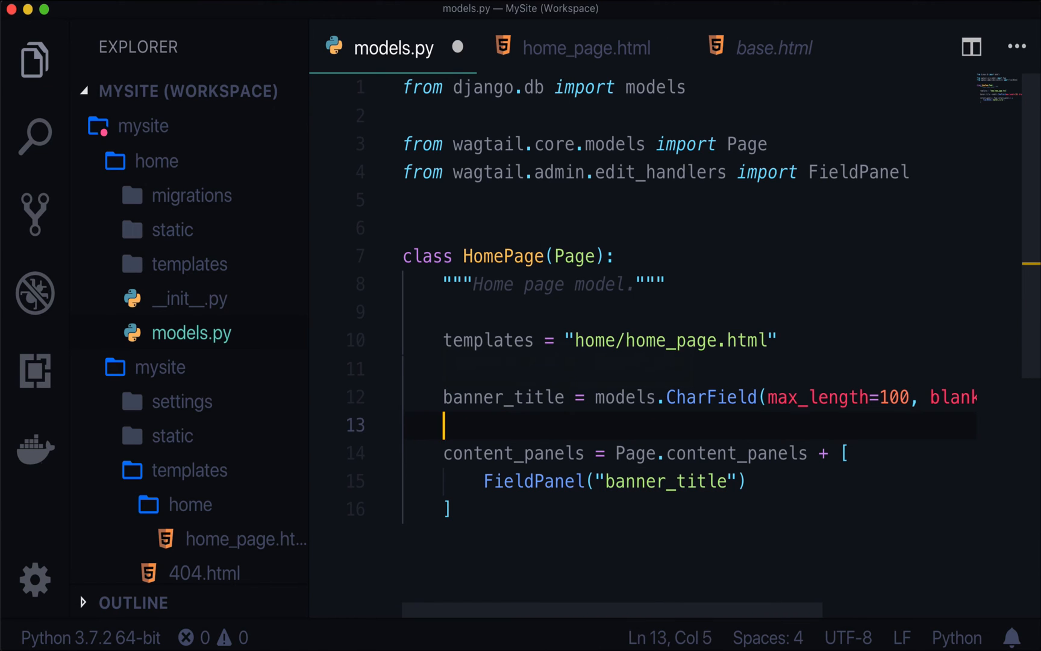
text(def something(self):)
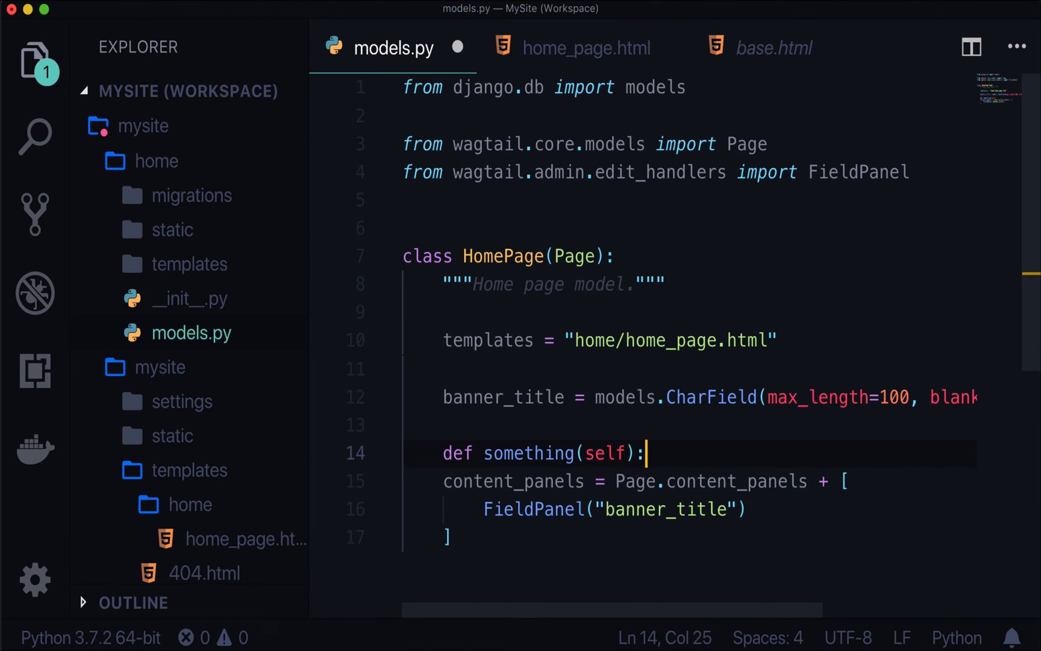
text(return self.)
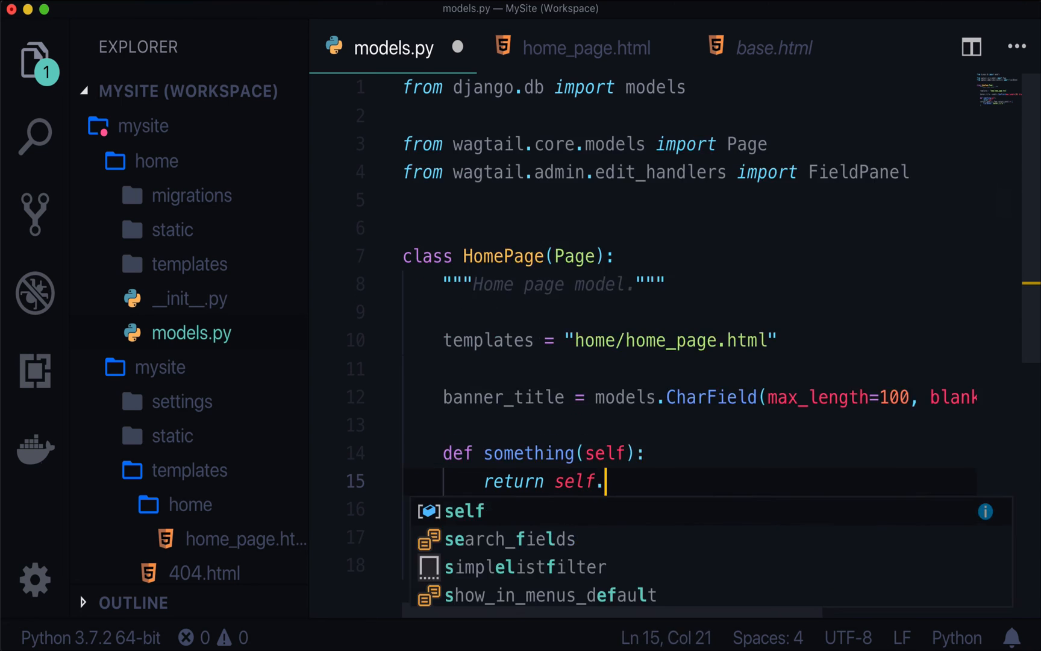
text(banner_title)
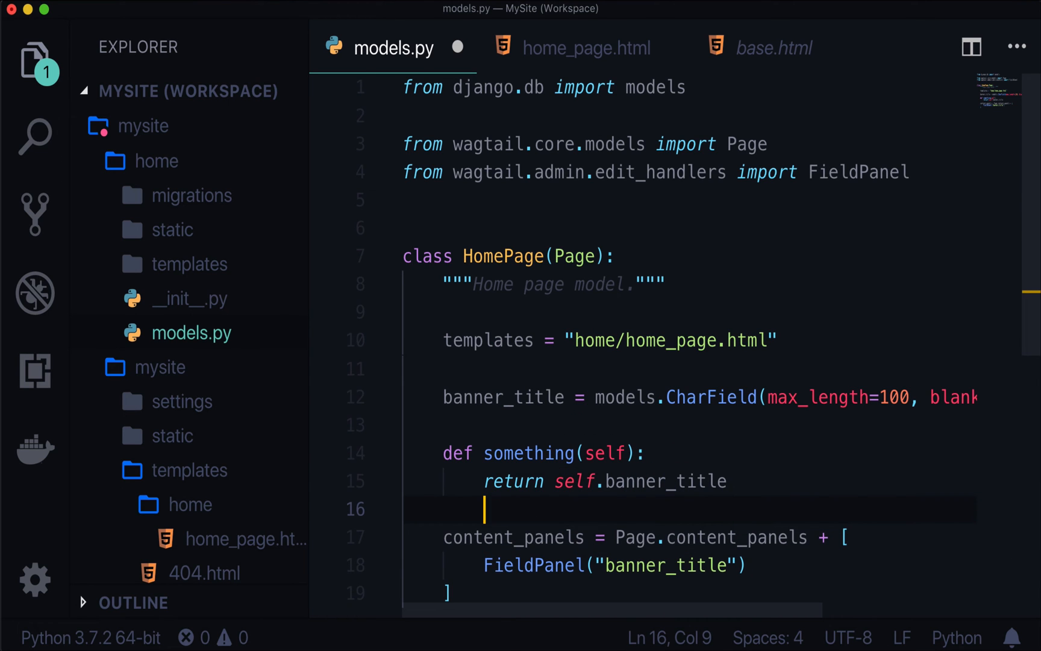
mouse_move(739, 484)
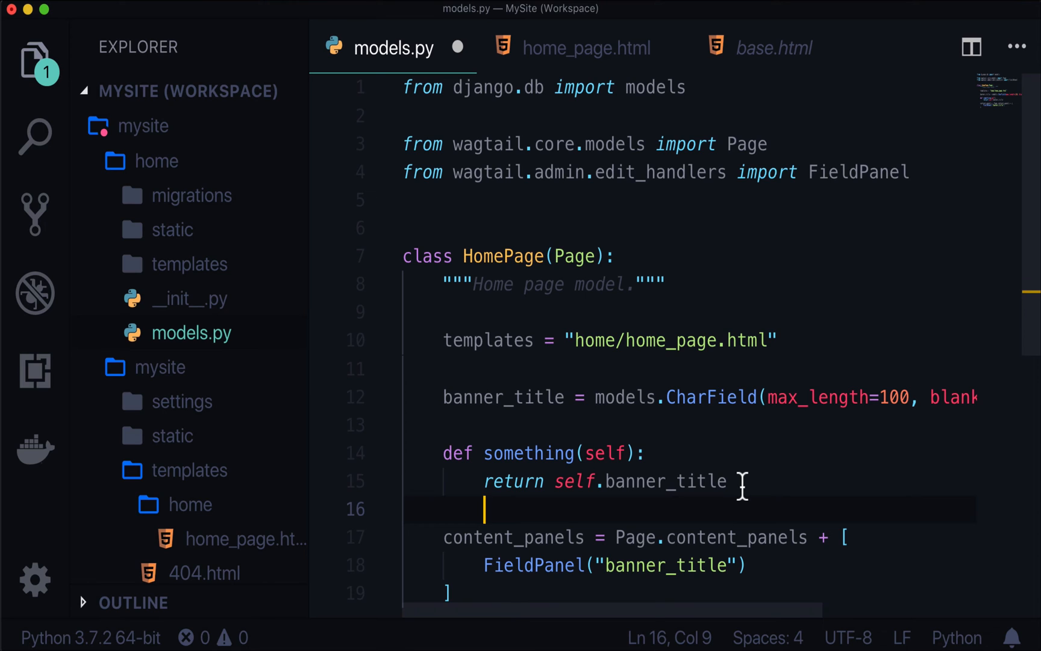
mouse_move(572, 512)
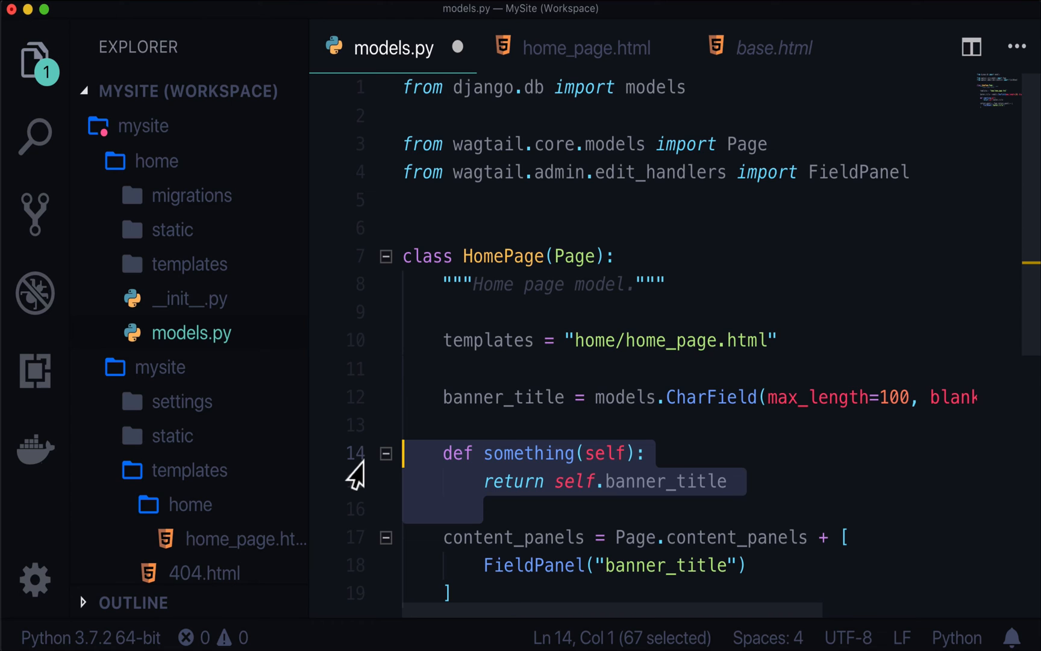
key(Delete)
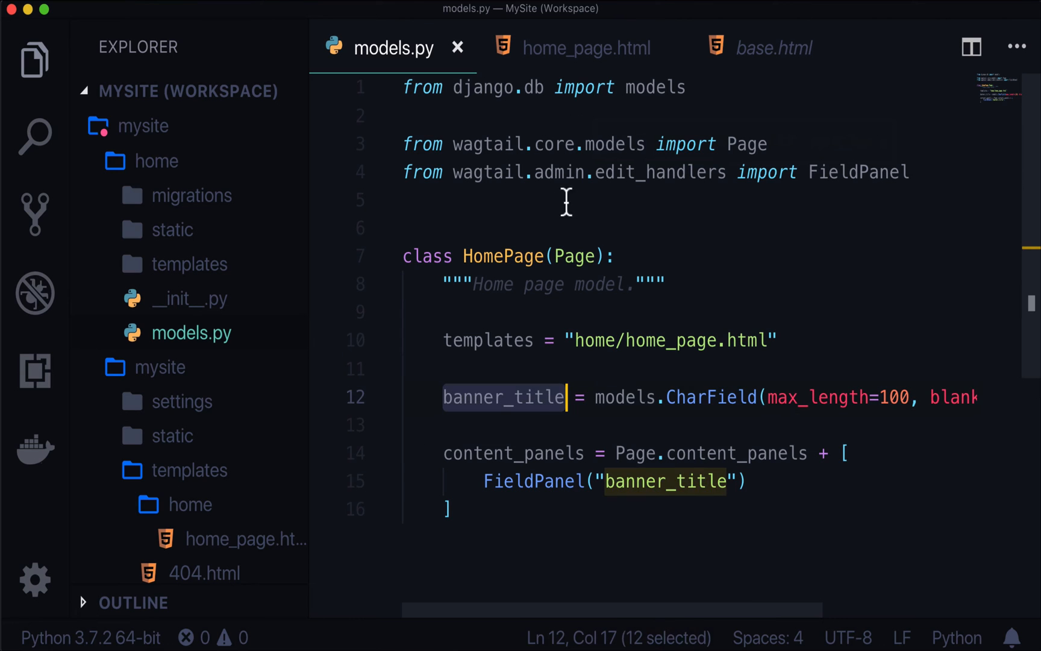
click(586, 47)
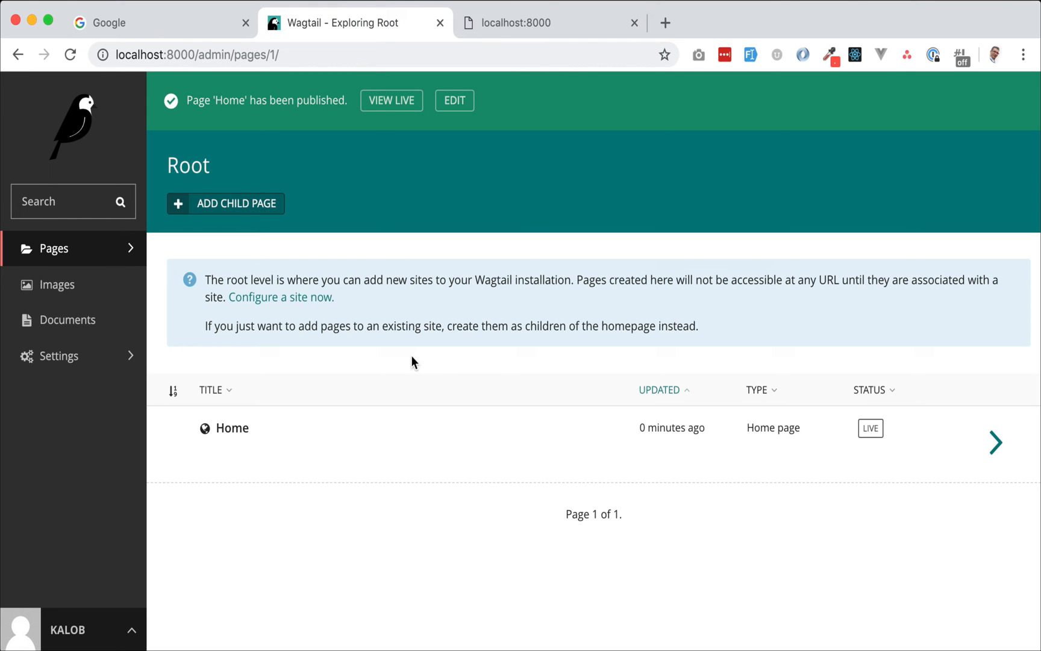
mouse_move(278, 249)
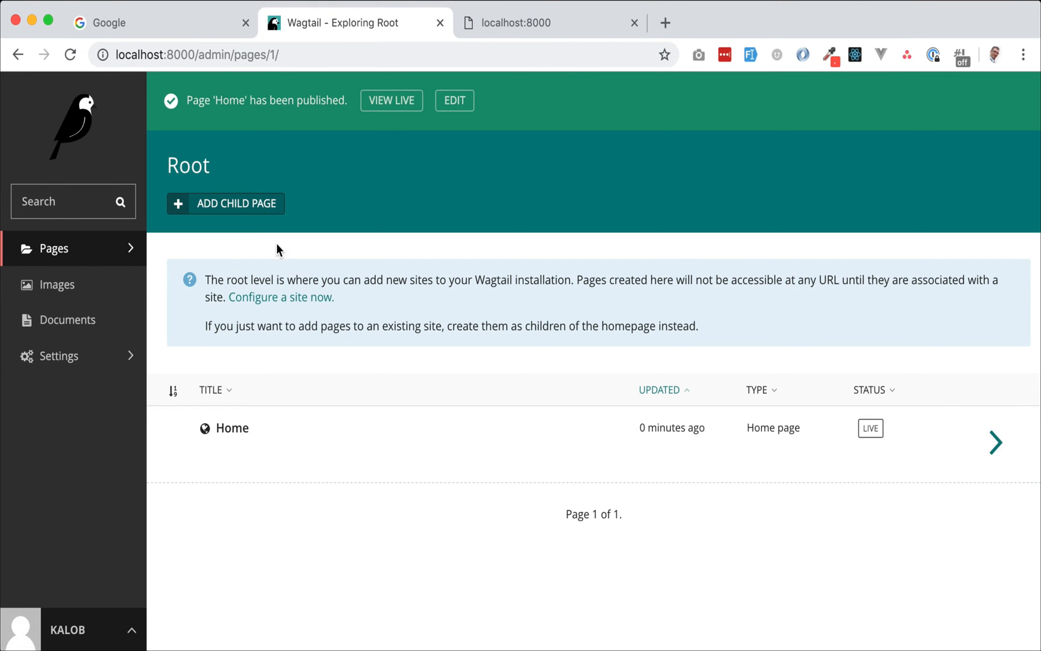
mouse_move(994, 443)
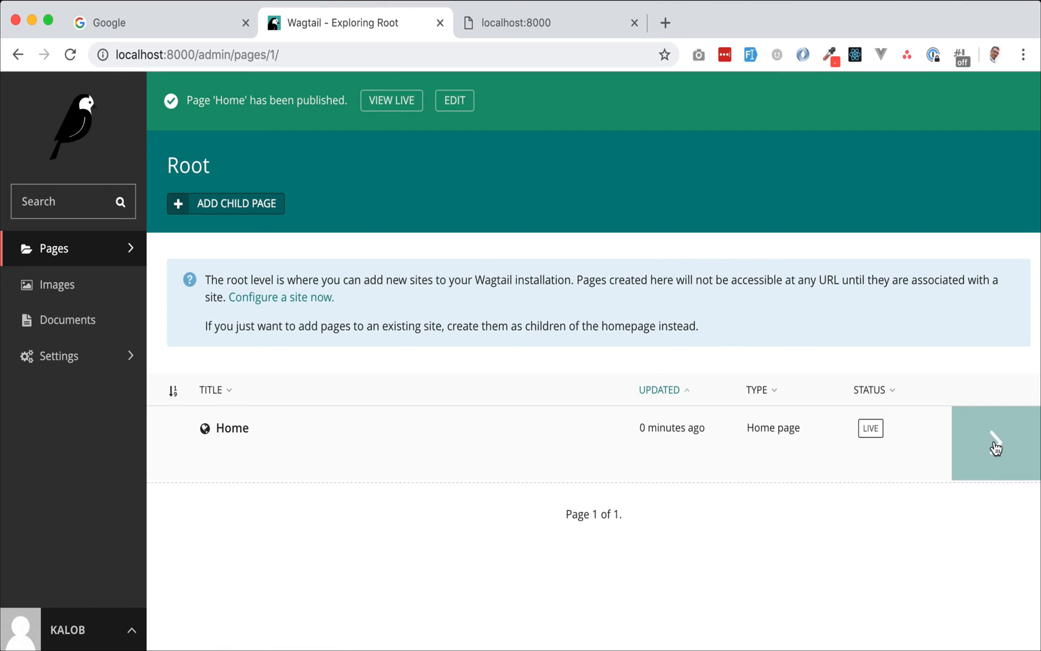
click(358, 456)
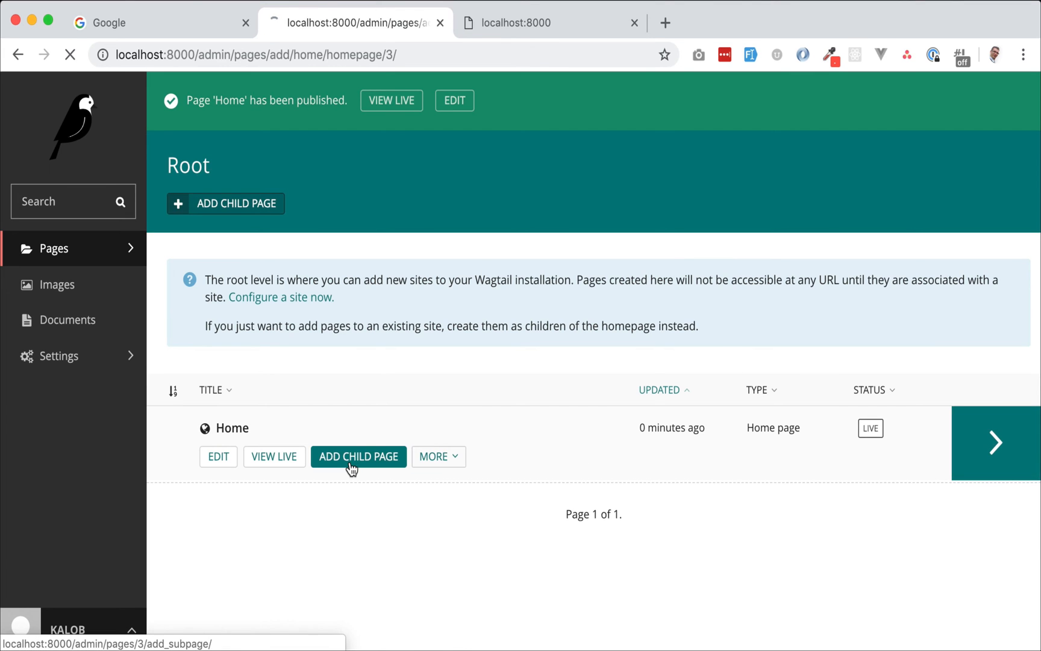
click(358, 456)
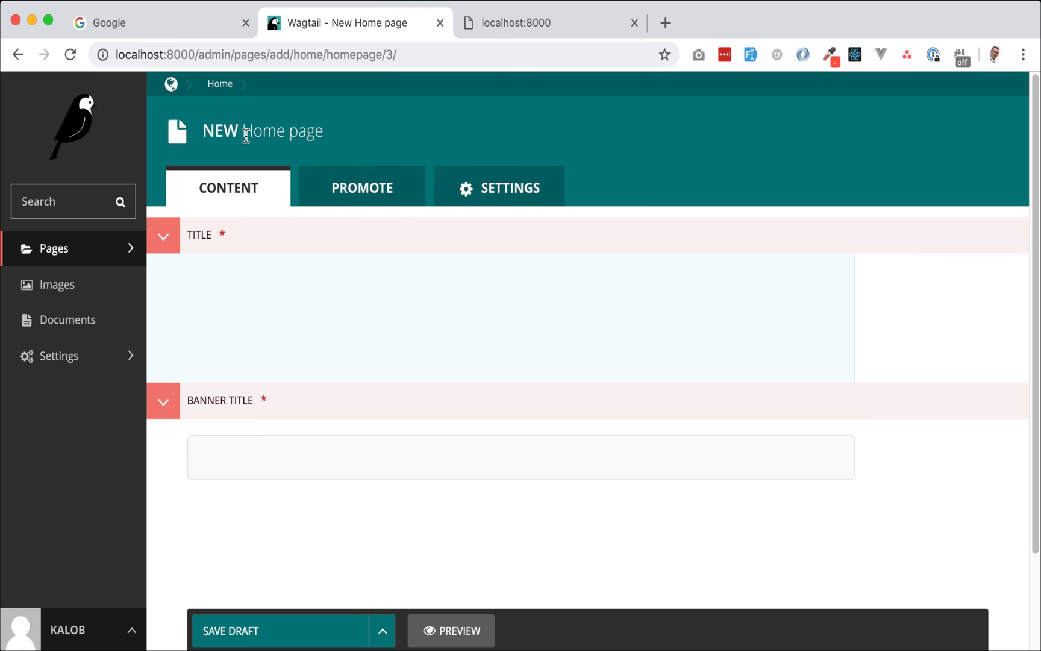
mouse_move(342, 144)
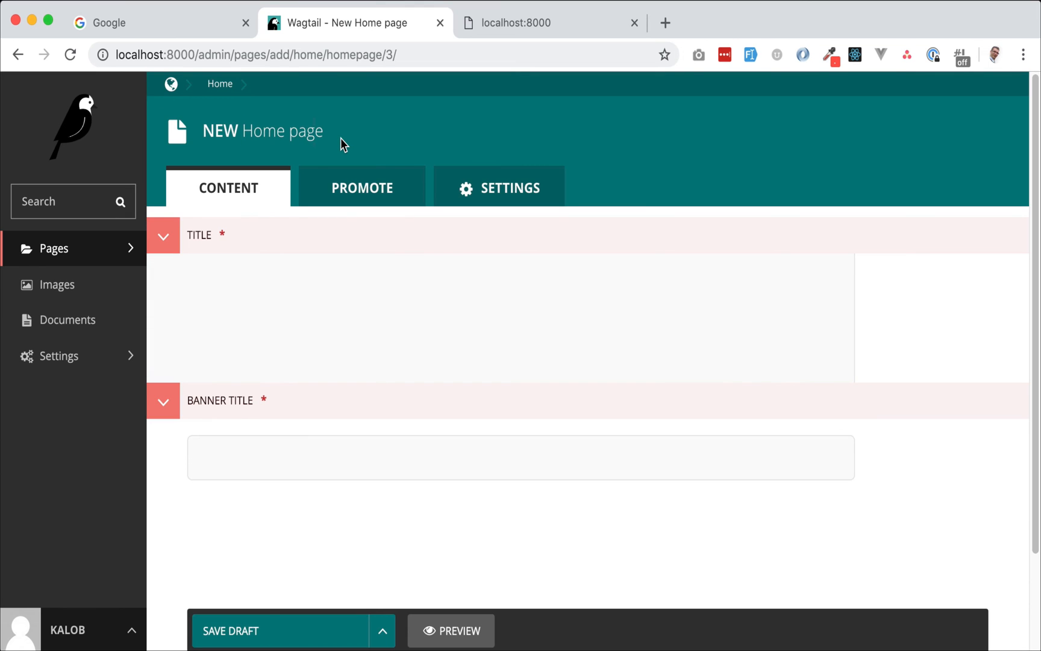
mouse_move(253, 131)
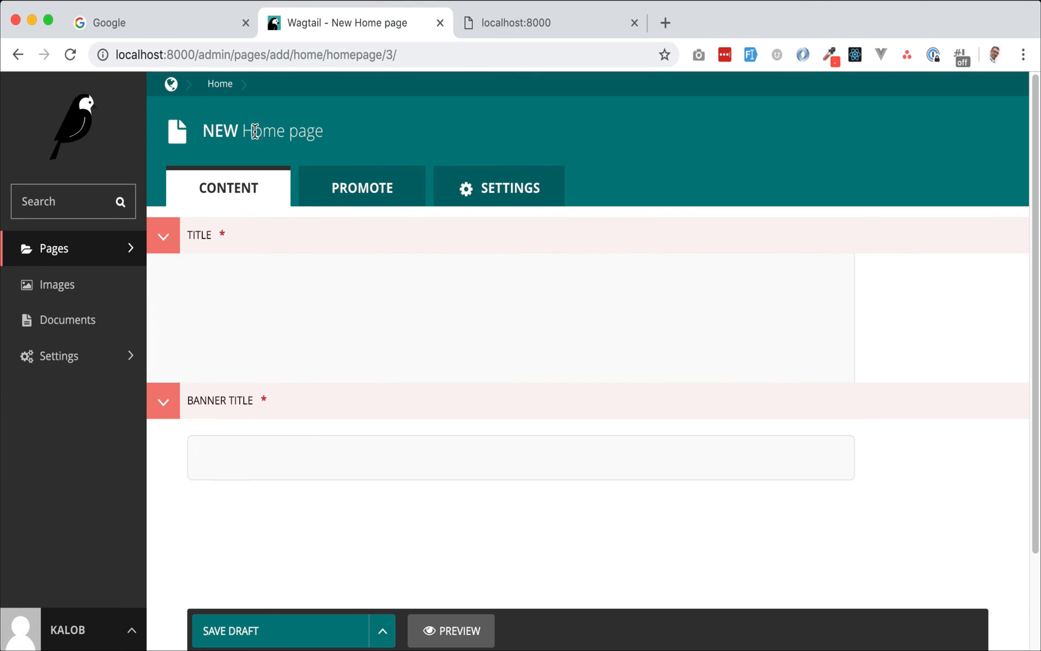
mouse_move(10, 64)
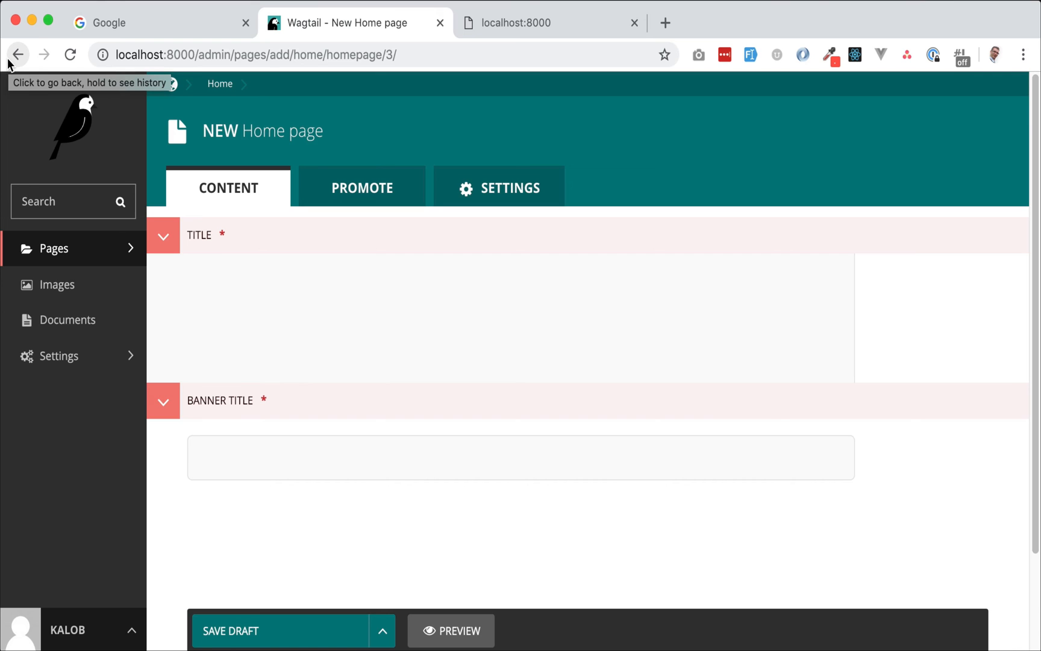
click(17, 54)
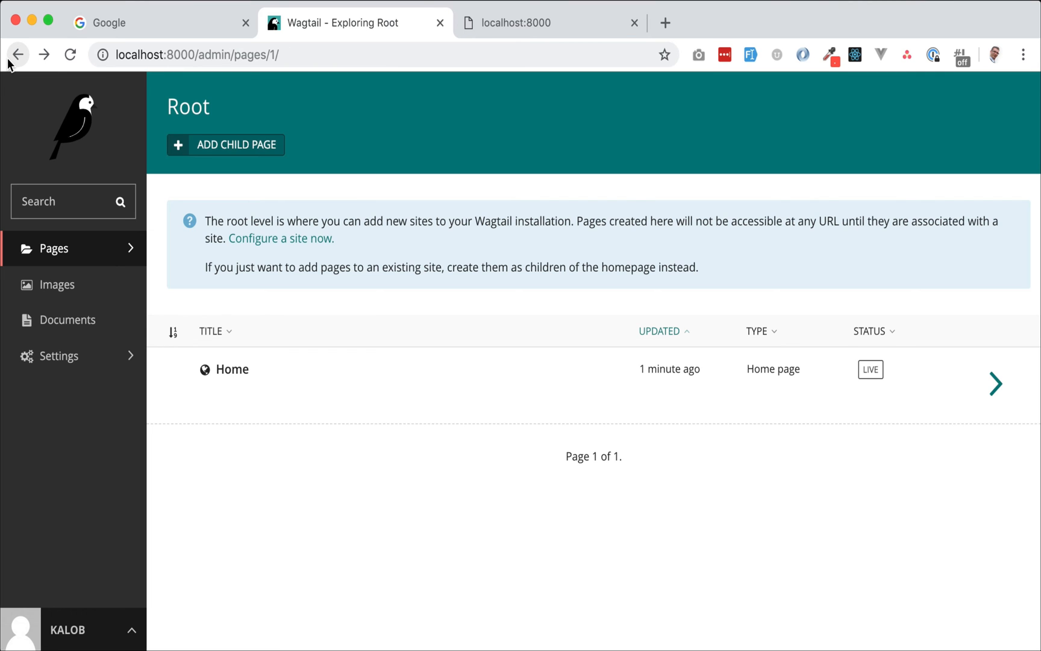
mouse_move(265, 369)
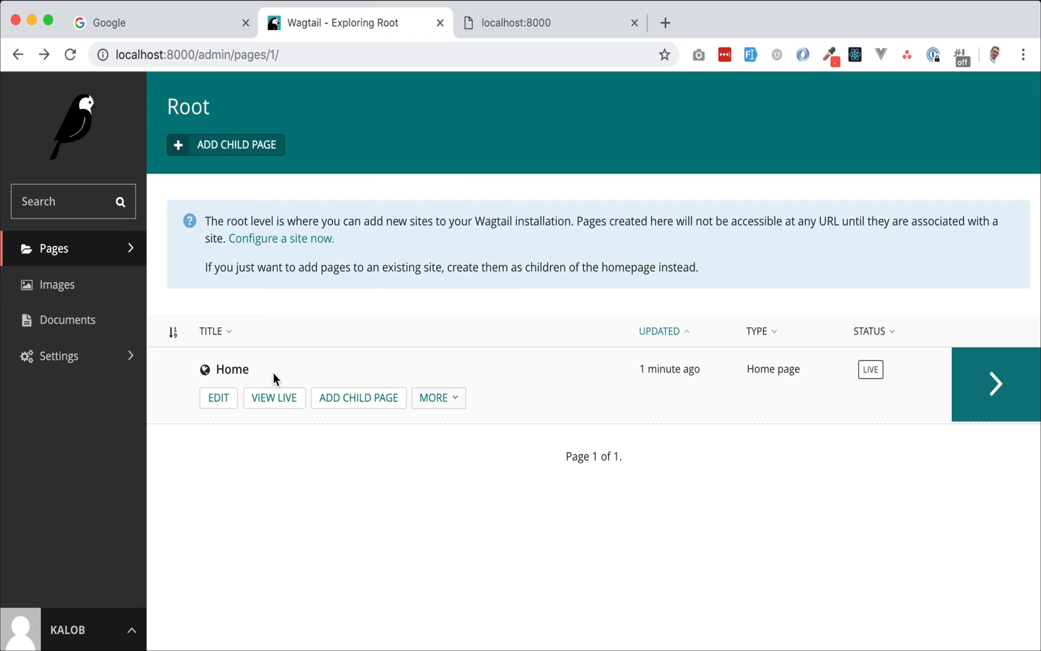
mouse_move(272, 389)
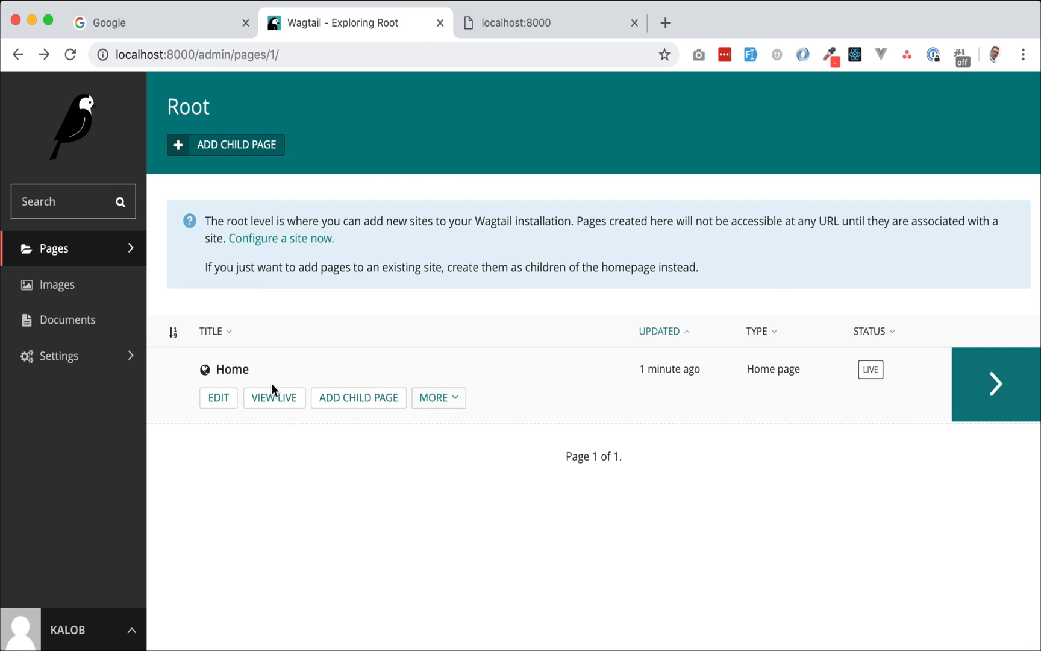
mouse_move(366, 559)
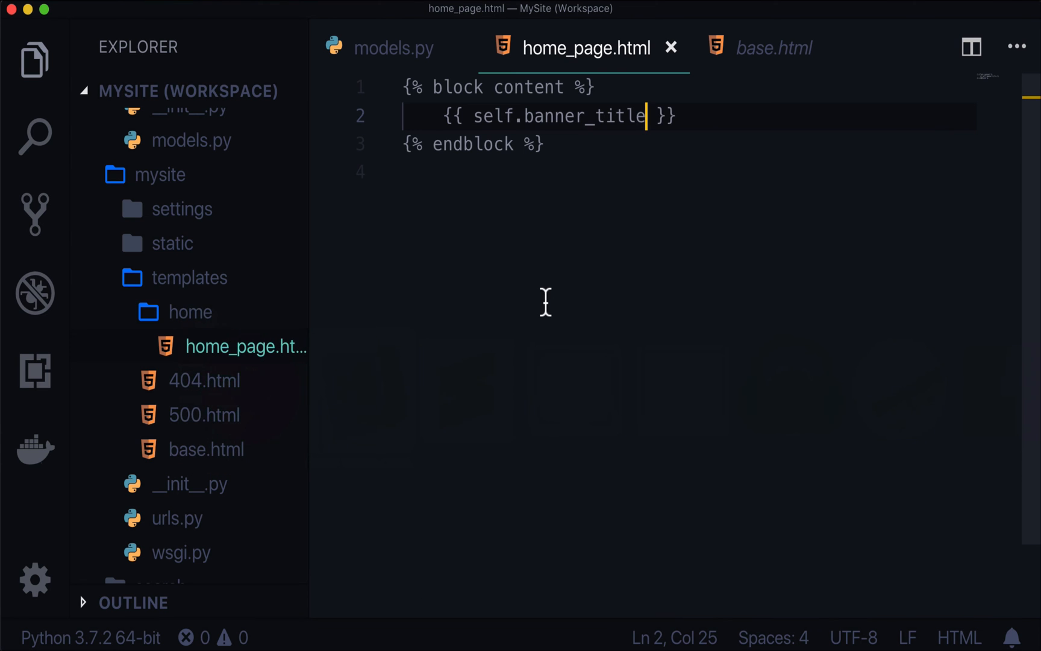
Add max_count = 1 below the templates line in the HomePage class
click(392, 47)
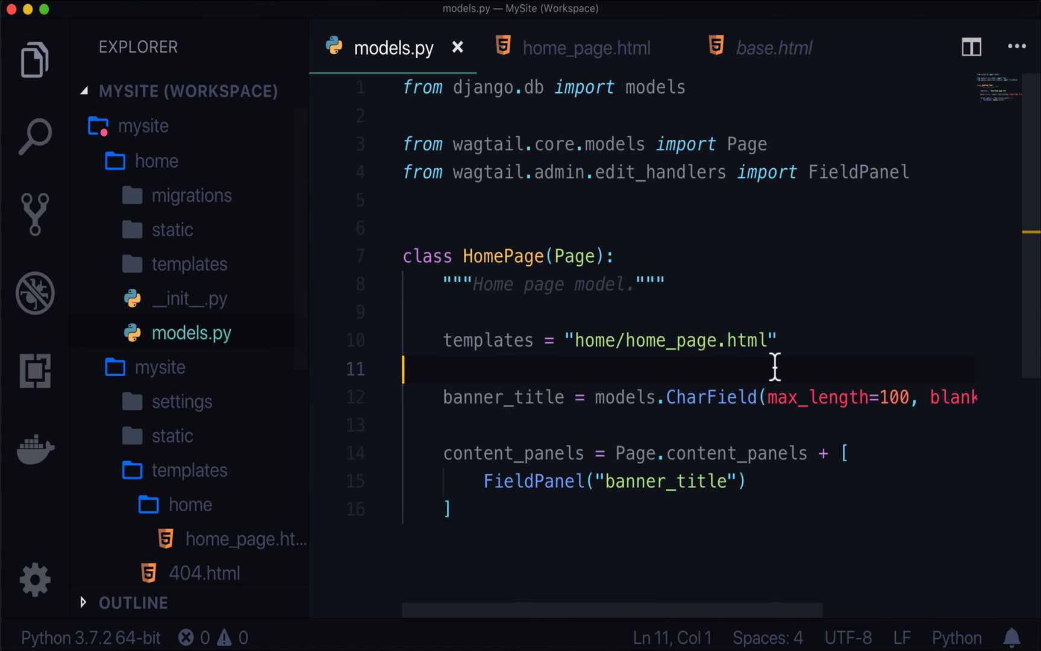
text(max_count = 1)
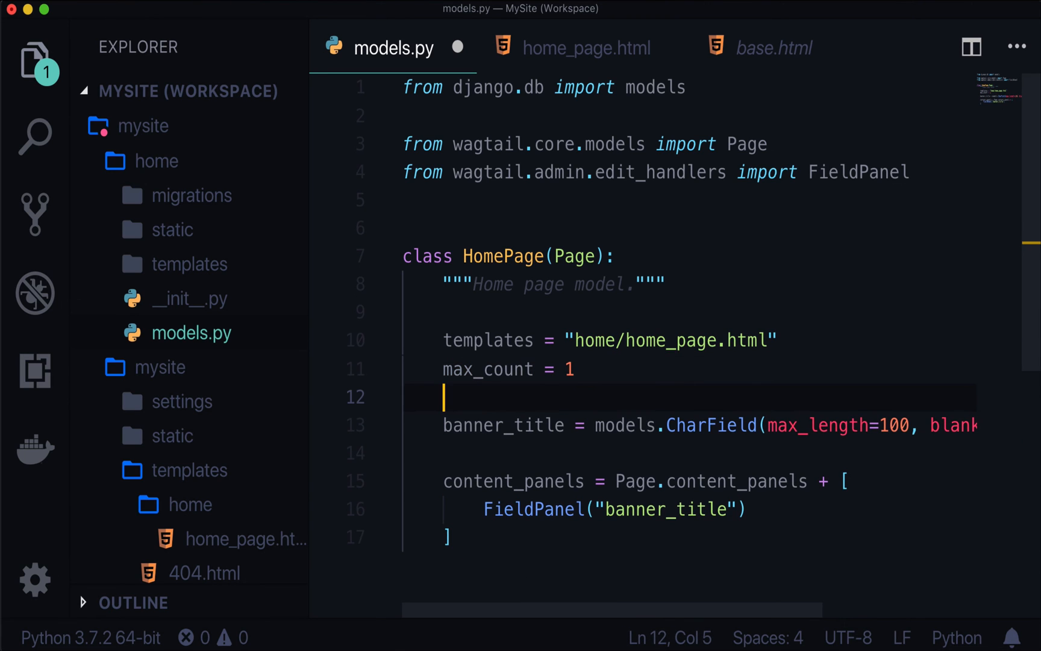
double_click(501, 256)
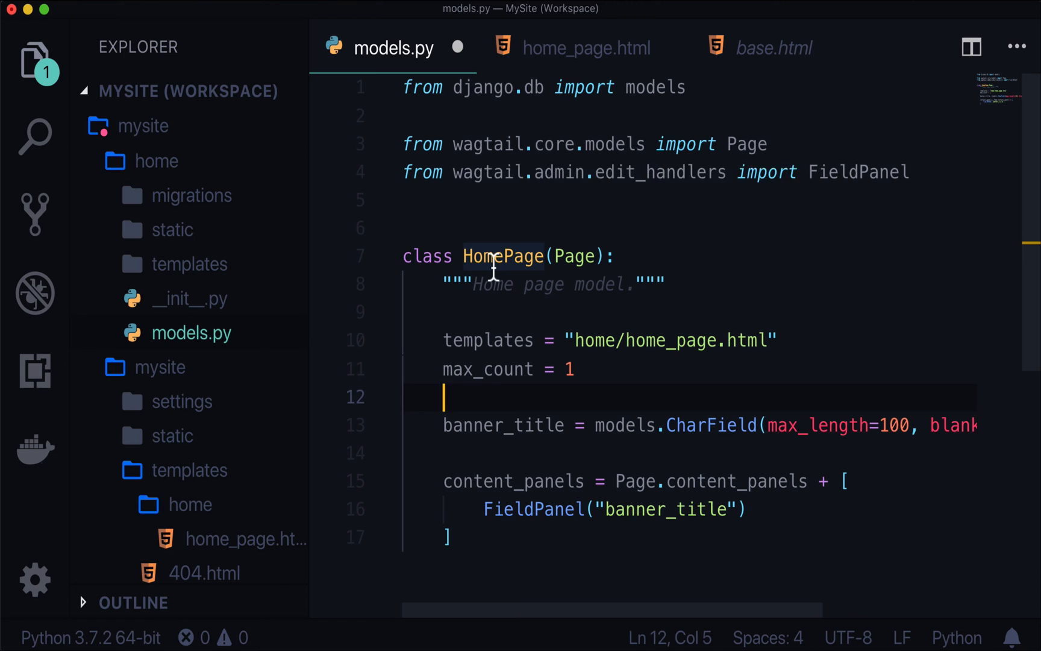
mouse_move(487, 340)
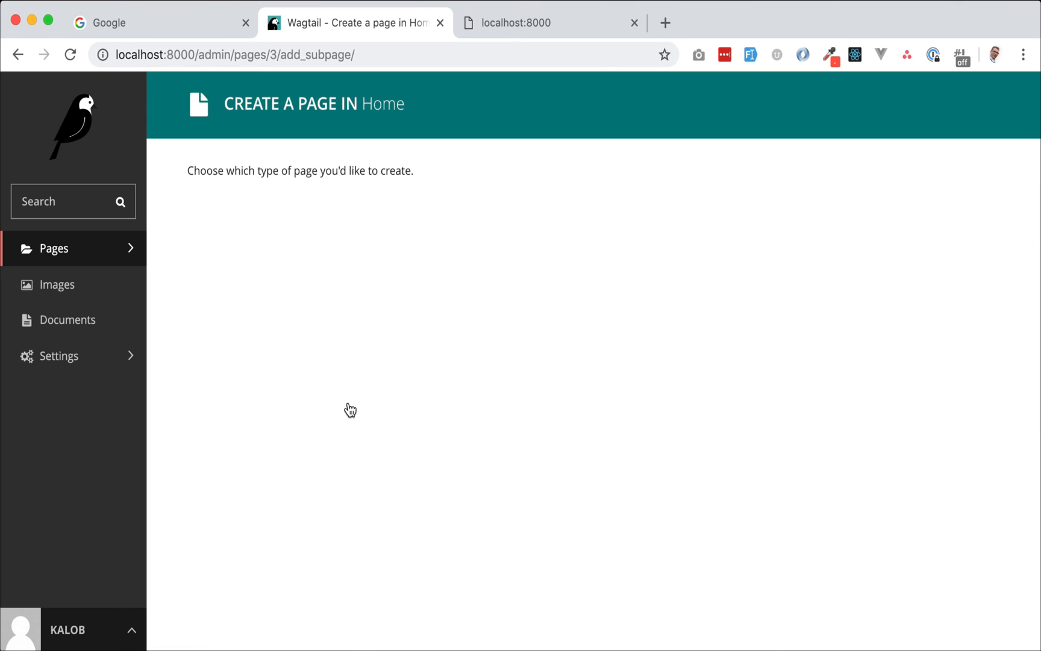
mouse_move(347, 411)
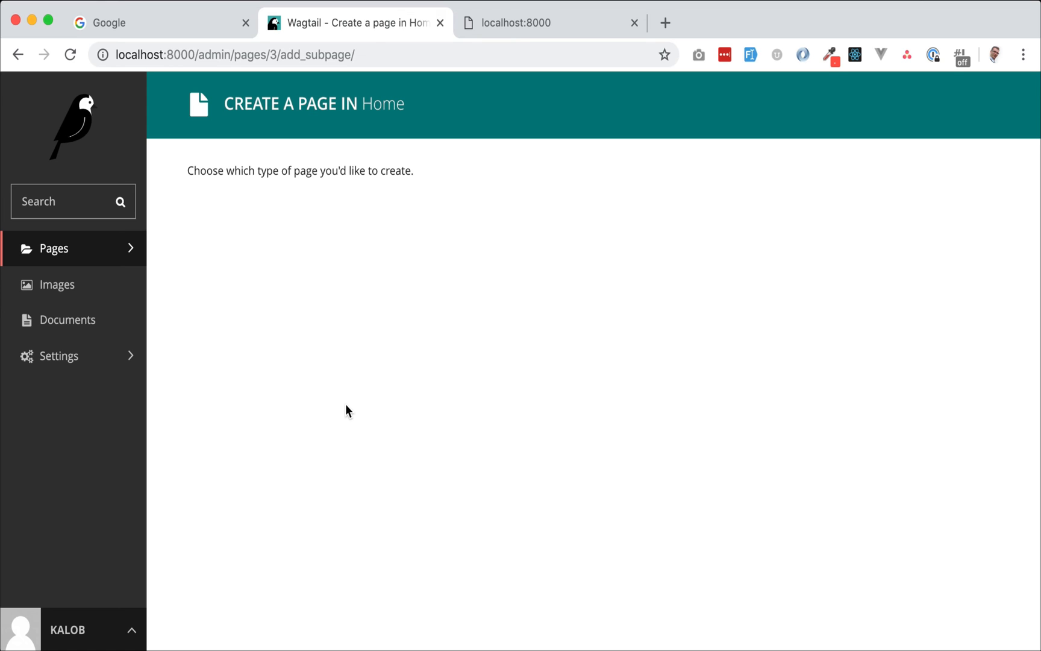
mouse_move(333, 169)
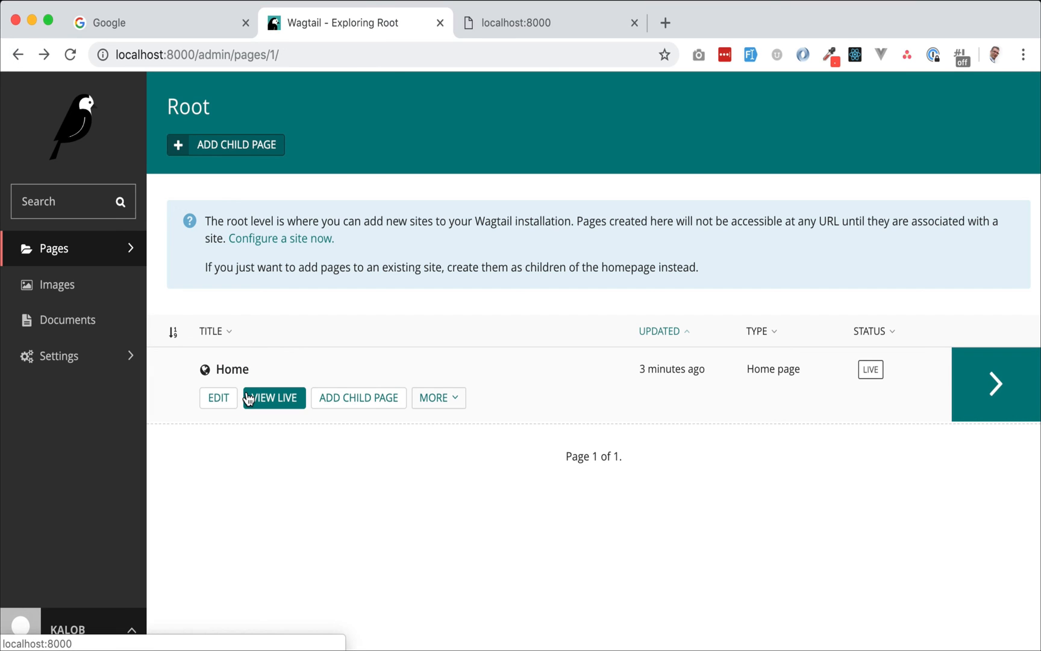
mouse_move(273, 397)
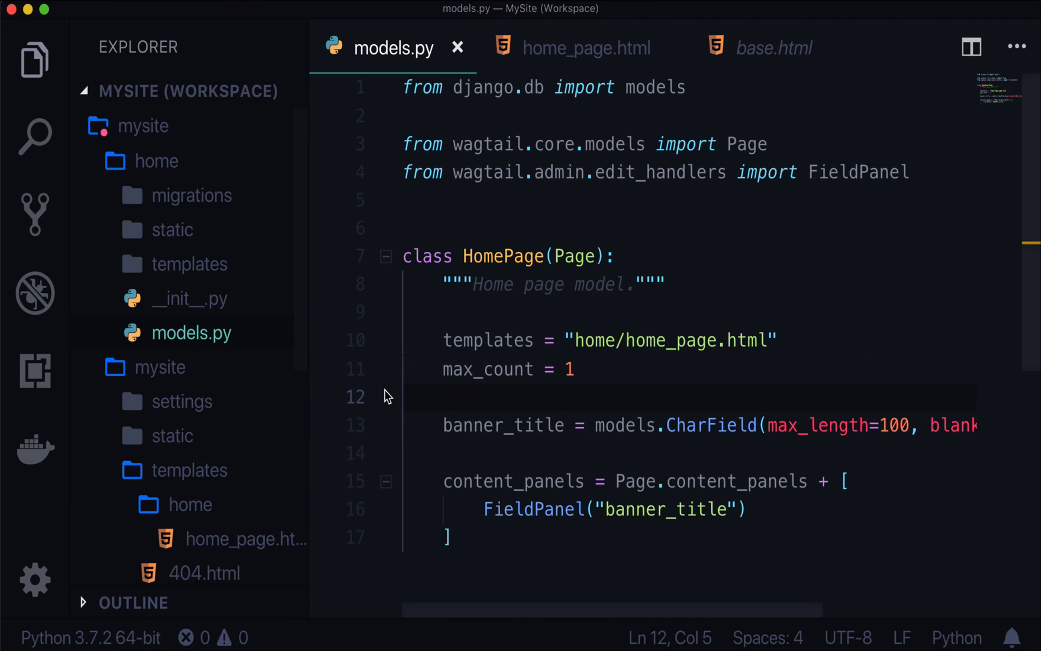
double_click(487, 369)
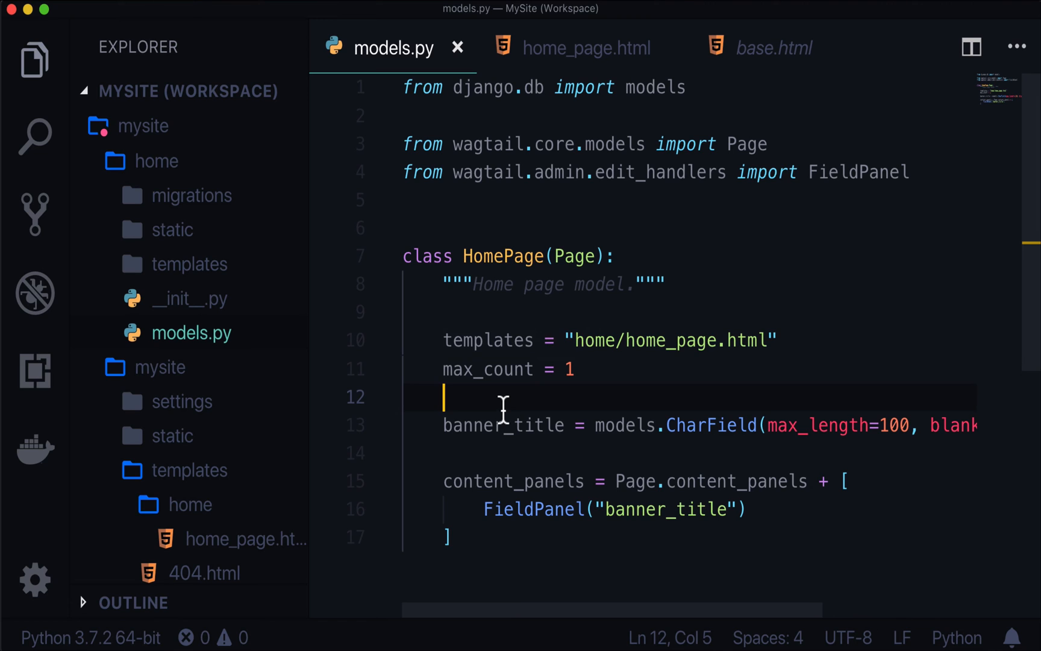
double_click(488, 369)
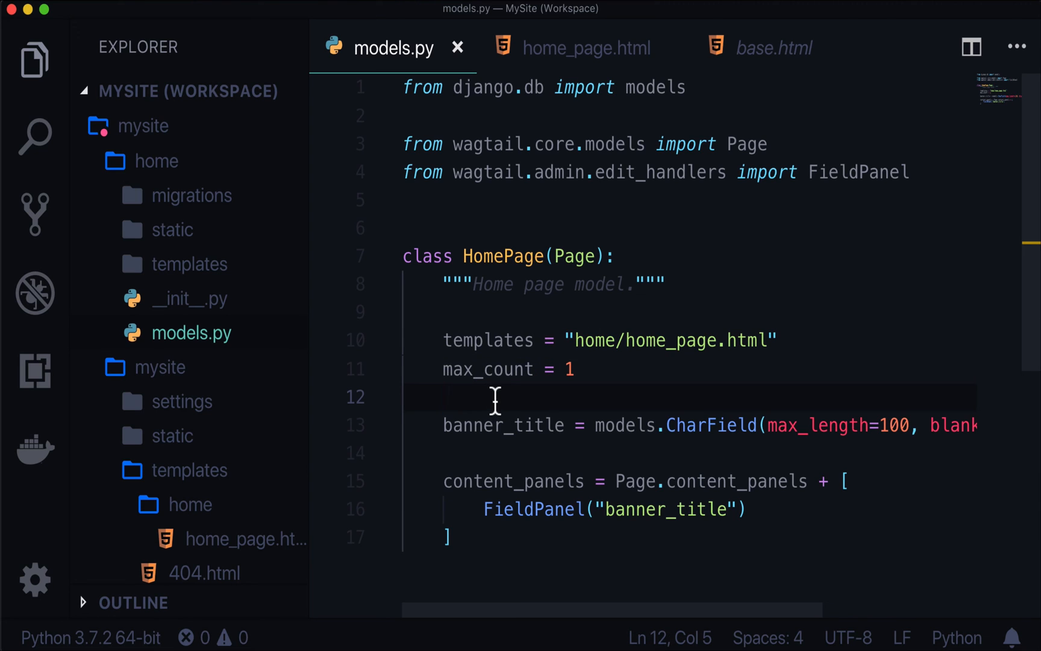
double_click(488, 369)
text(class <)
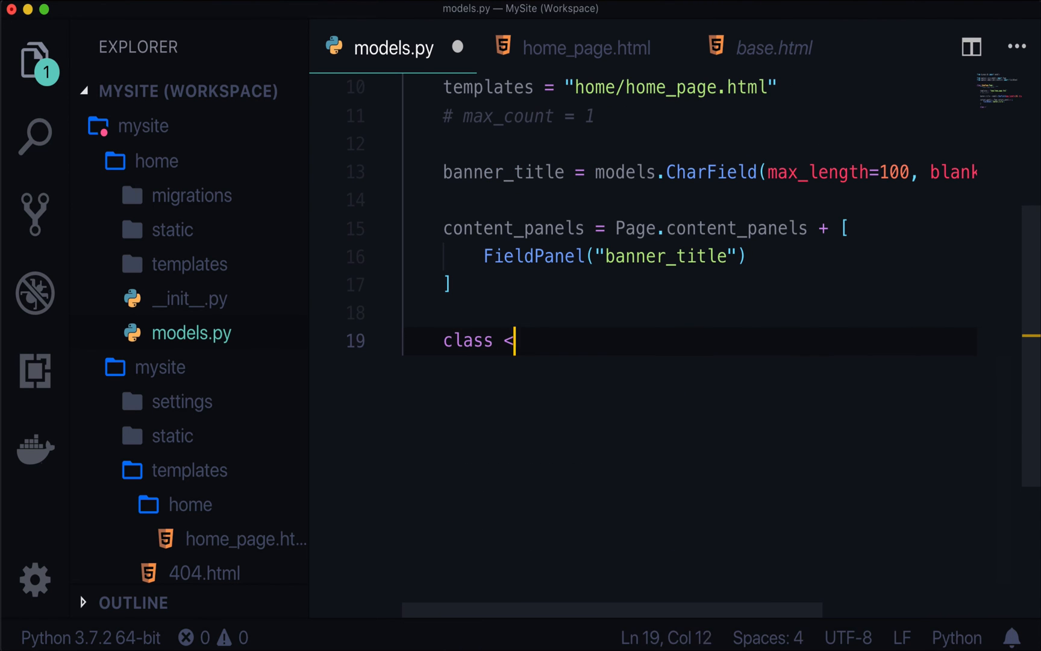
Add a Meta class with verbose_name = "OH HELLO WORLD"
text(Meta:)
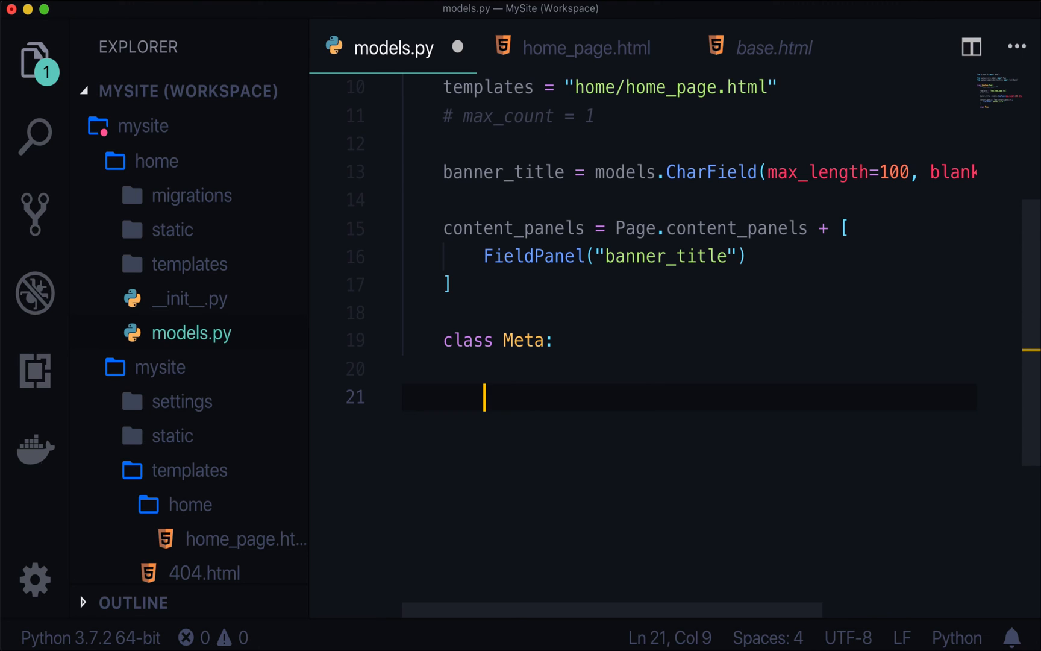
text(vers)
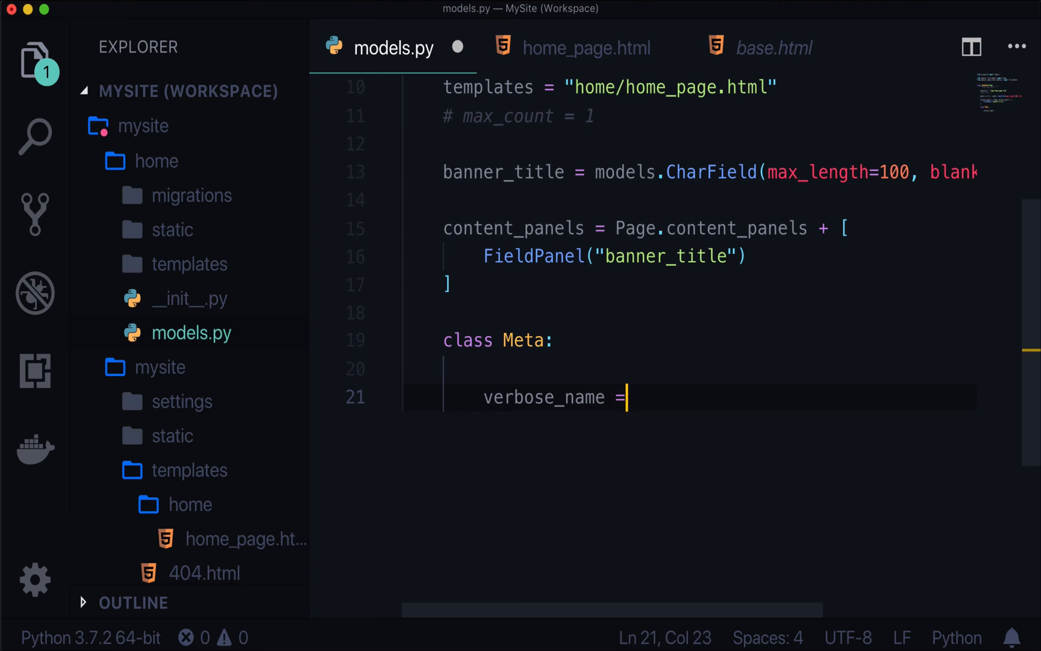
text("OH HELLO")
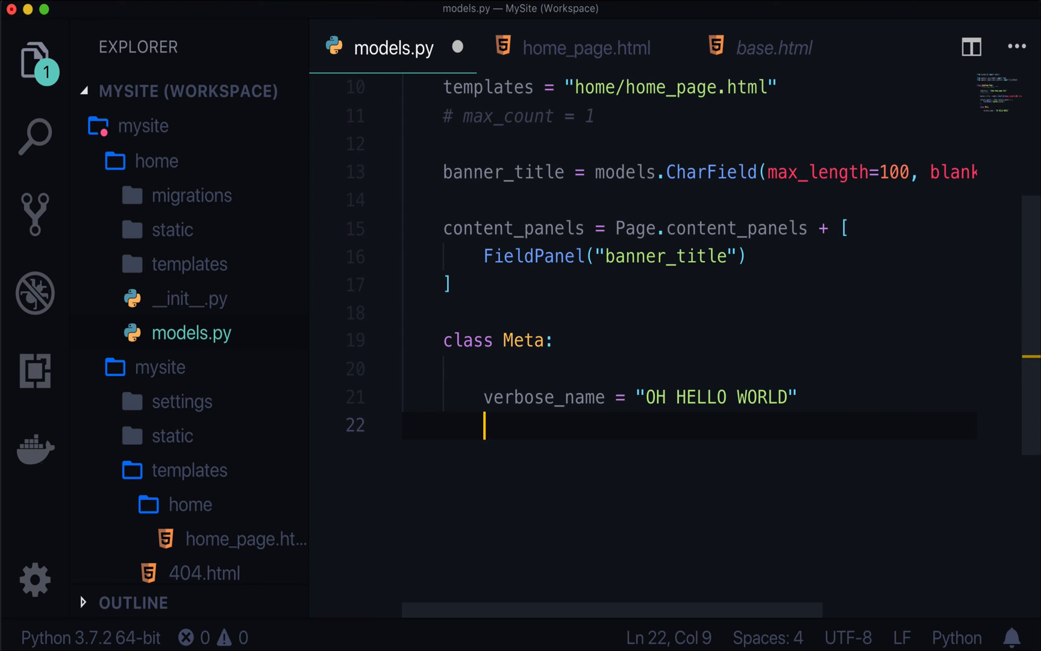
Add verbose_name_plural = "PLURAL NAME", correcting the misnamed plural attribute
text(verbose)
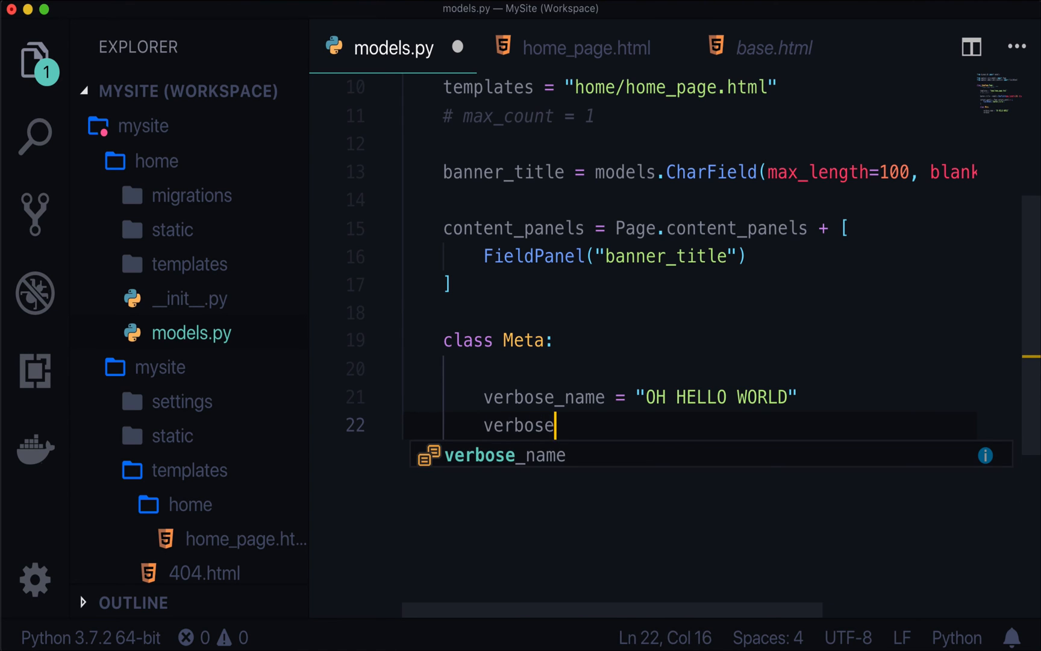
text(_plural_name)
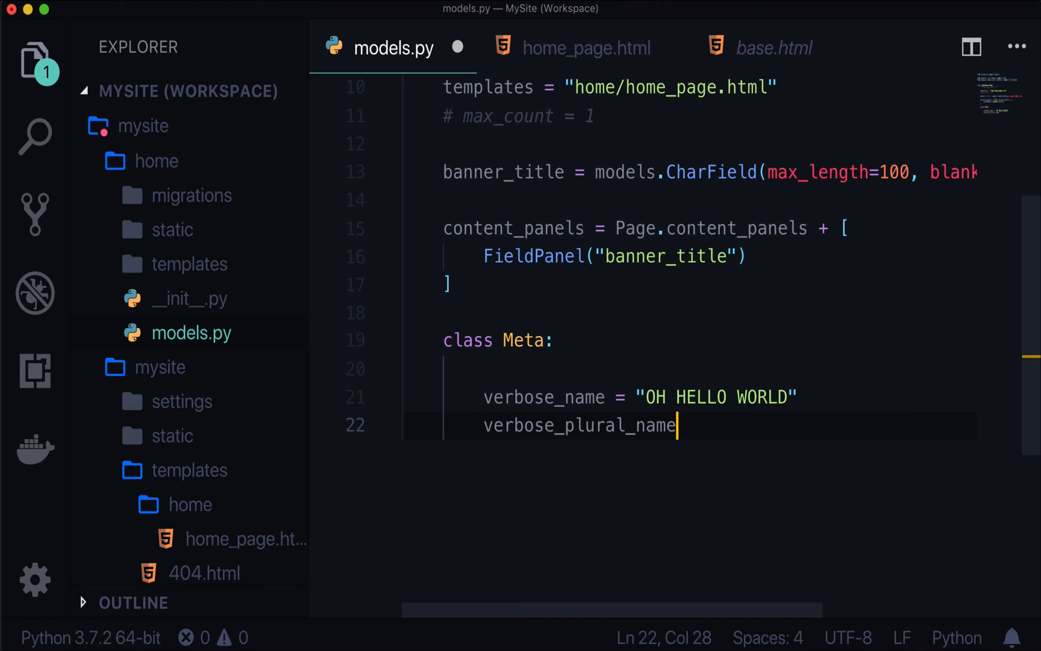
text(= "PLURAL NAME")
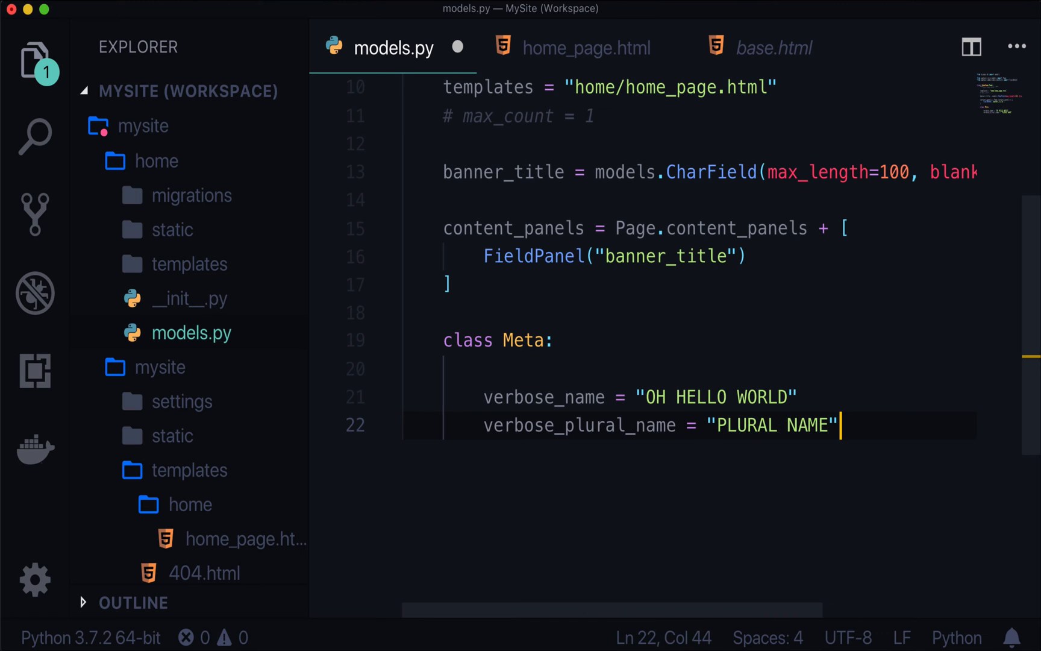
double_click(597, 424)
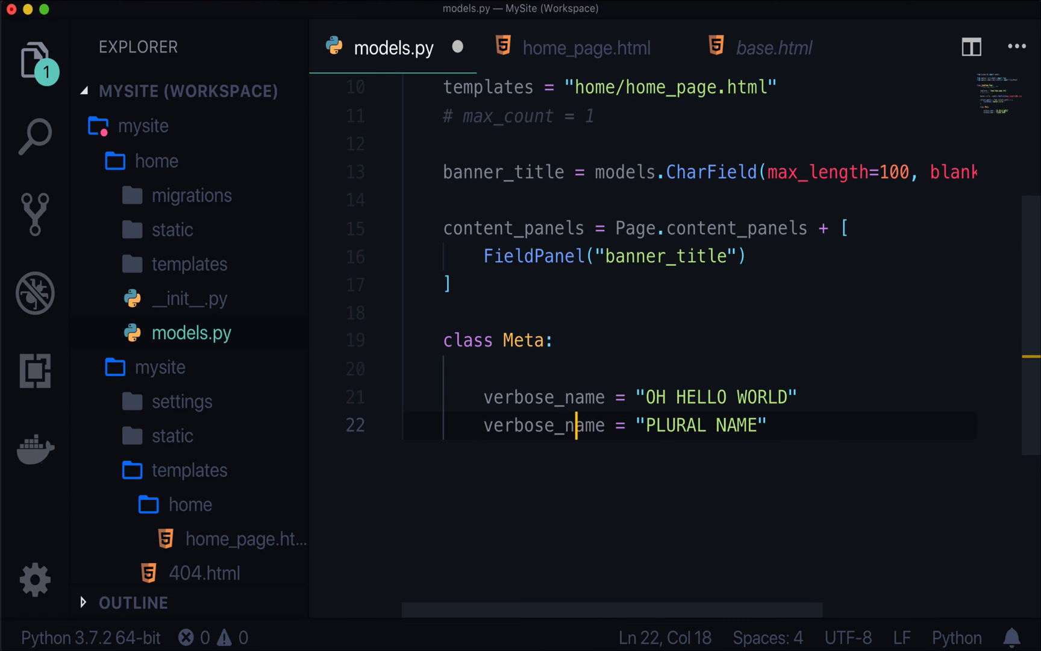
text(_plural)
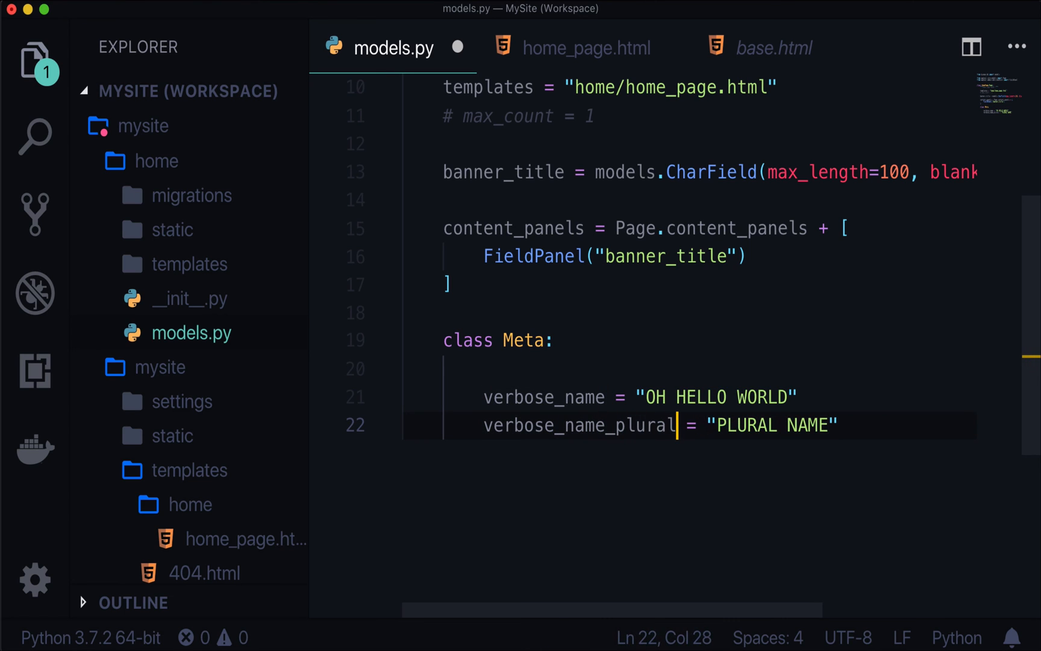
double_click(543, 396)
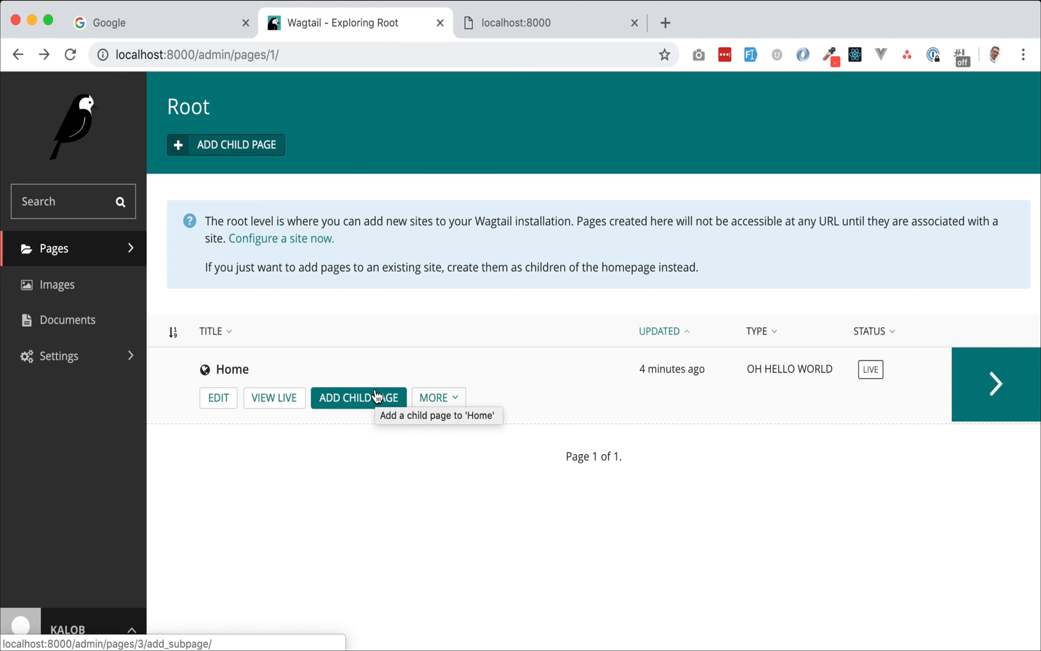
Choose Add Child Page on the Home row in the page explorer
click(357, 397)
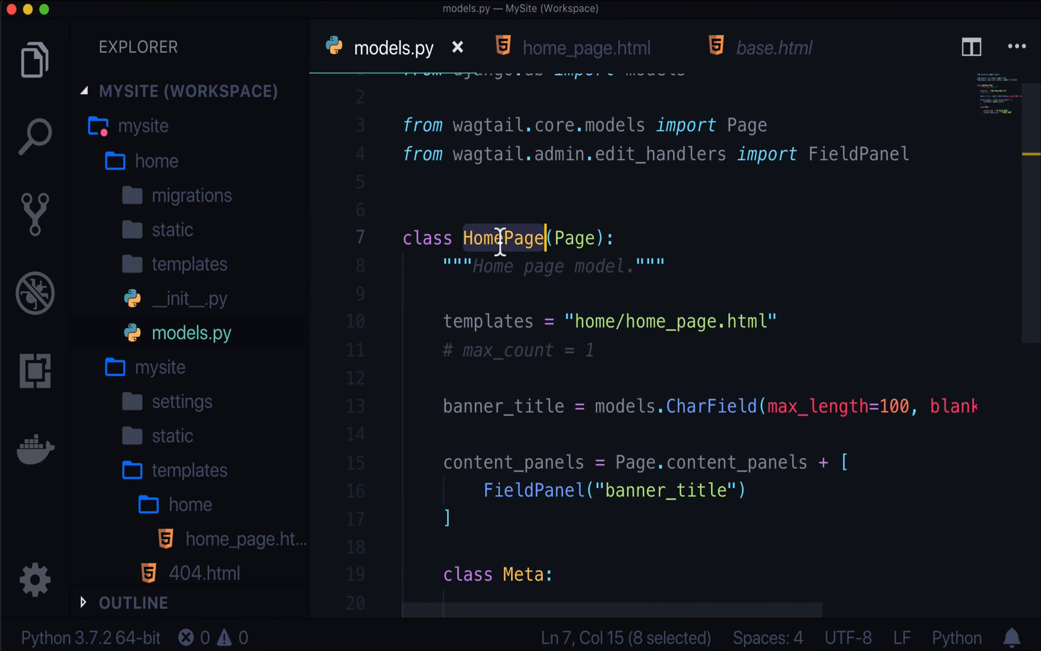
Replace the Meta verbose names with "Home Page" and "Home Pages"
scroll(down, 3)
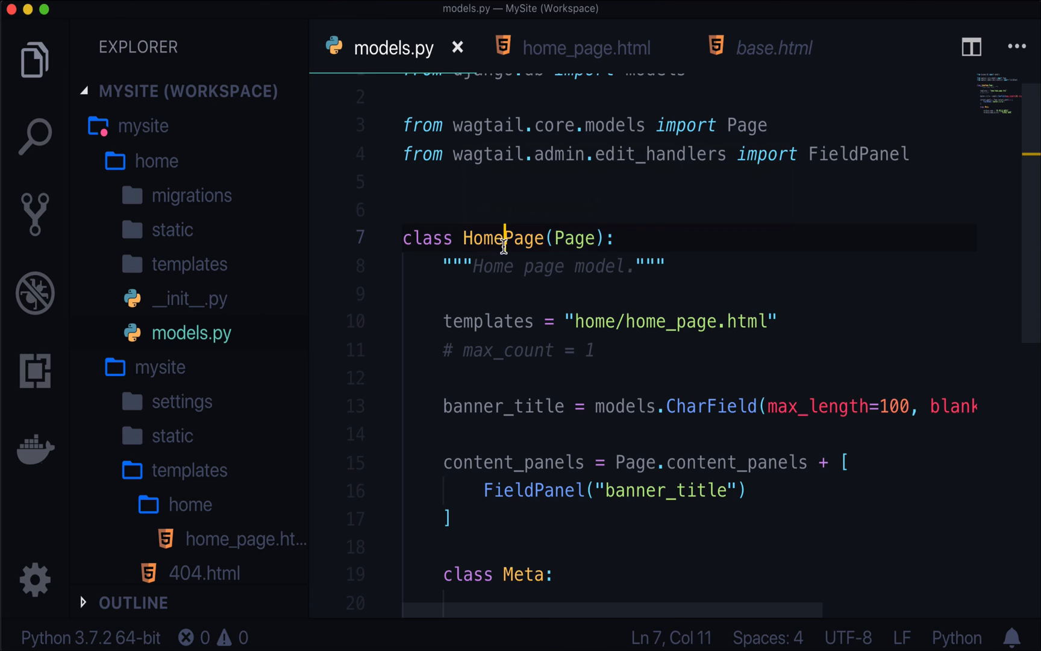
mouse_move(503, 238)
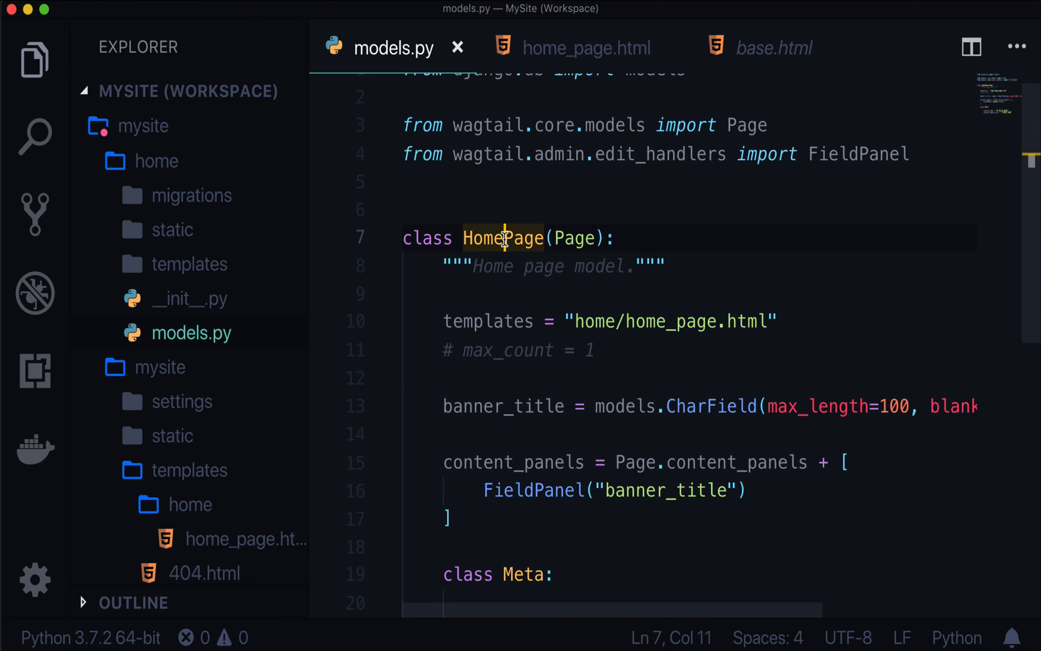
scroll(down, 3)
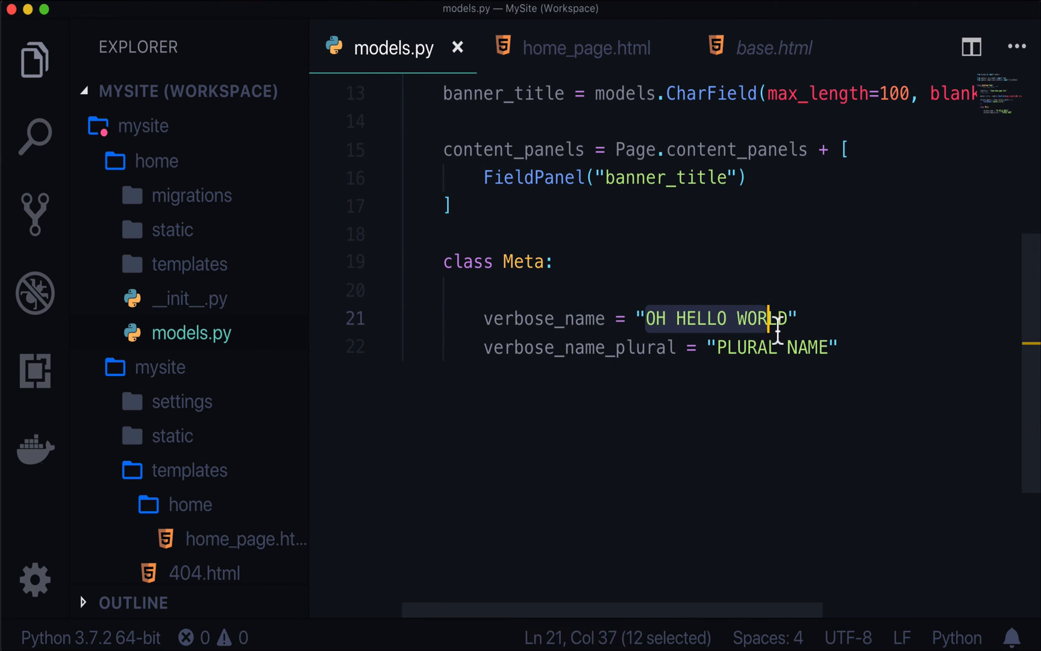
text(Hello)
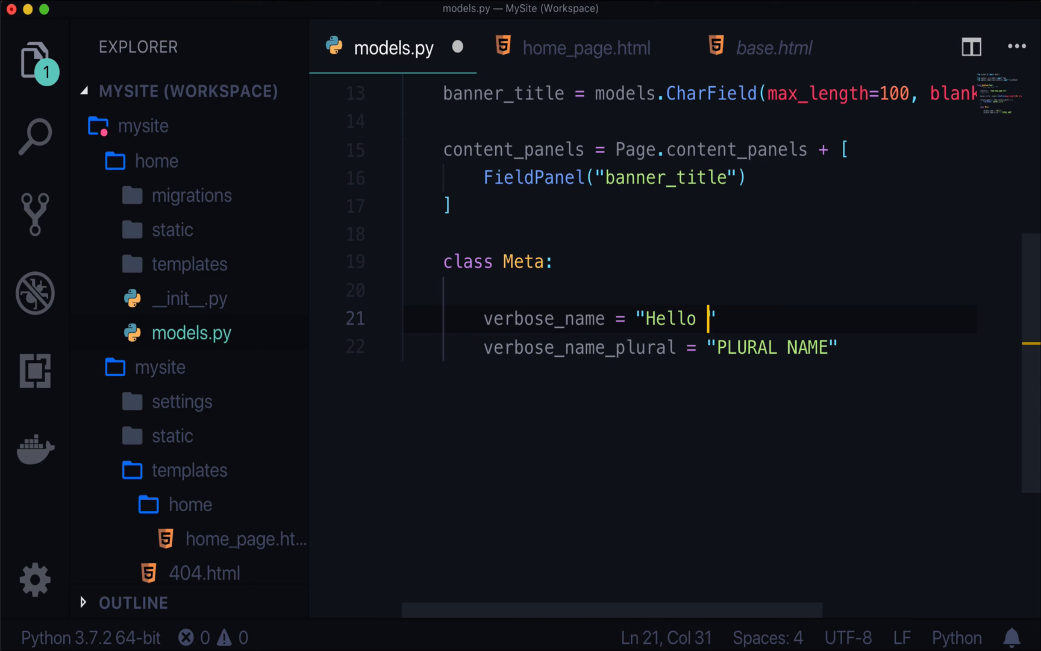
key(Backspace)
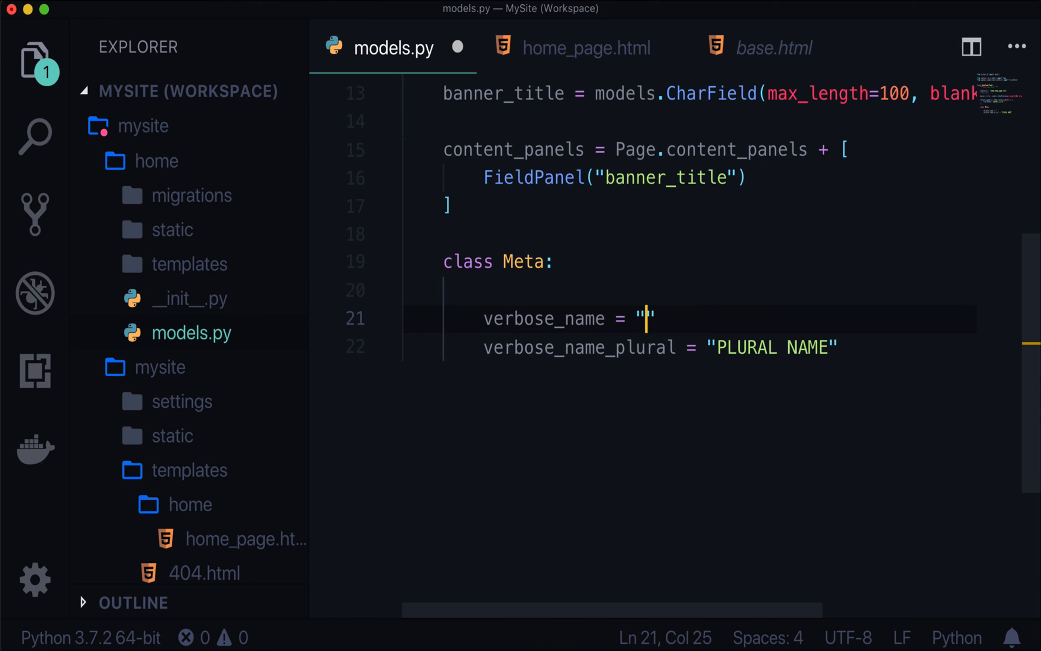
text(Home Page)
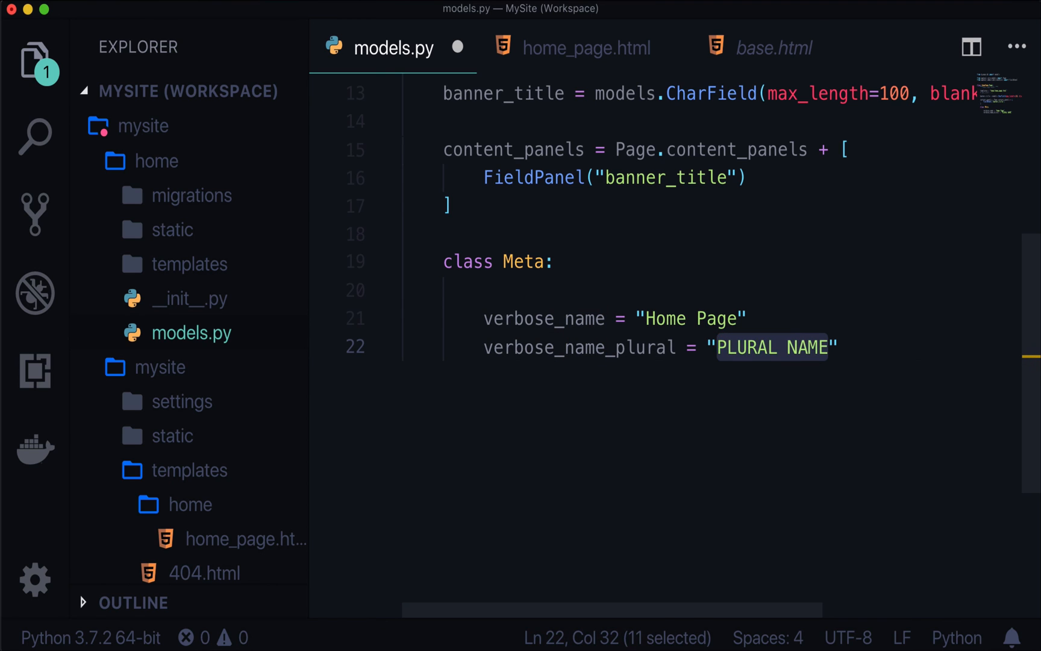
text(Home Page)
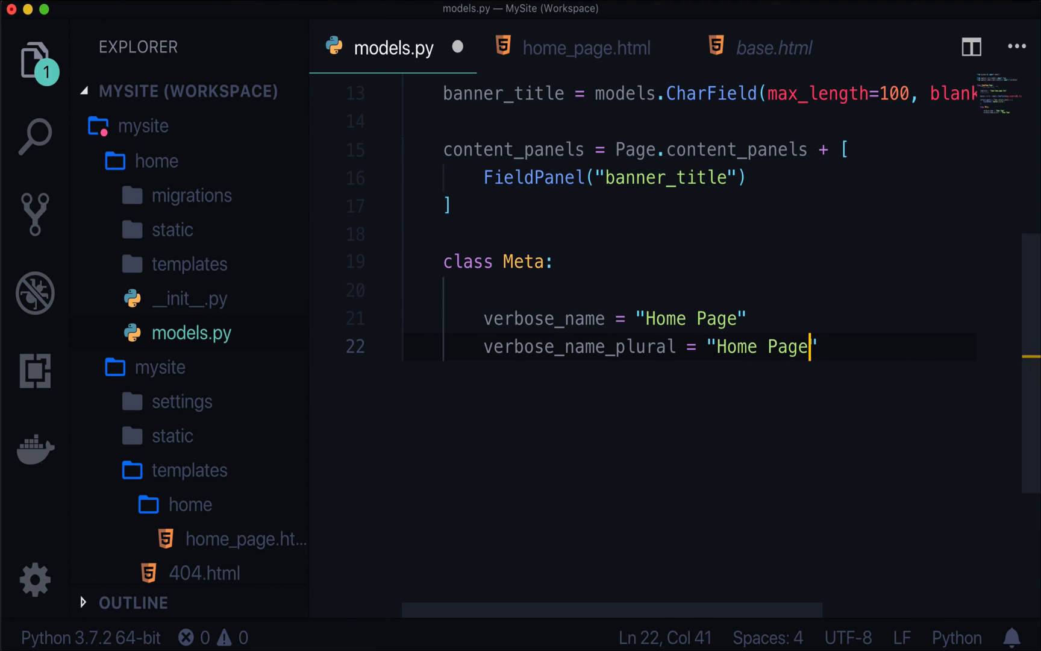
text(s)
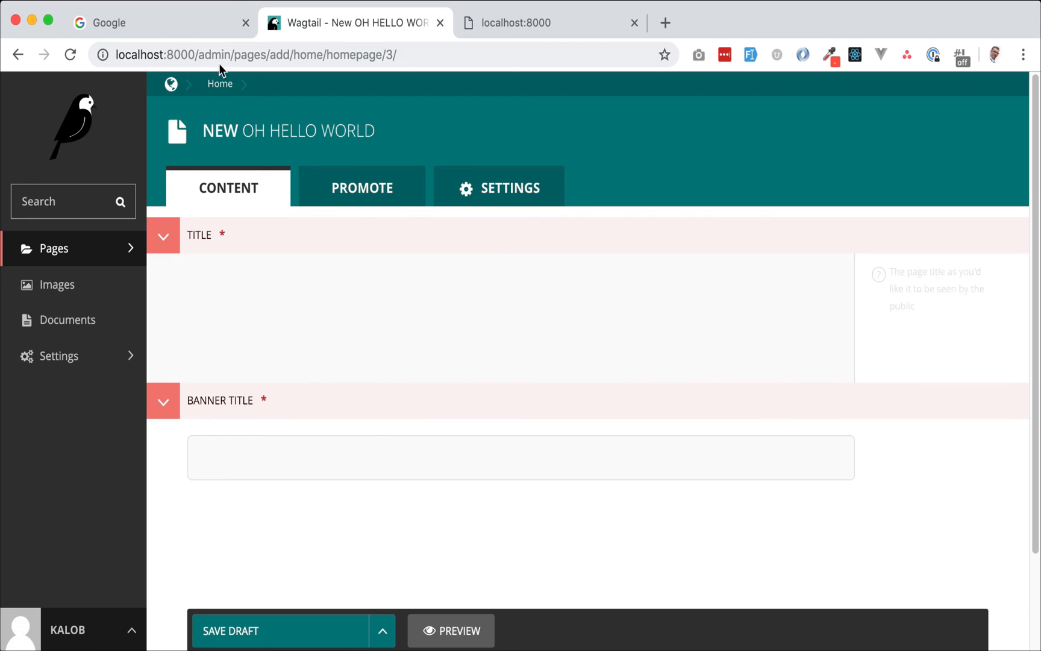
From the Home breadcrumb, try adding a child page under Home, which offers no page types
click(219, 83)
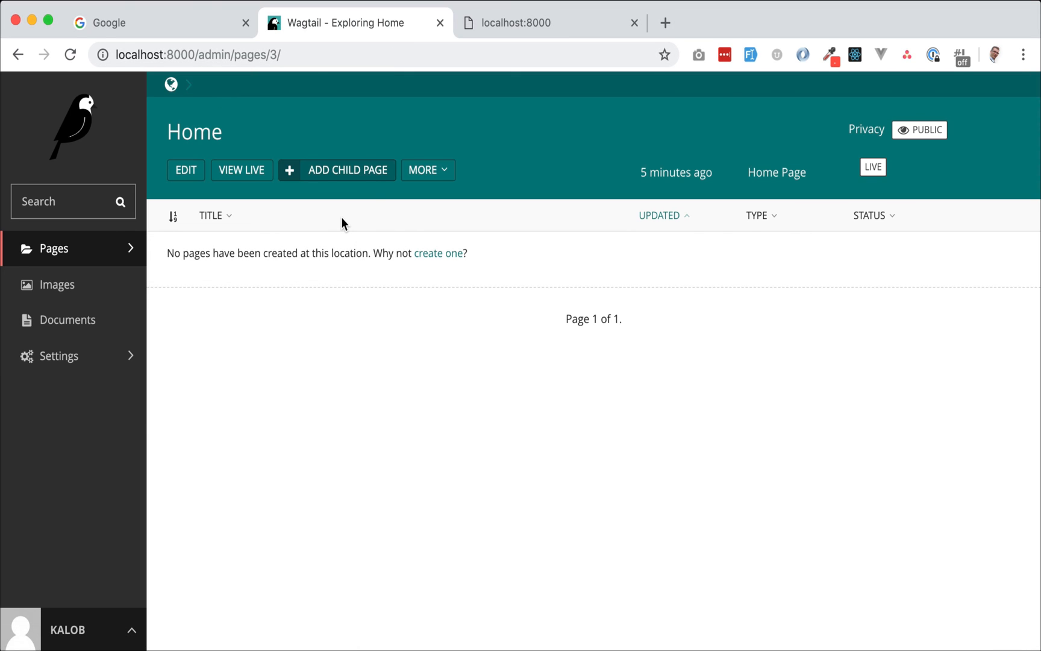
click(337, 170)
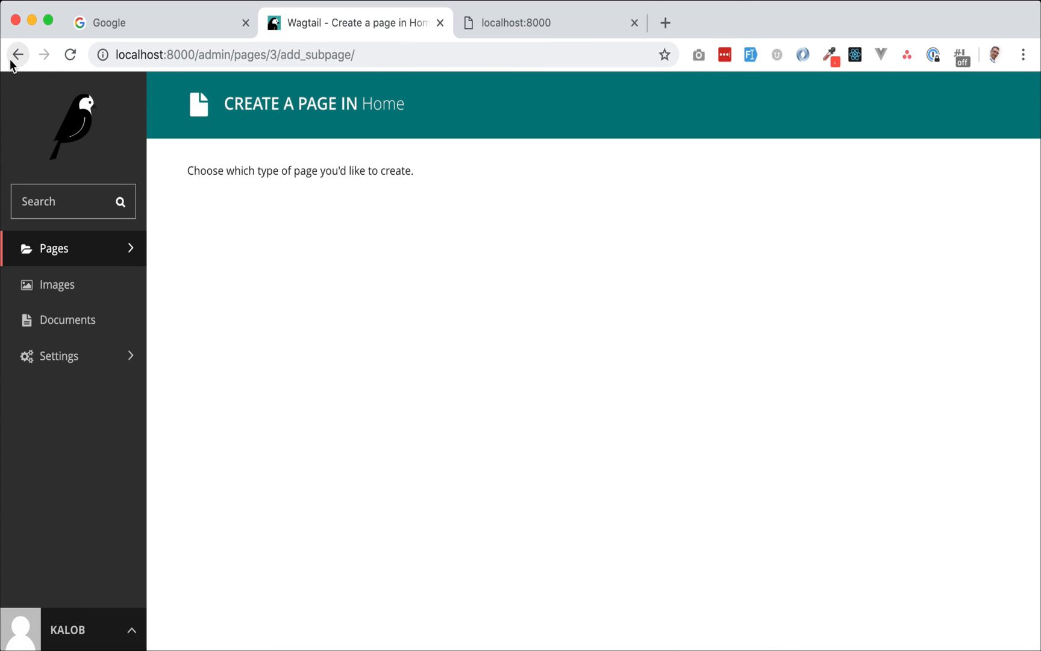
mouse_move(19, 55)
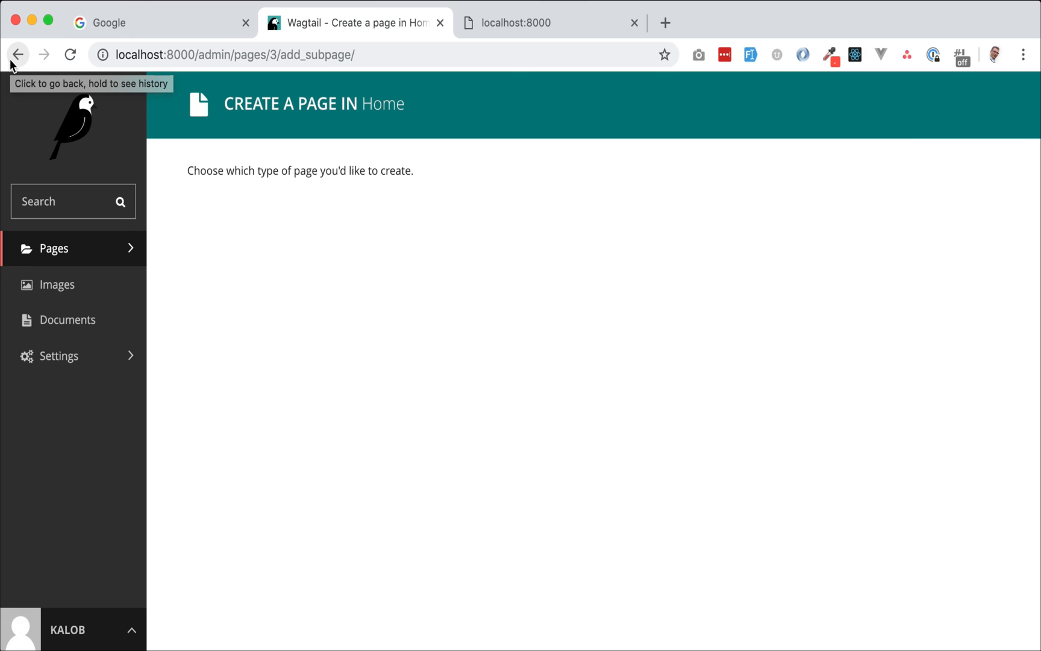
mouse_move(742, 91)
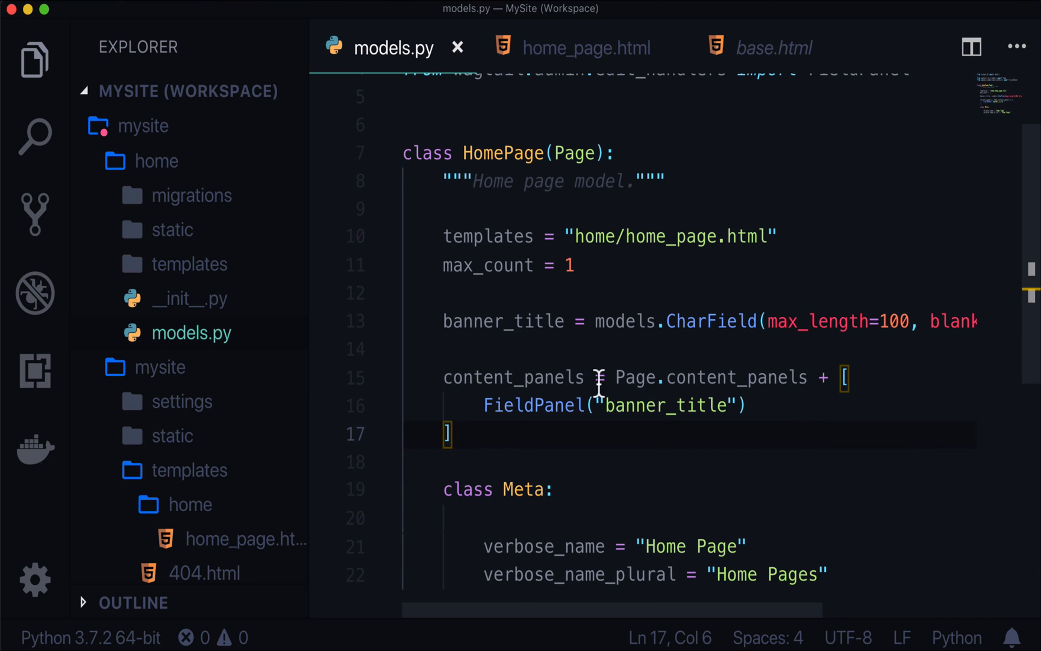
Select the commented max_count = 1 line in models.py to reactivate it
drag(595, 321, 759, 321)
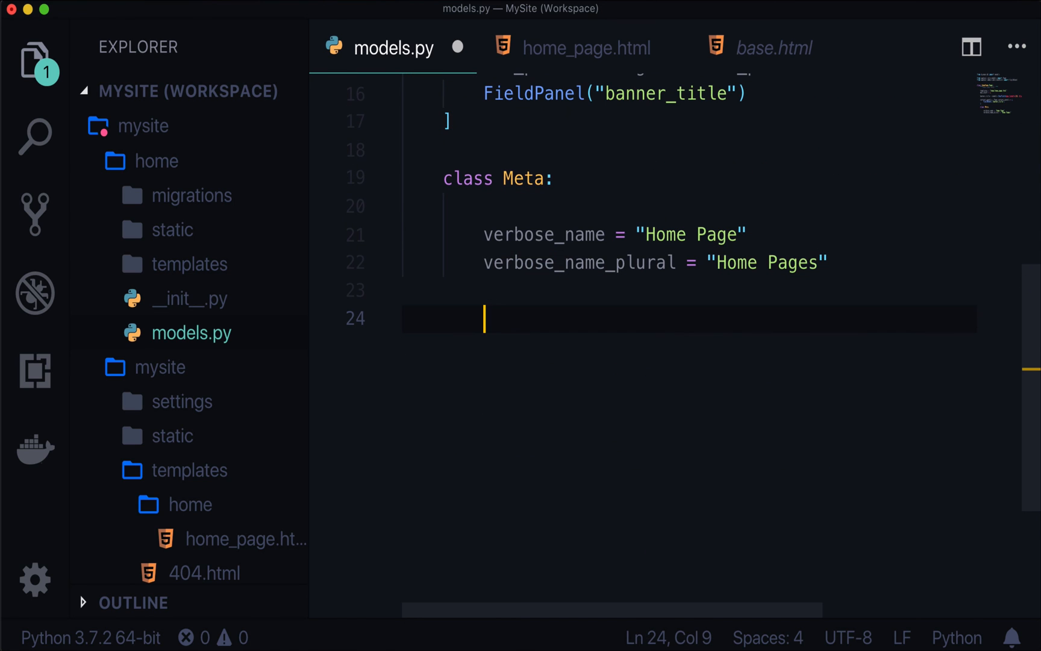
key(Home)
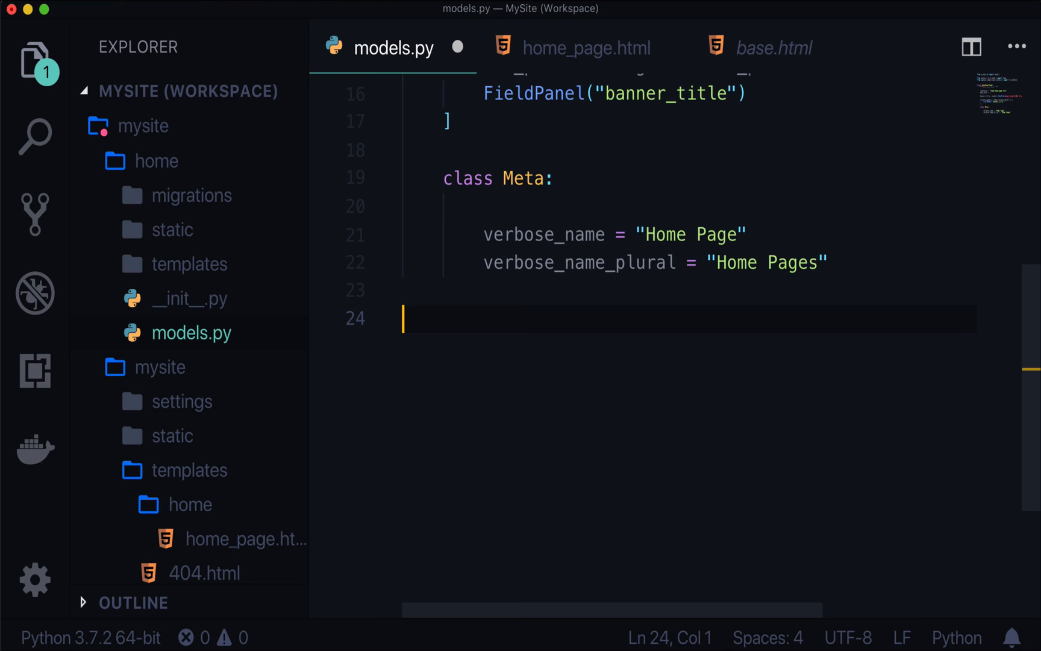
text(python3 manage.py)
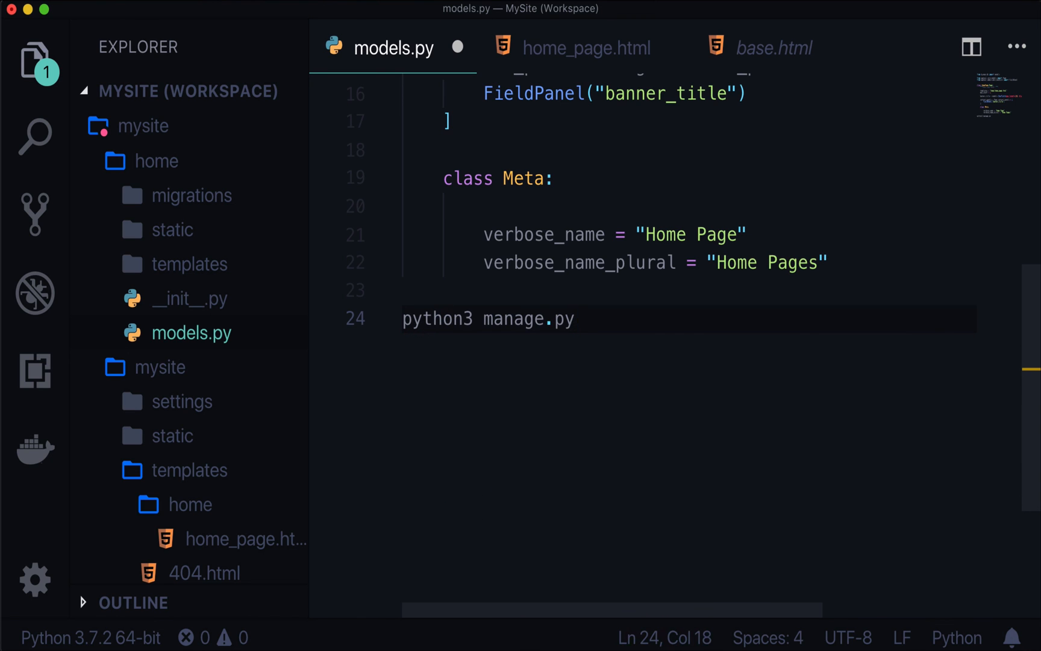
text(startapp)
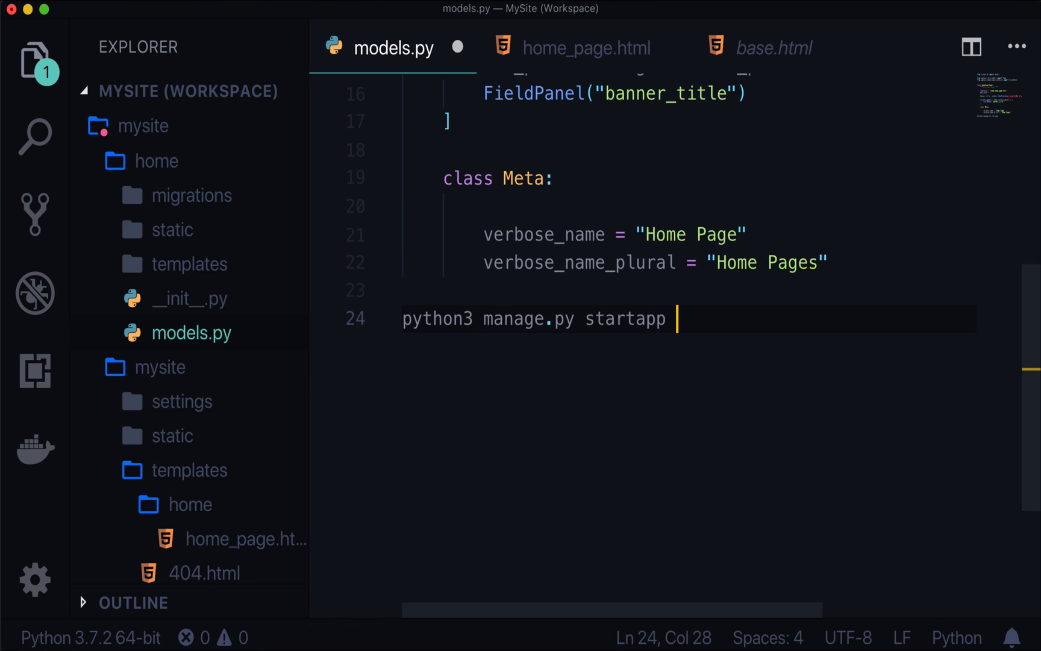
text(home)
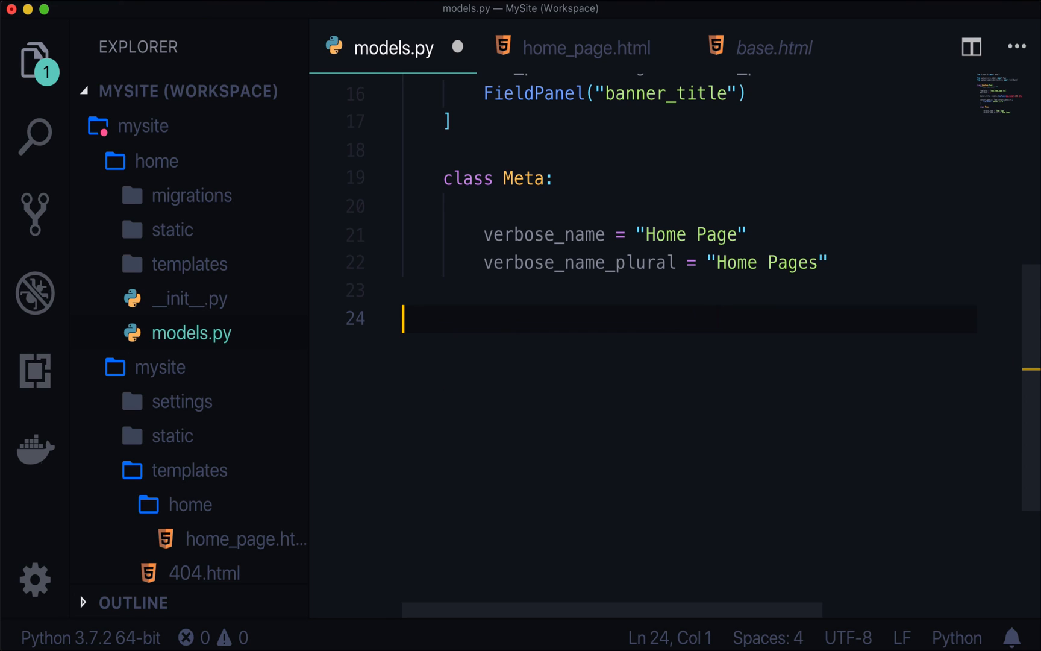
Type 'python3 manage.py' on line 24 of models.py, replacing the stray characters
text(,,p)
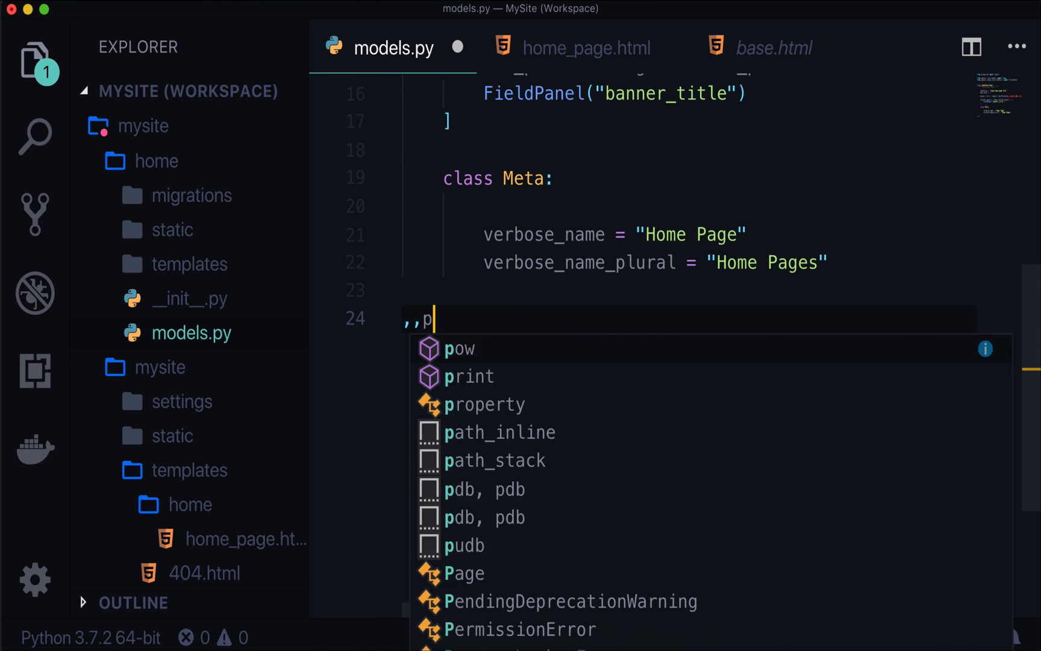
text(ython3 manage.py)
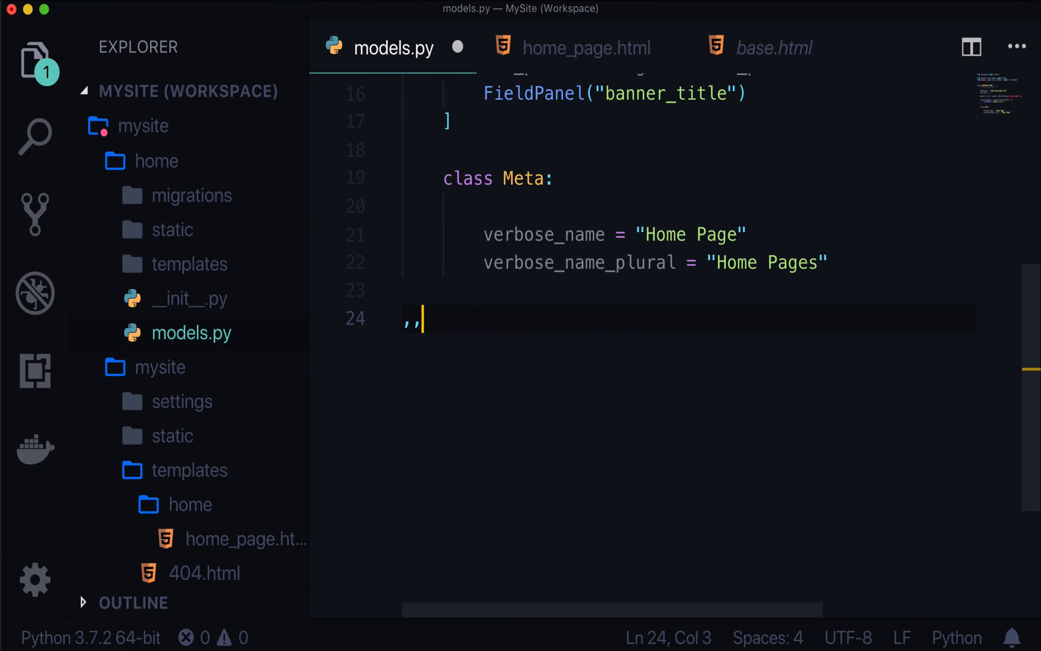
text(python3 manage.py)
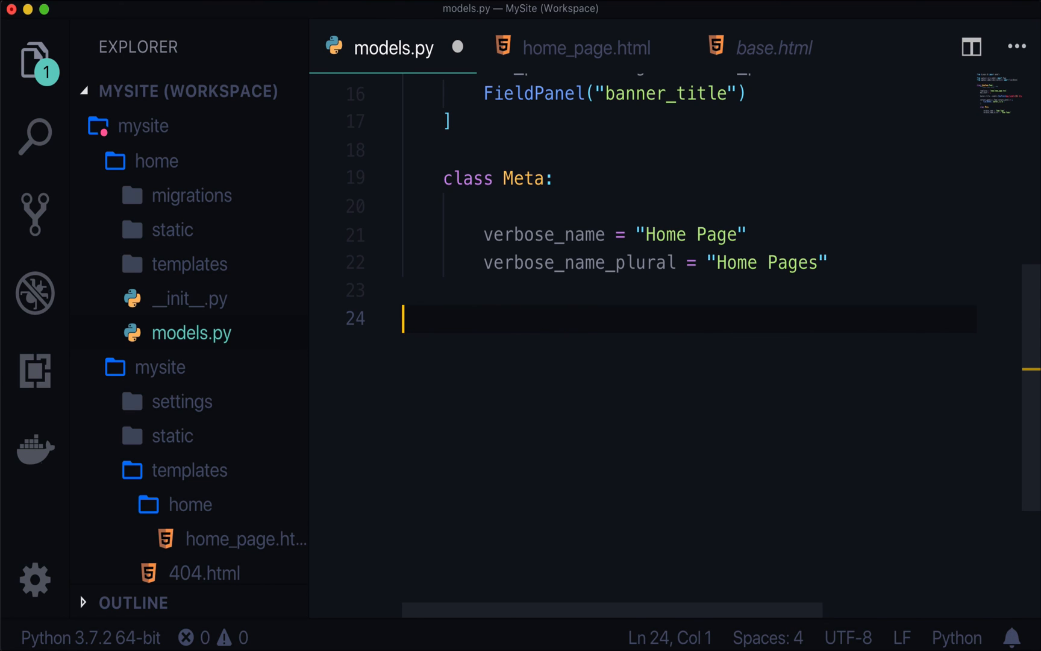
scroll(up, 3)
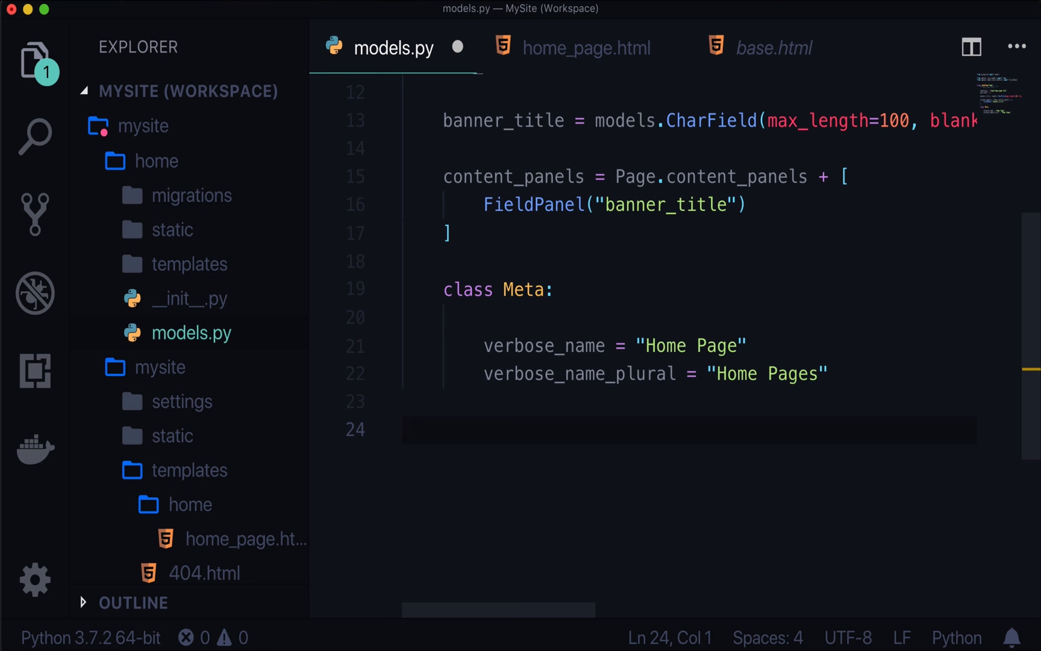
text(python3 manage.py)
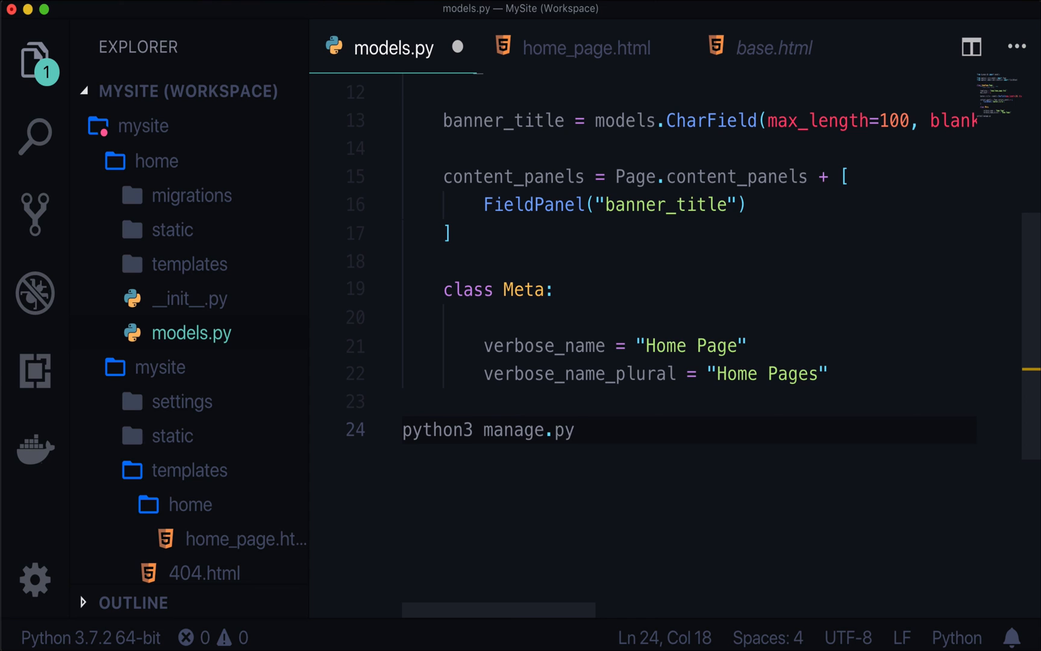